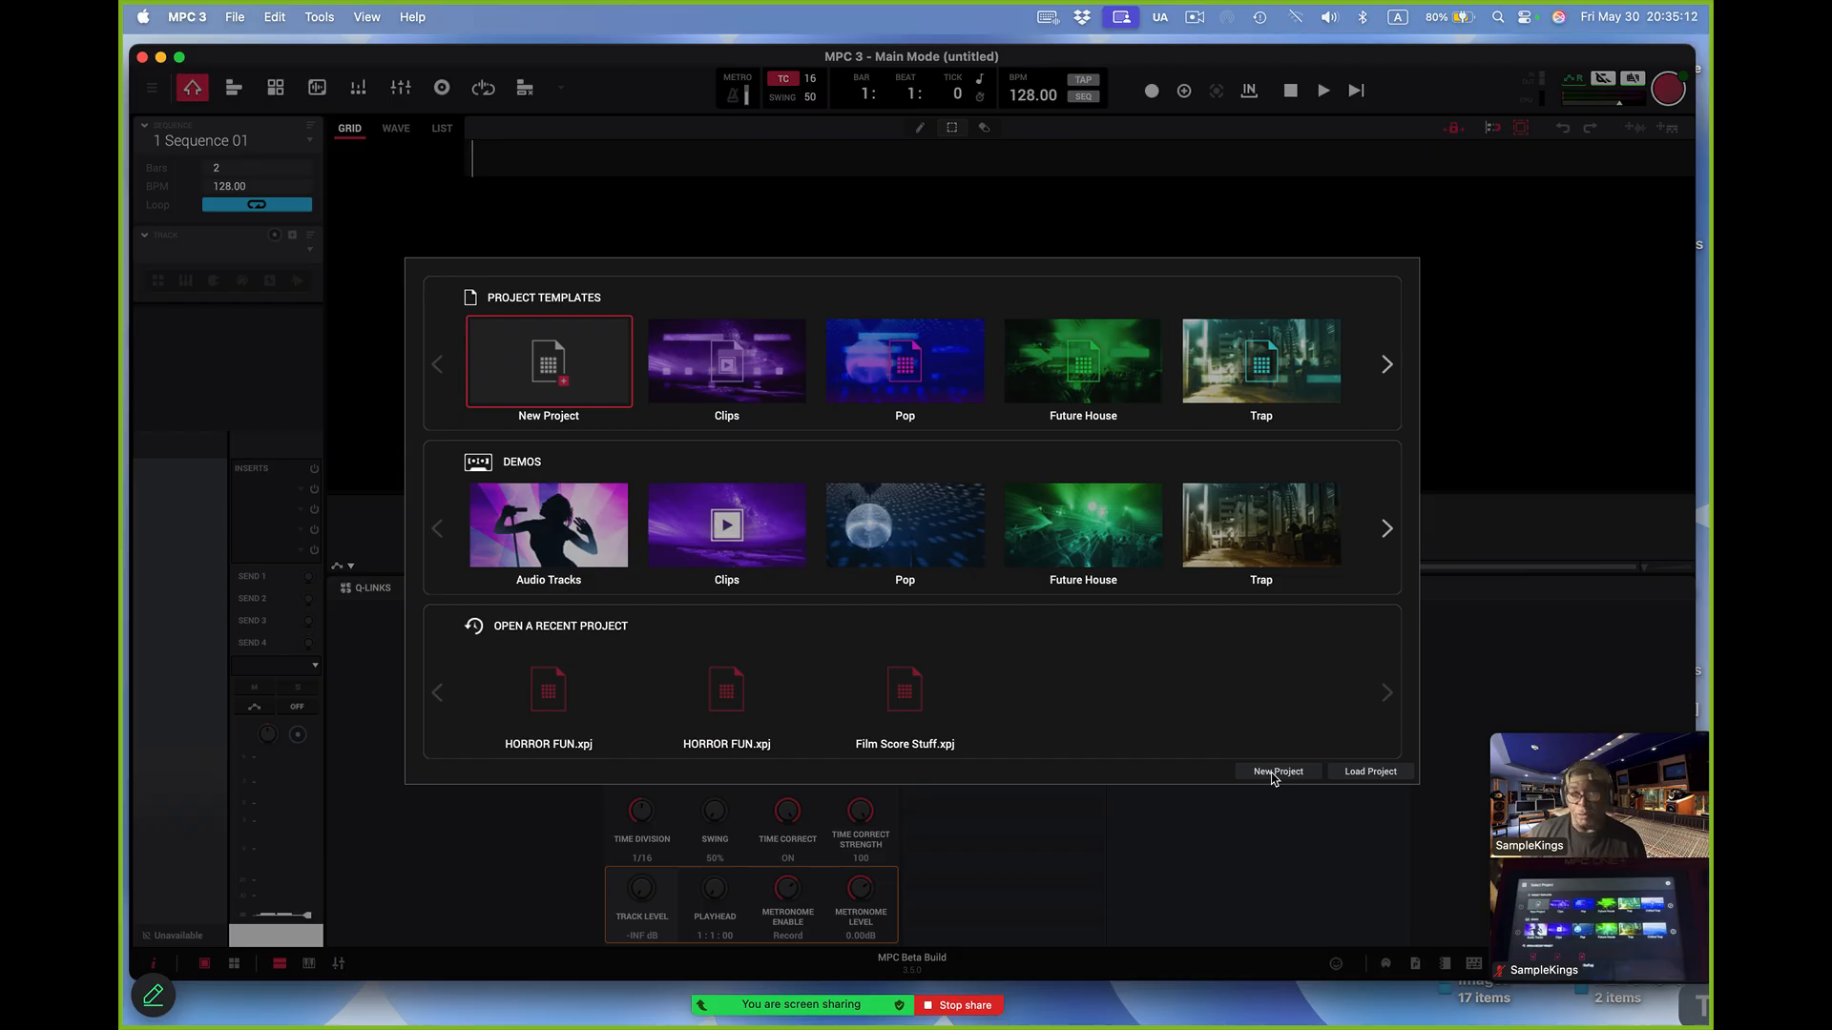
{"action": "mouse_move", "coordinate": [1291, 801]}
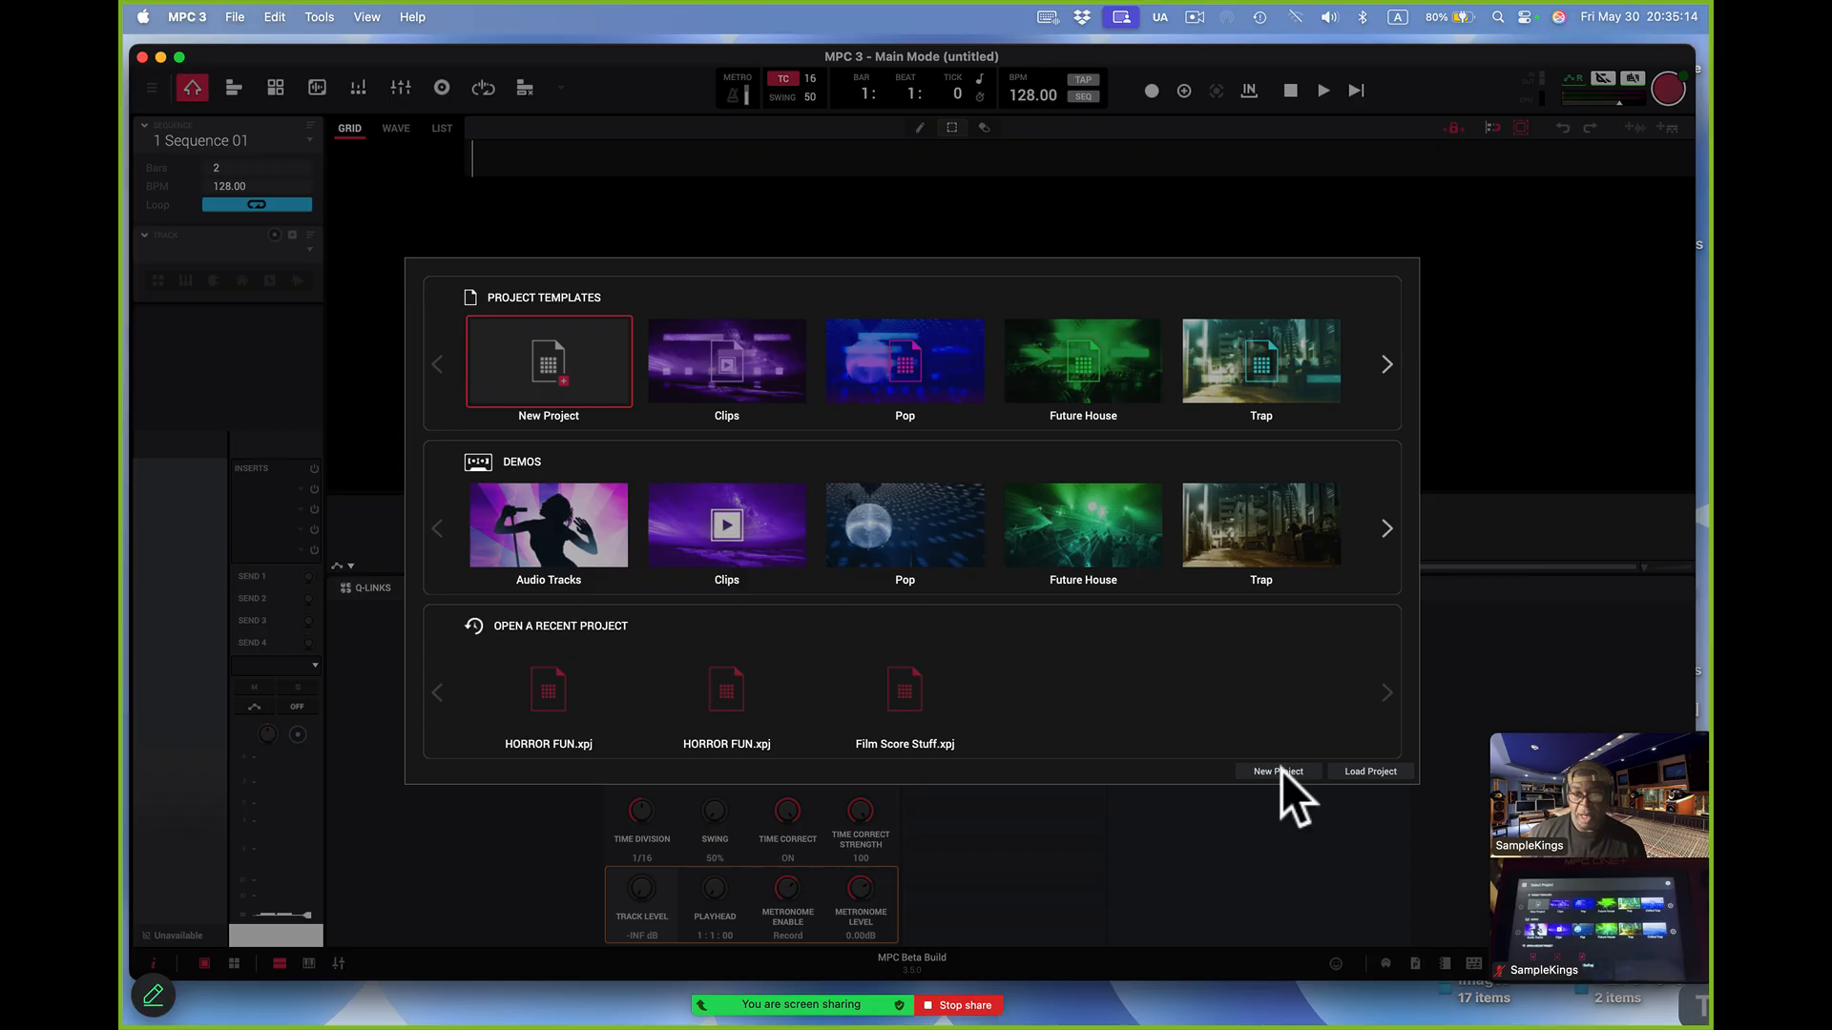
Create a new project from the startup dialog with the default trap kit loaded
{"action": "left_click", "coordinate": [1276, 771]}
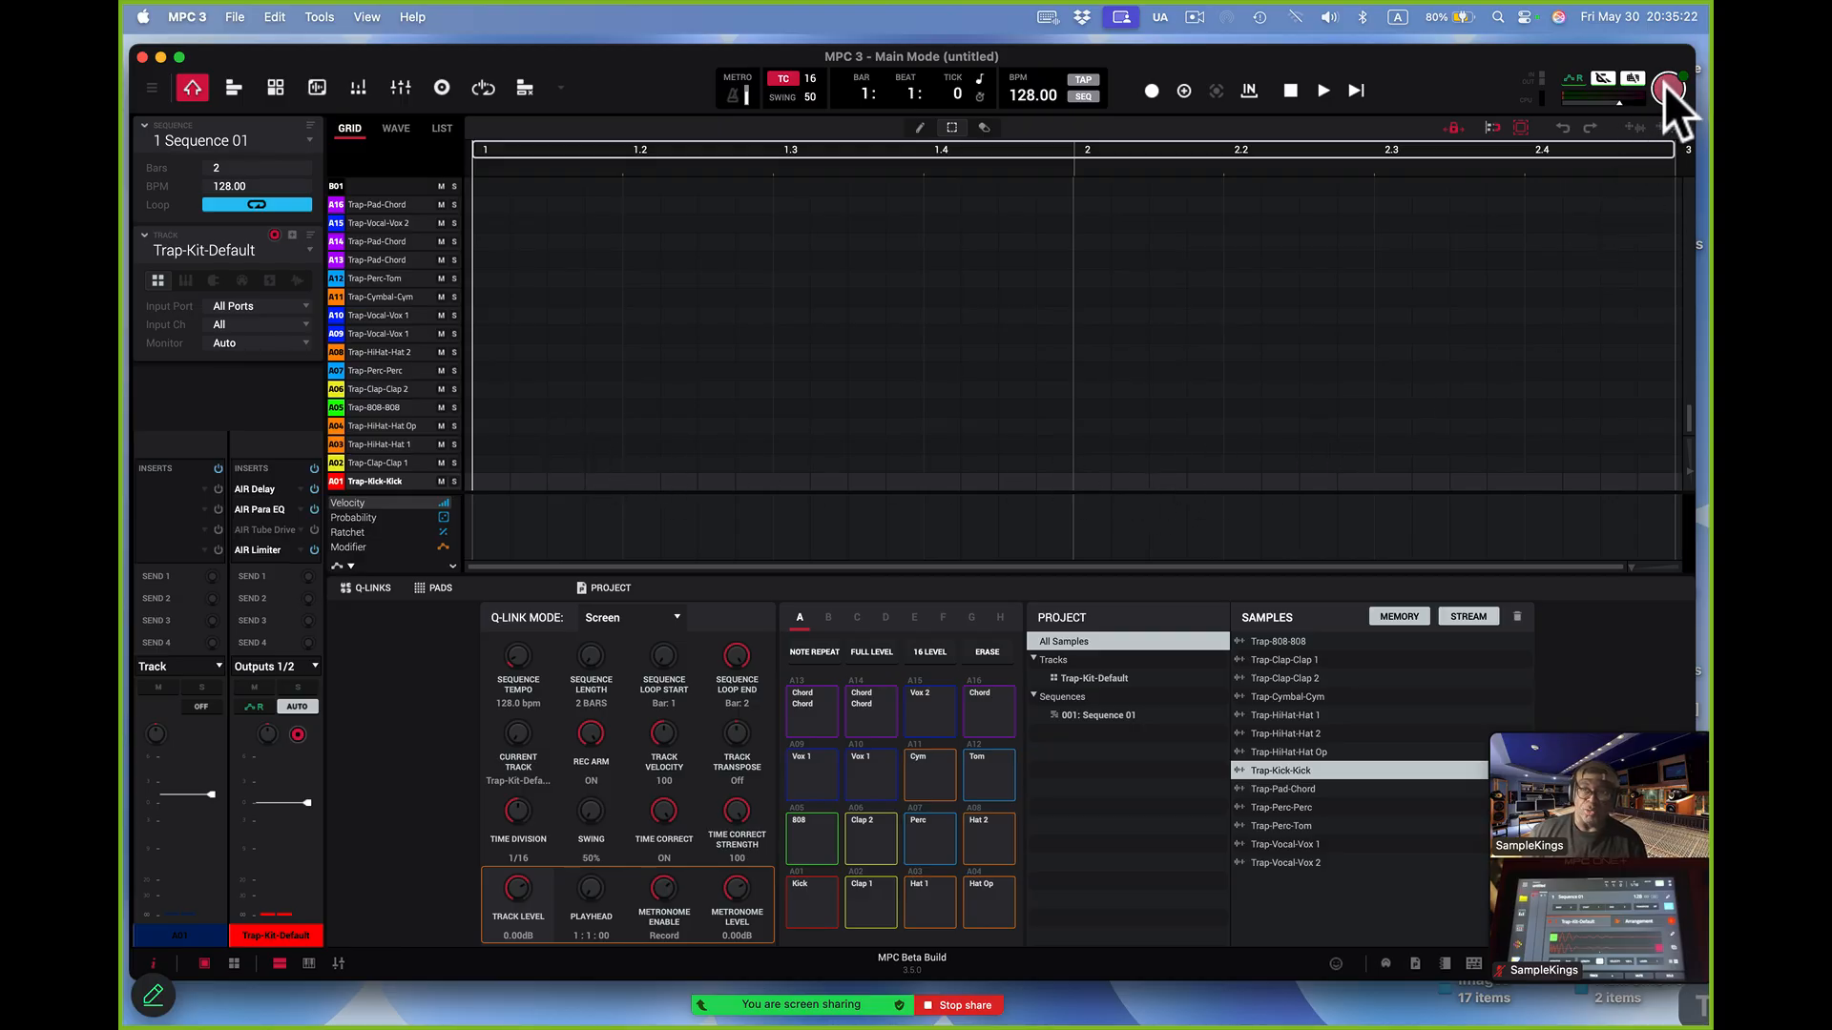
Open the profile menu showing Log Out and My Activations
{"action": "left_click", "coordinate": [1670, 89]}
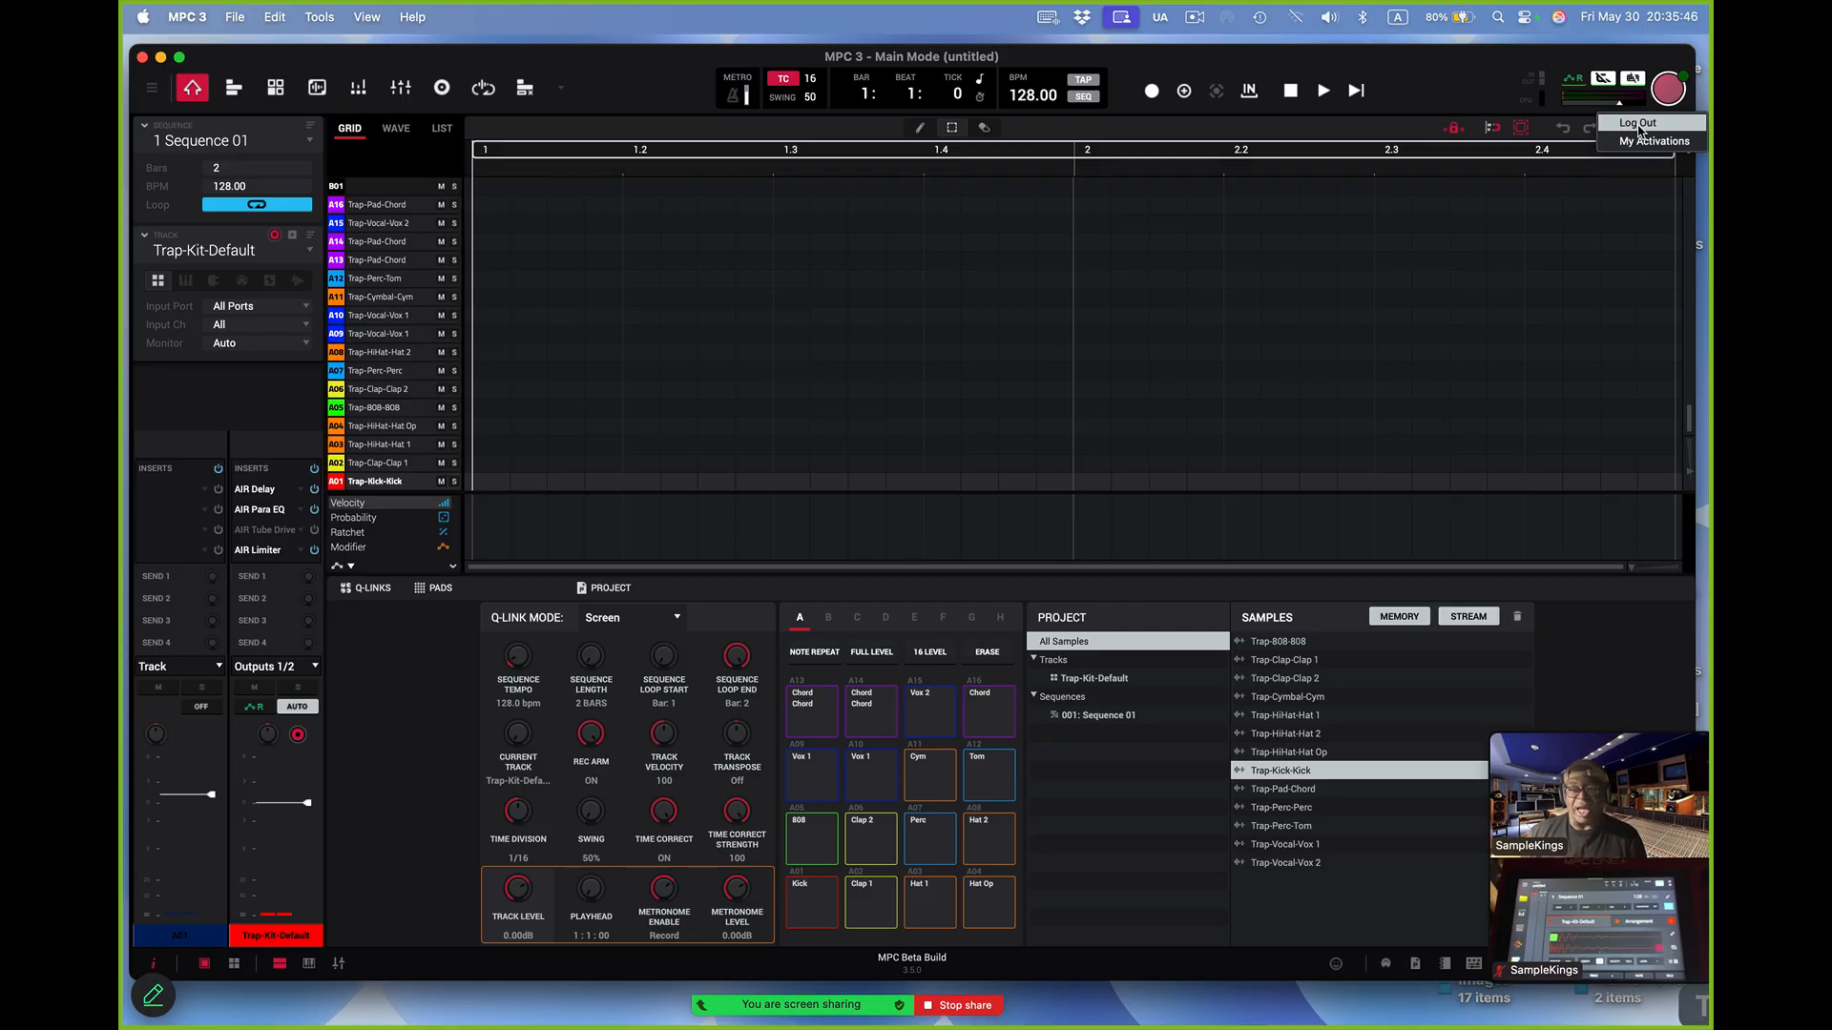
{"action": "mouse_move", "coordinate": [1648, 157]}
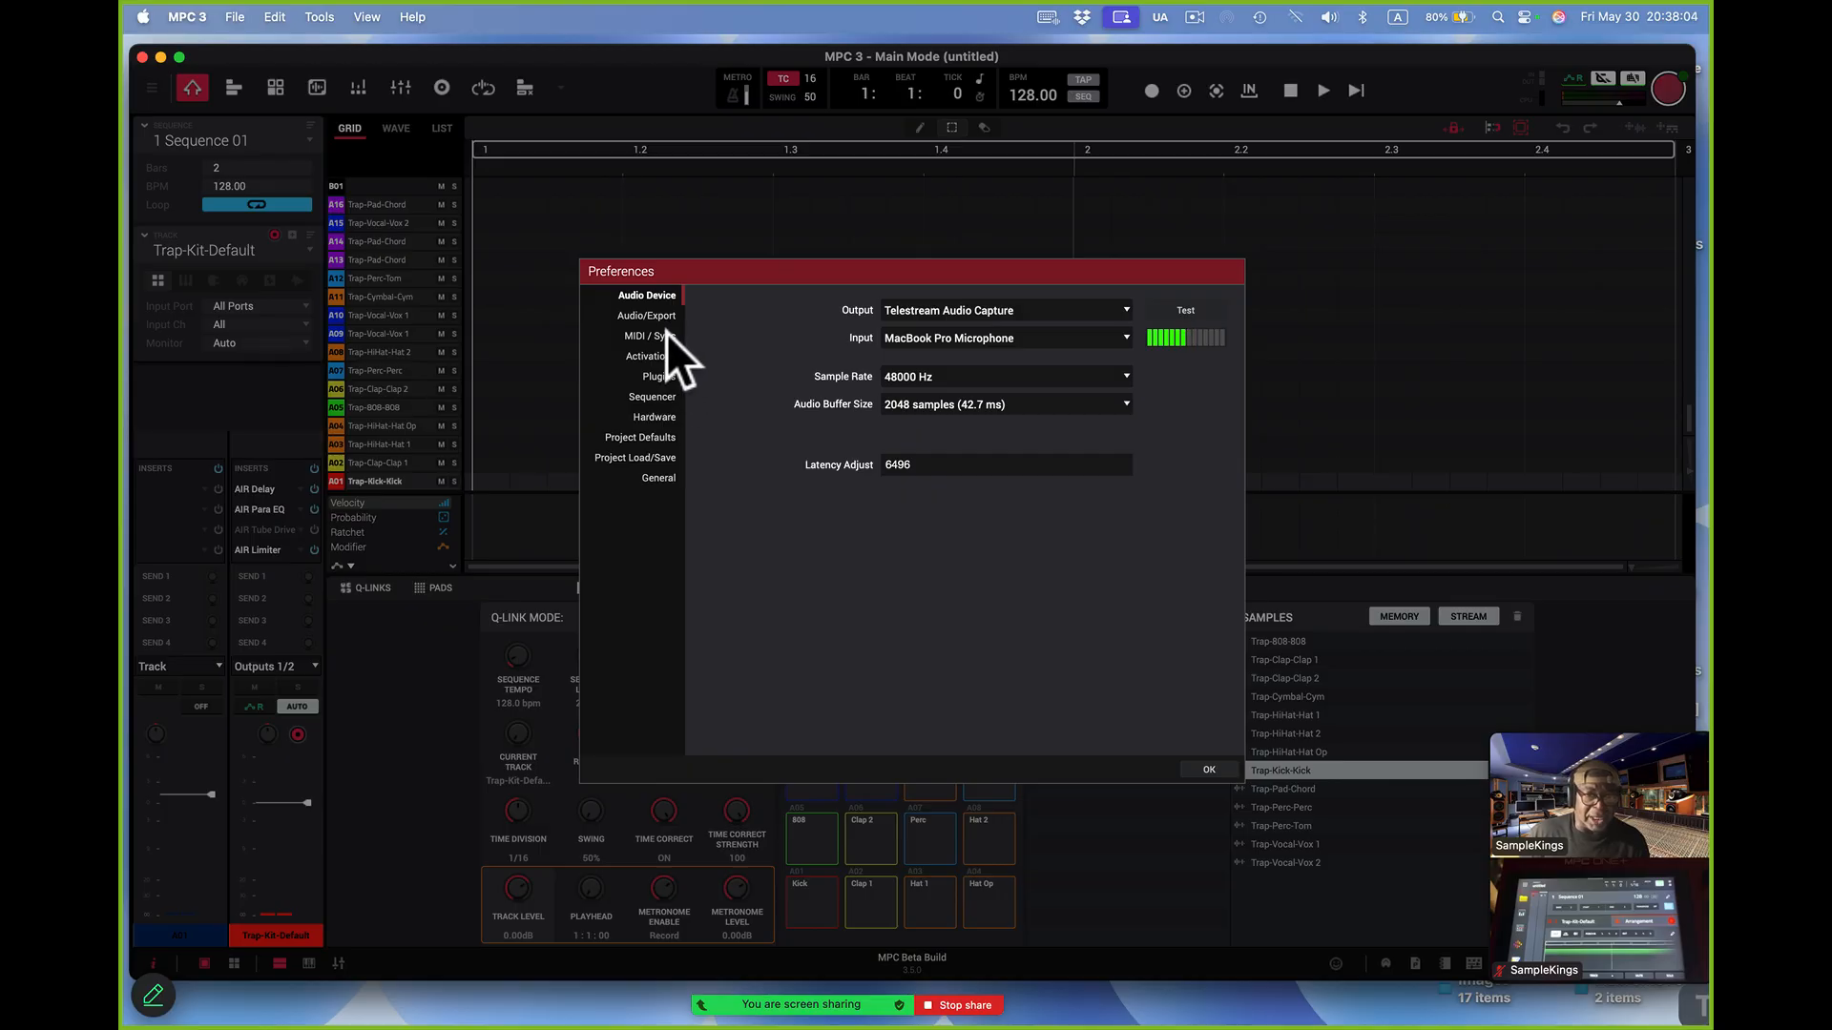
Show the Plugins page of Preferences listing the VST folders and AudioUnits option
{"action": "left_click", "coordinate": [657, 376]}
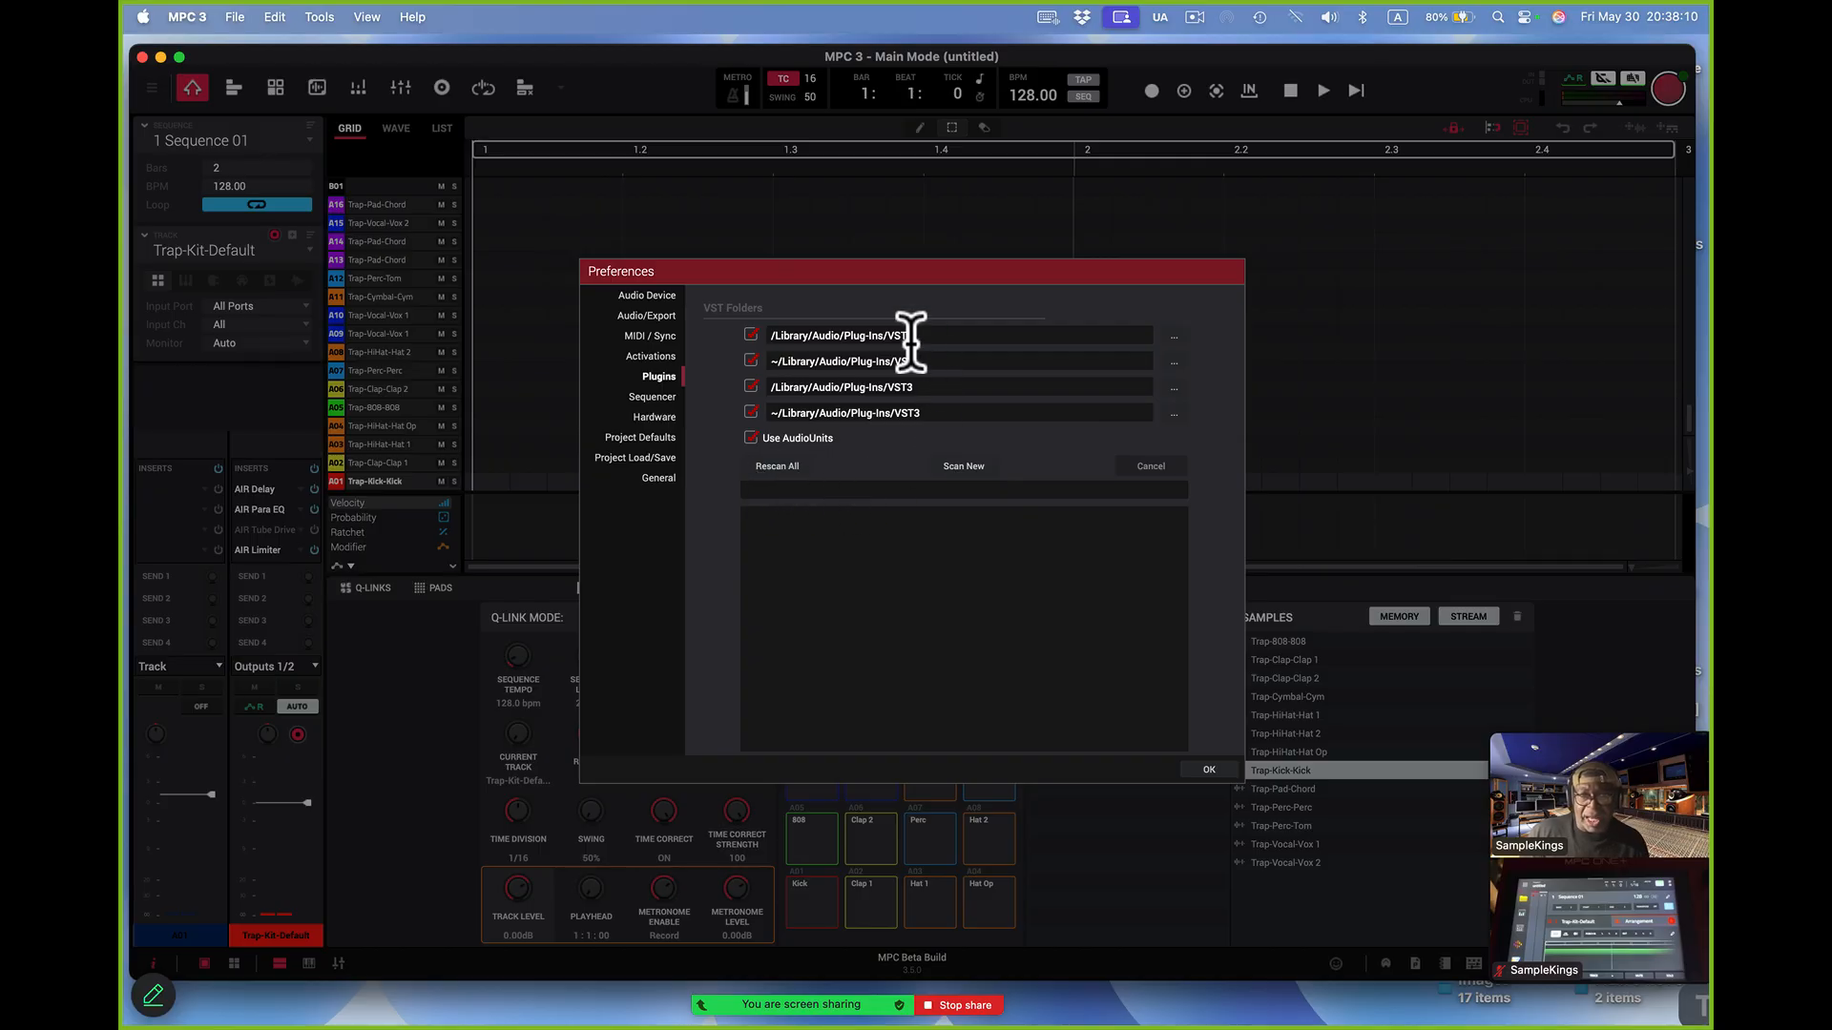
{"action": "mouse_move", "coordinate": [1139, 356]}
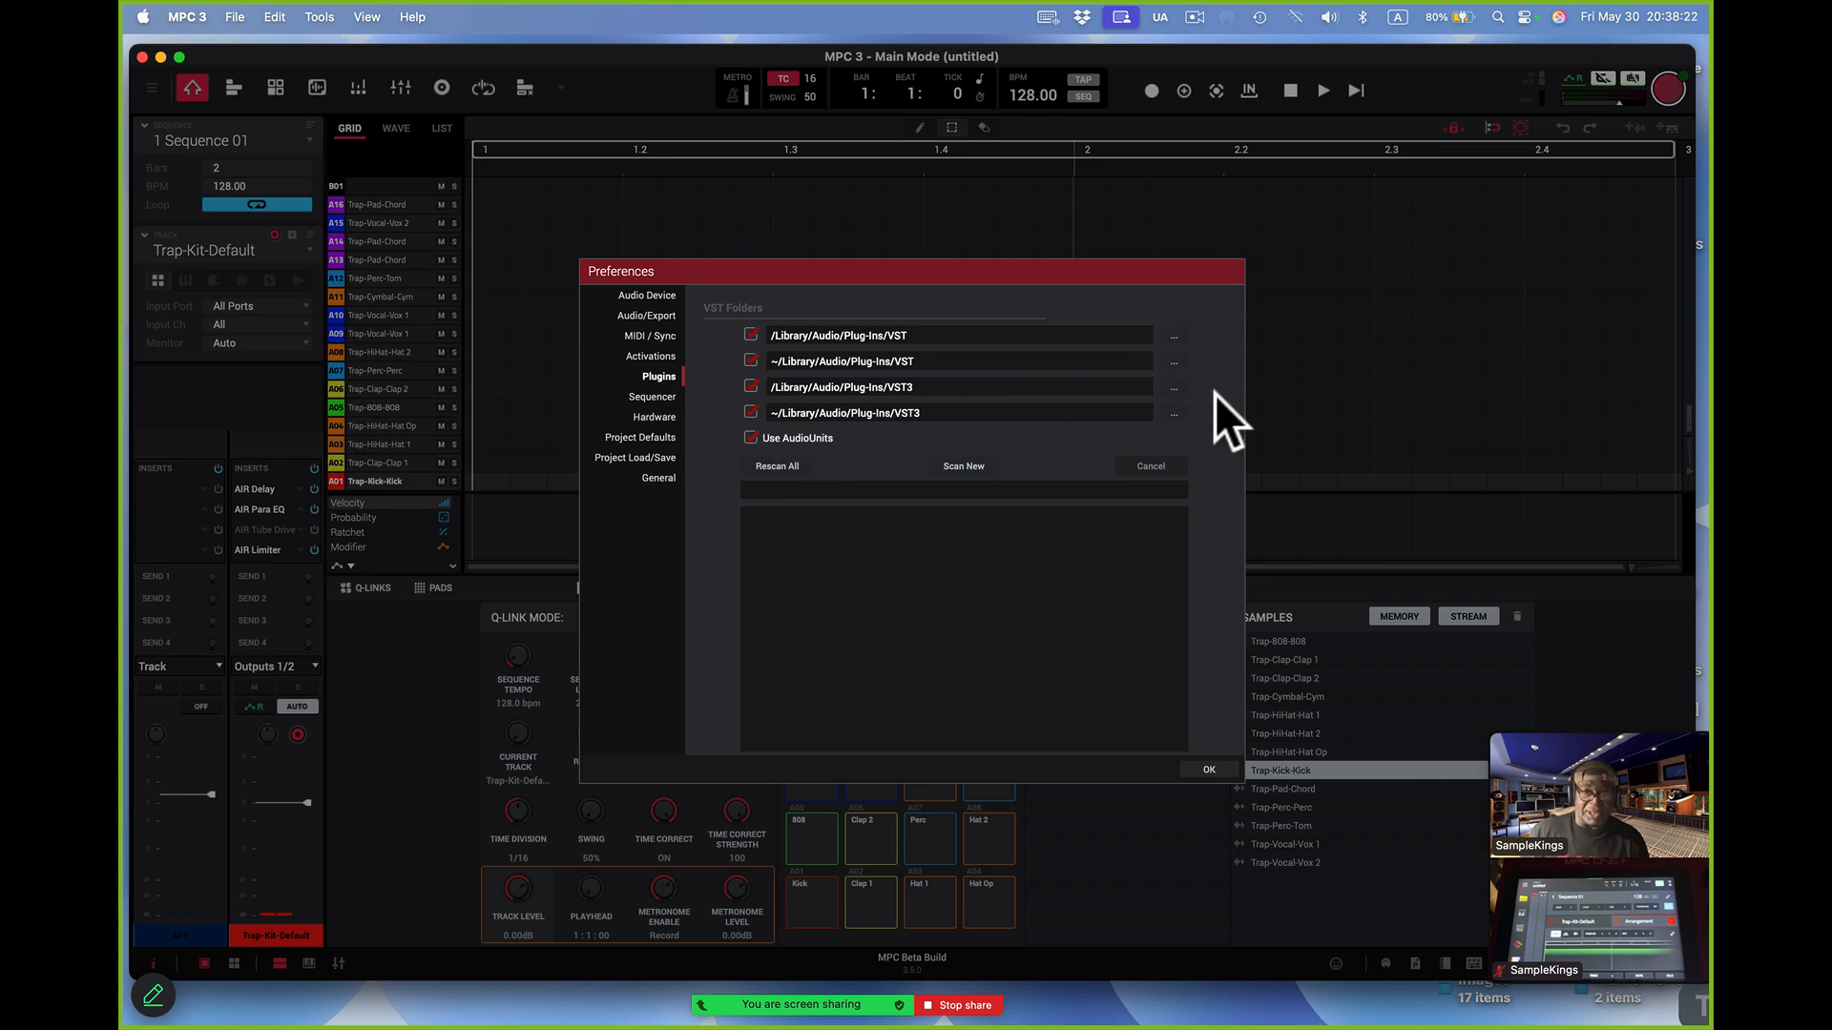
{"action": "mouse_move", "coordinate": [999, 524]}
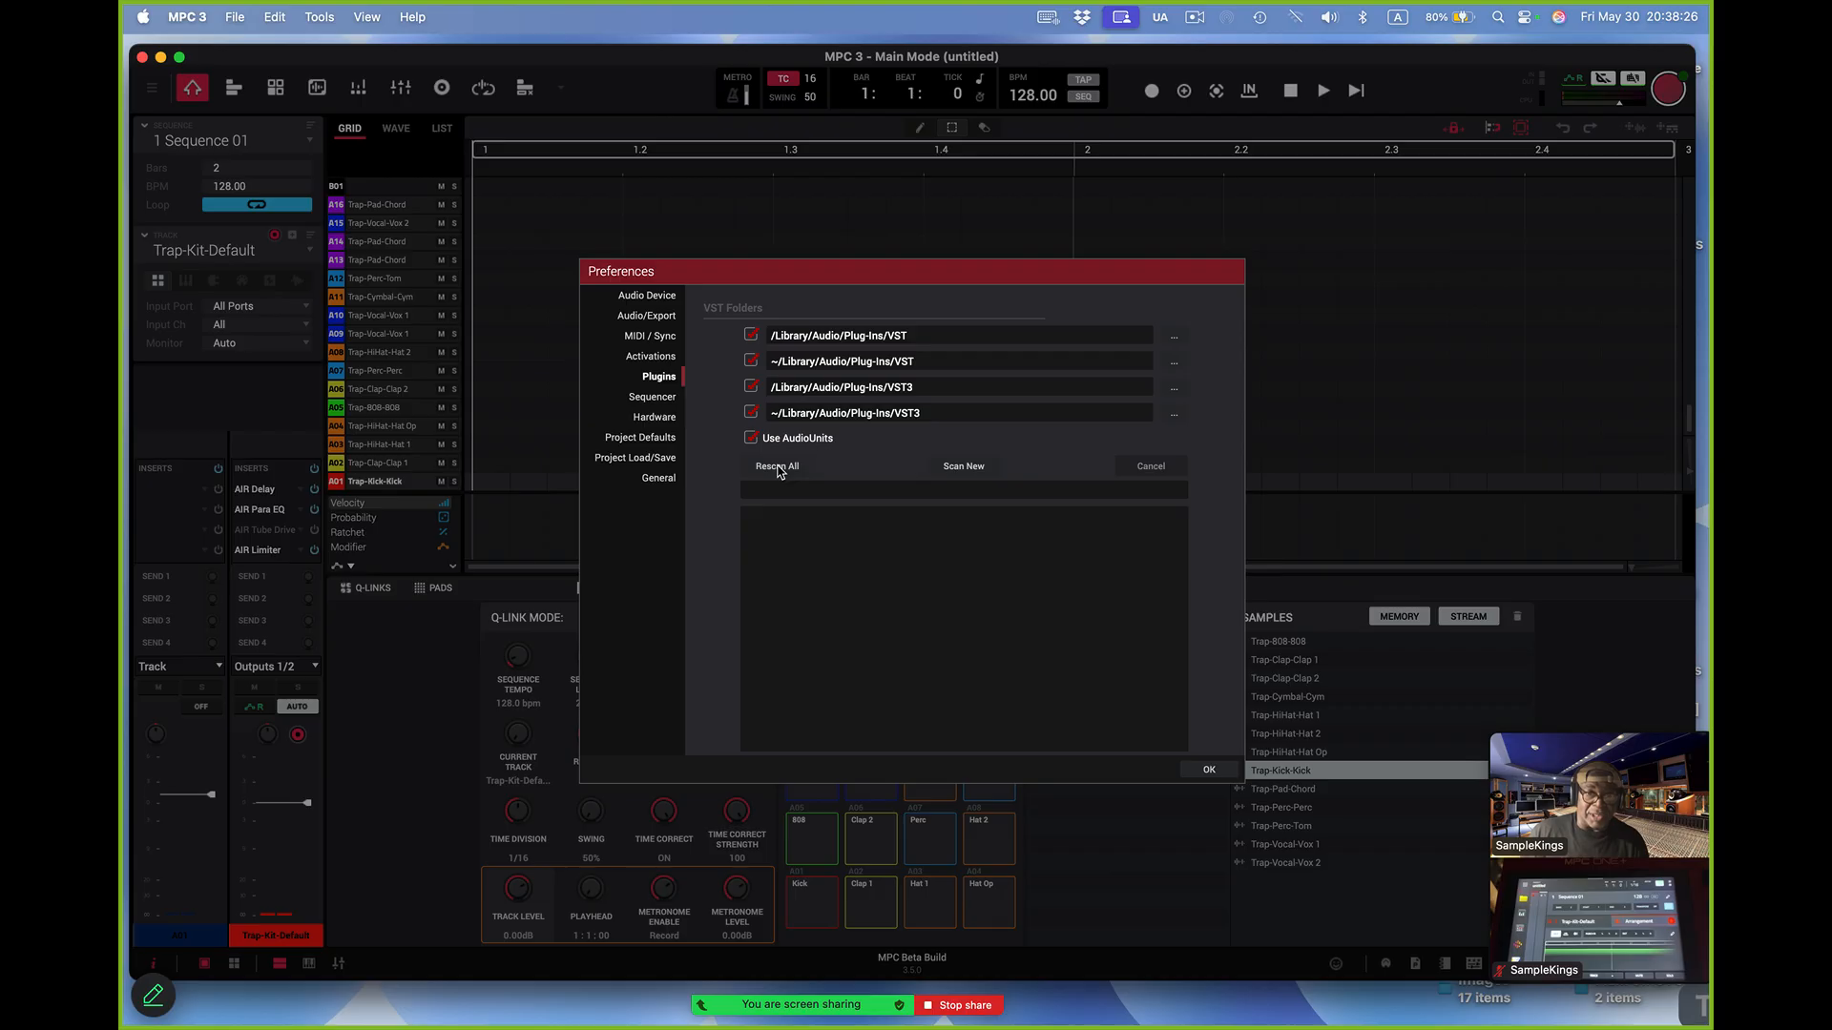
{"action": "mouse_move", "coordinate": [967, 496]}
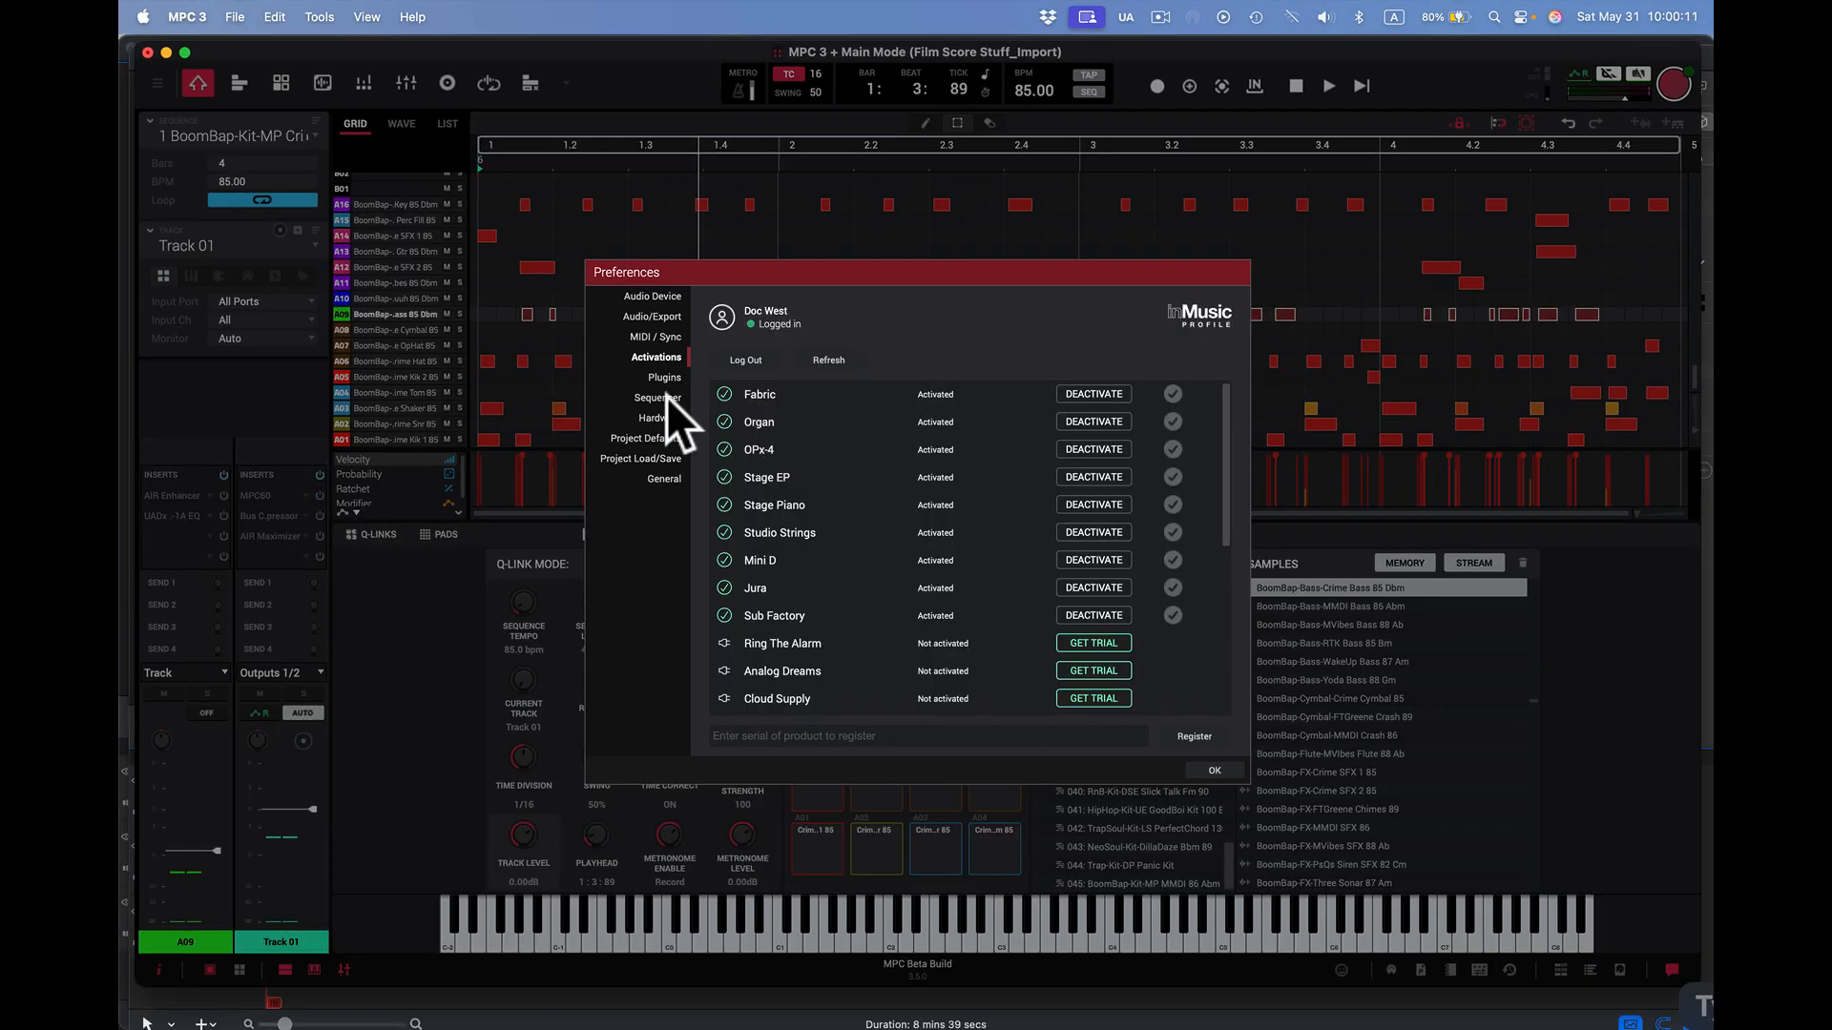
Return to the Plugins preferences and run Rescan All on every plugin folder
{"action": "left_click", "coordinate": [662, 378]}
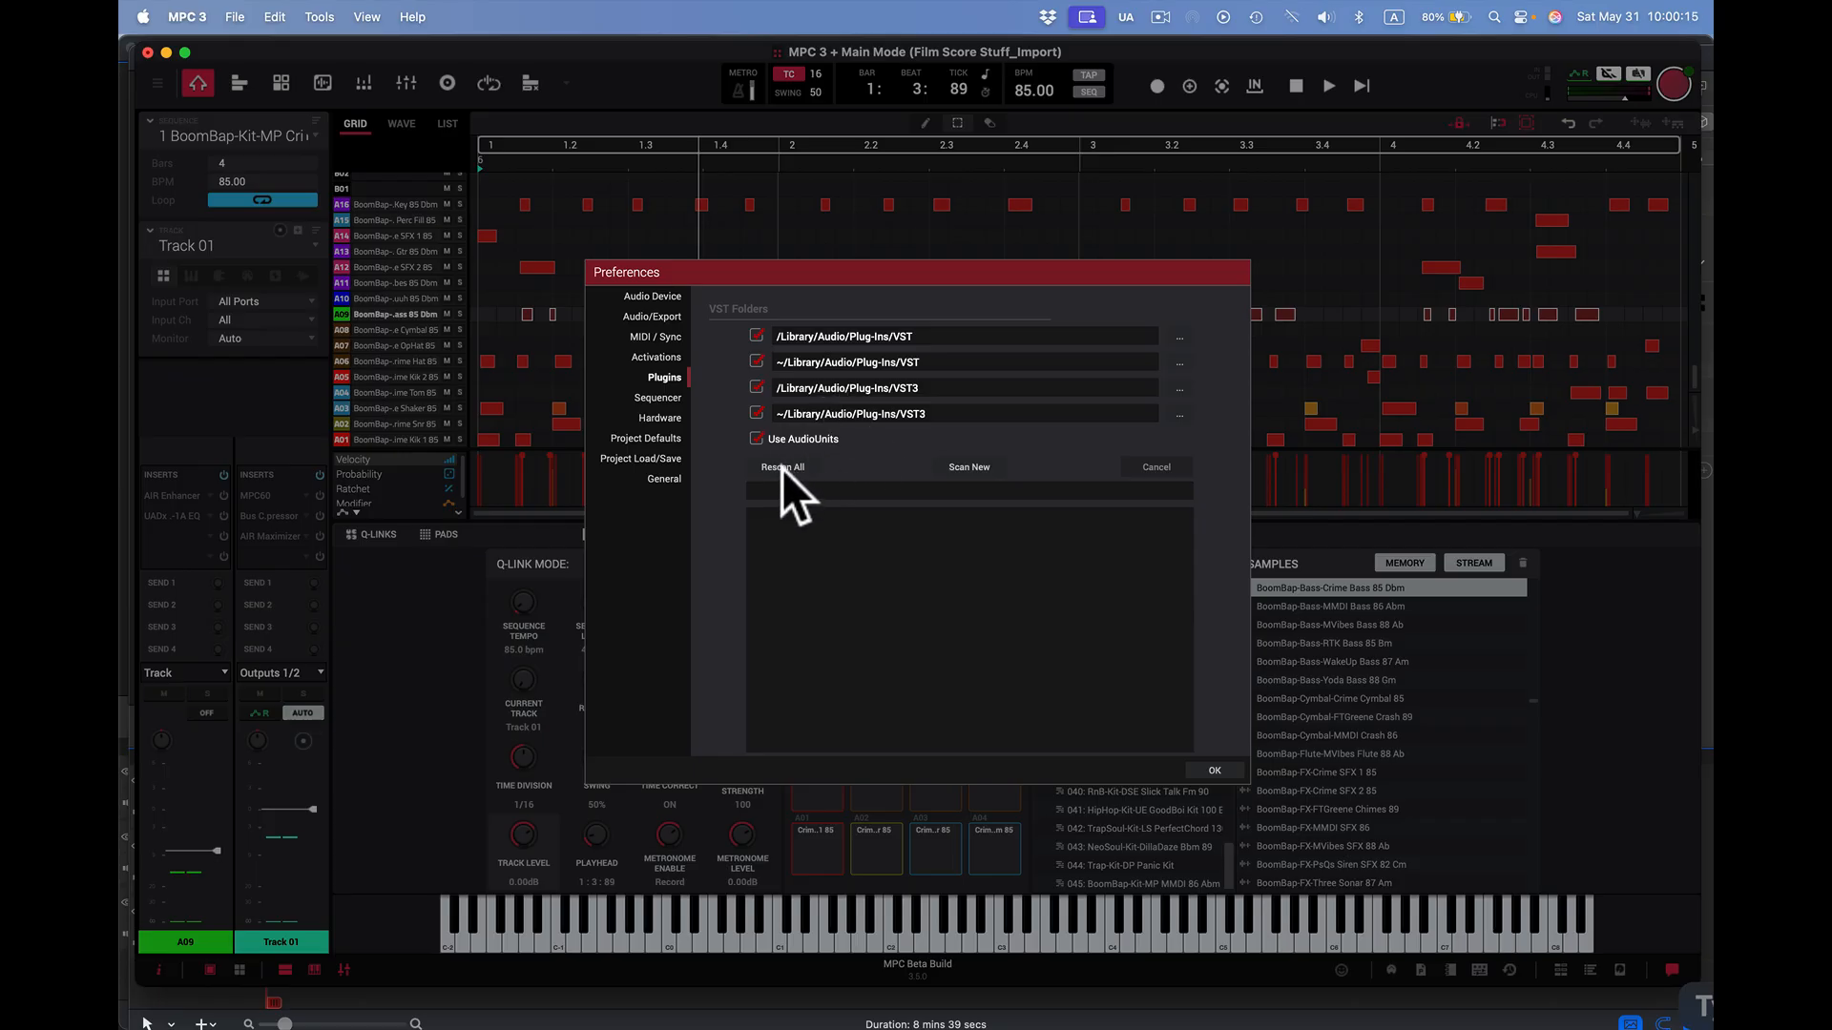
{"action": "left_click", "coordinate": [781, 467]}
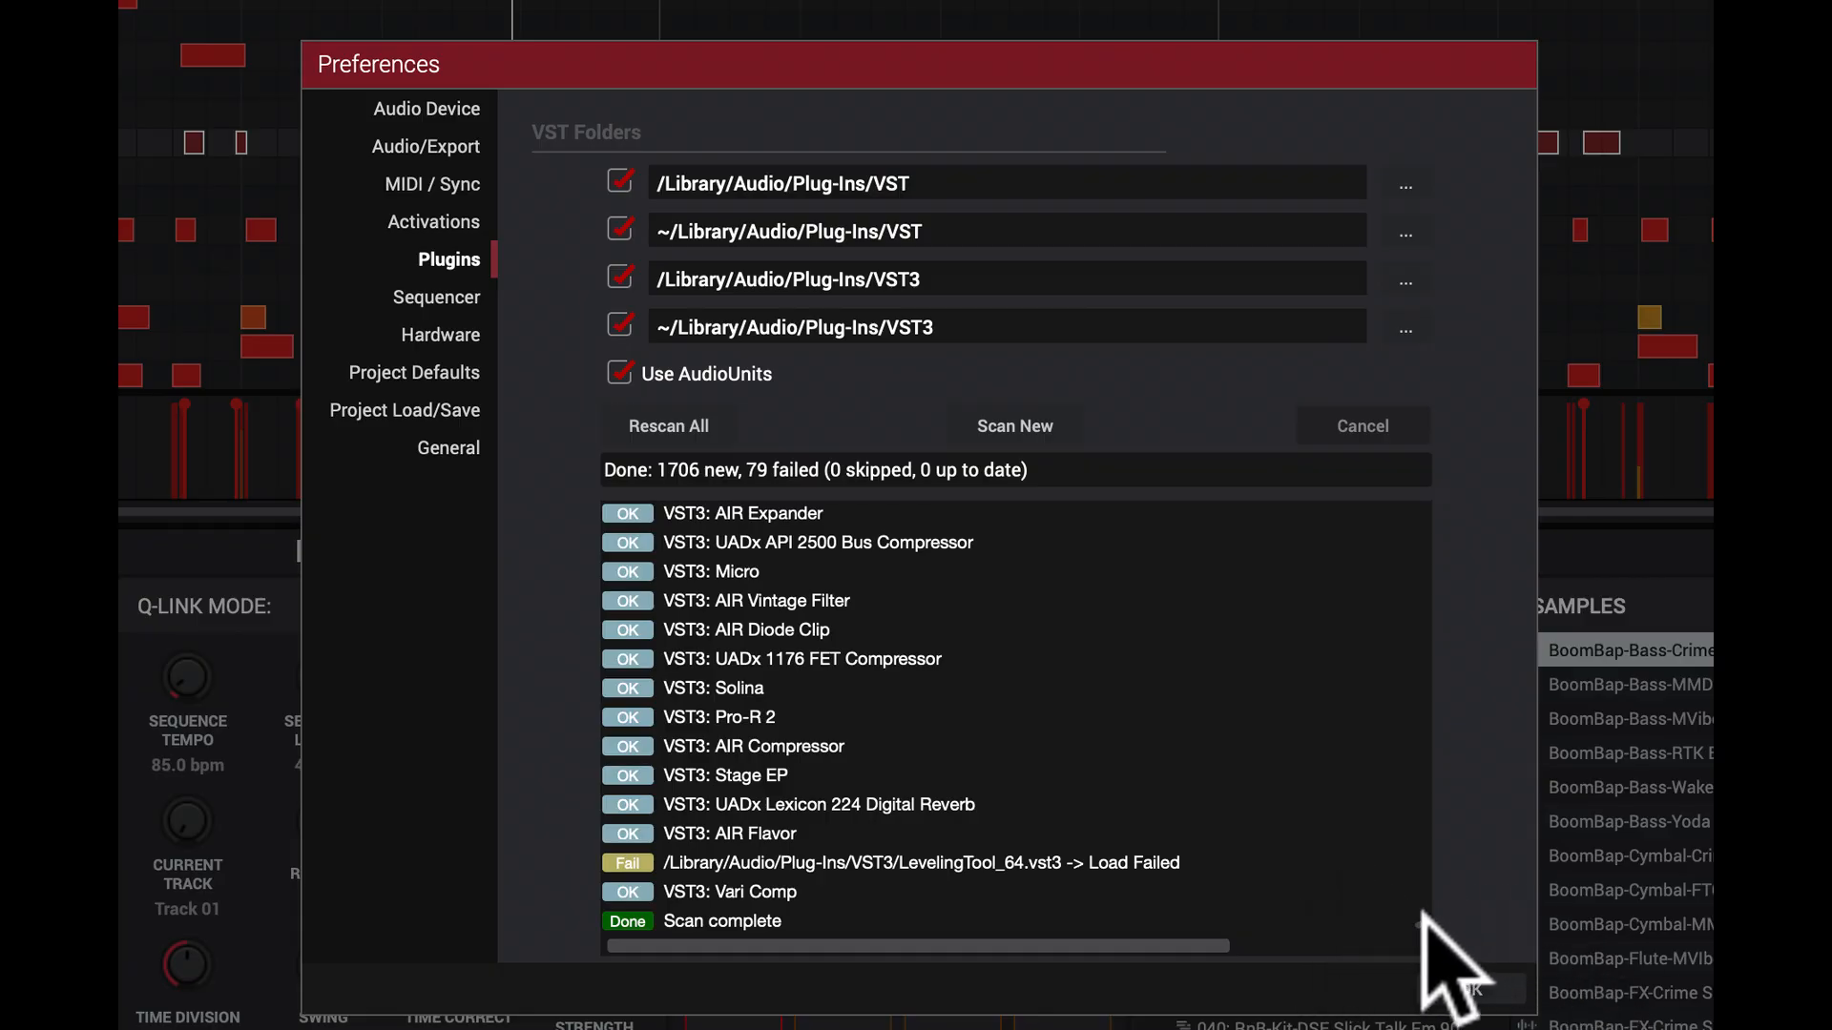
Scroll through the scan results (1706 new, 79 failed) and close Preferences with OK
{"action": "scroll", "scroll_direction": "down", "scroll_amount": 3}
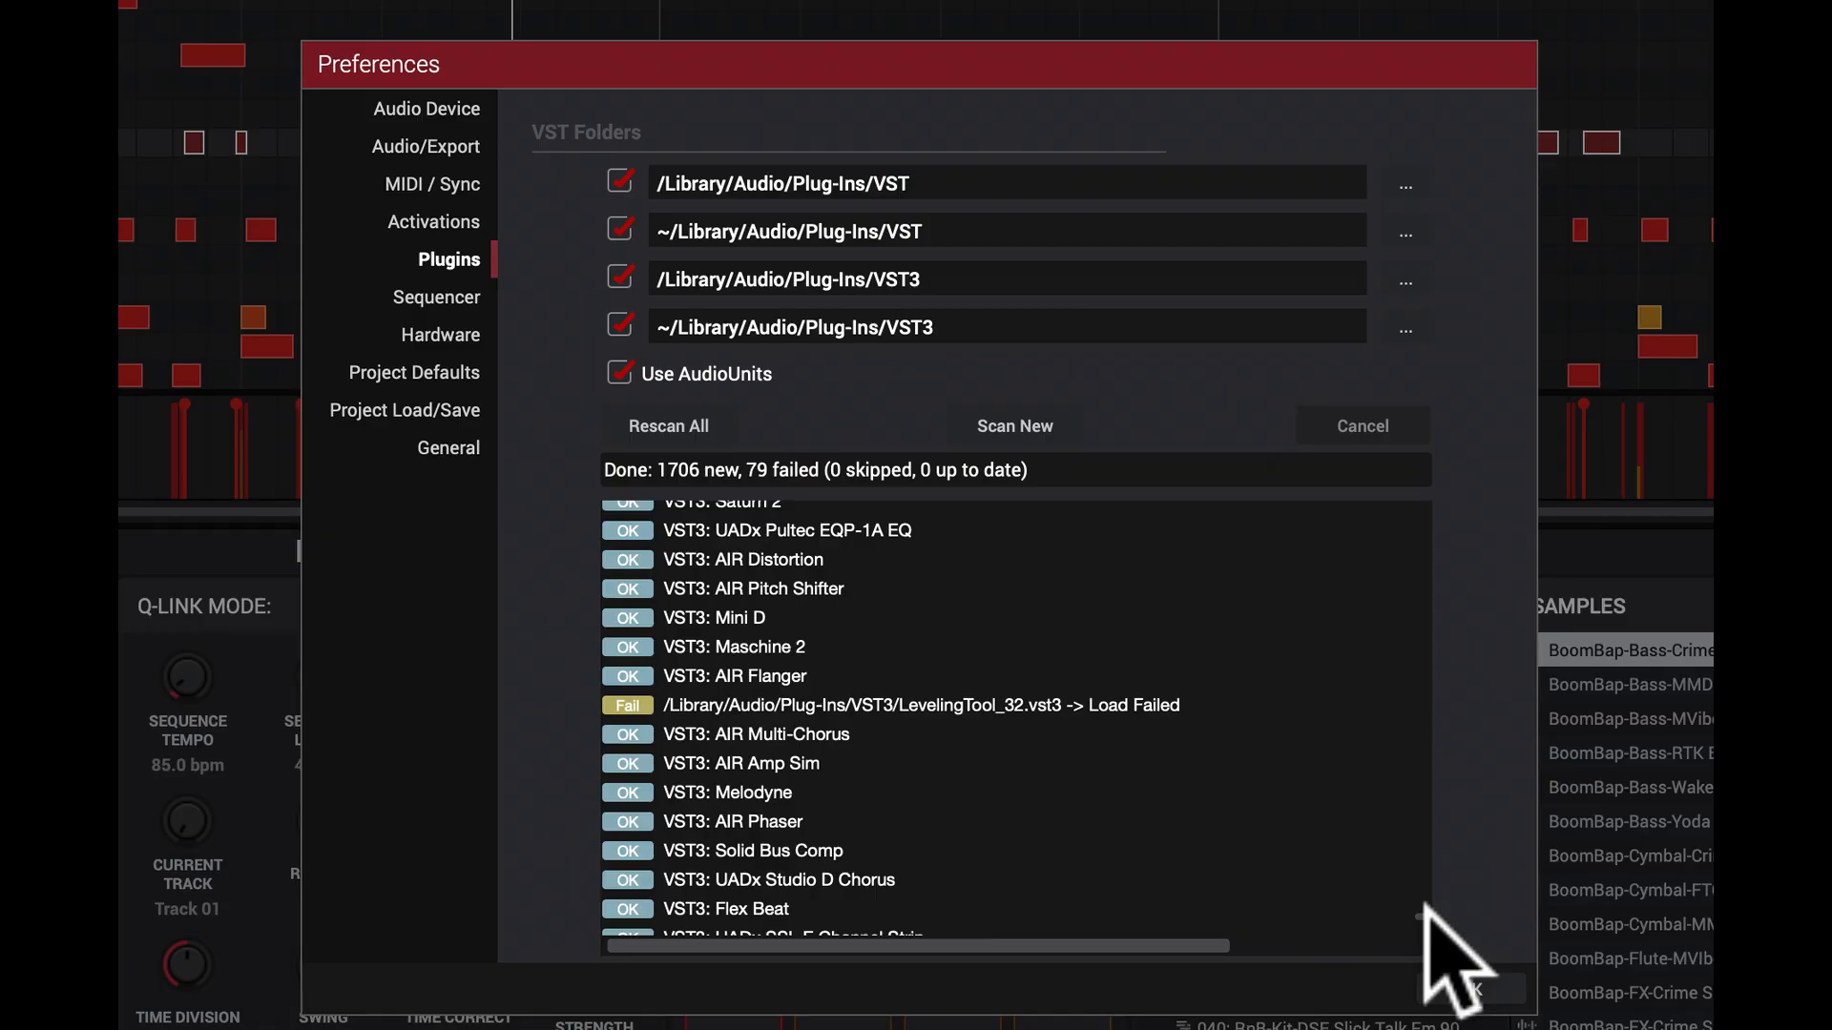
{"action": "scroll", "scroll_direction": "down", "scroll_amount": 3}
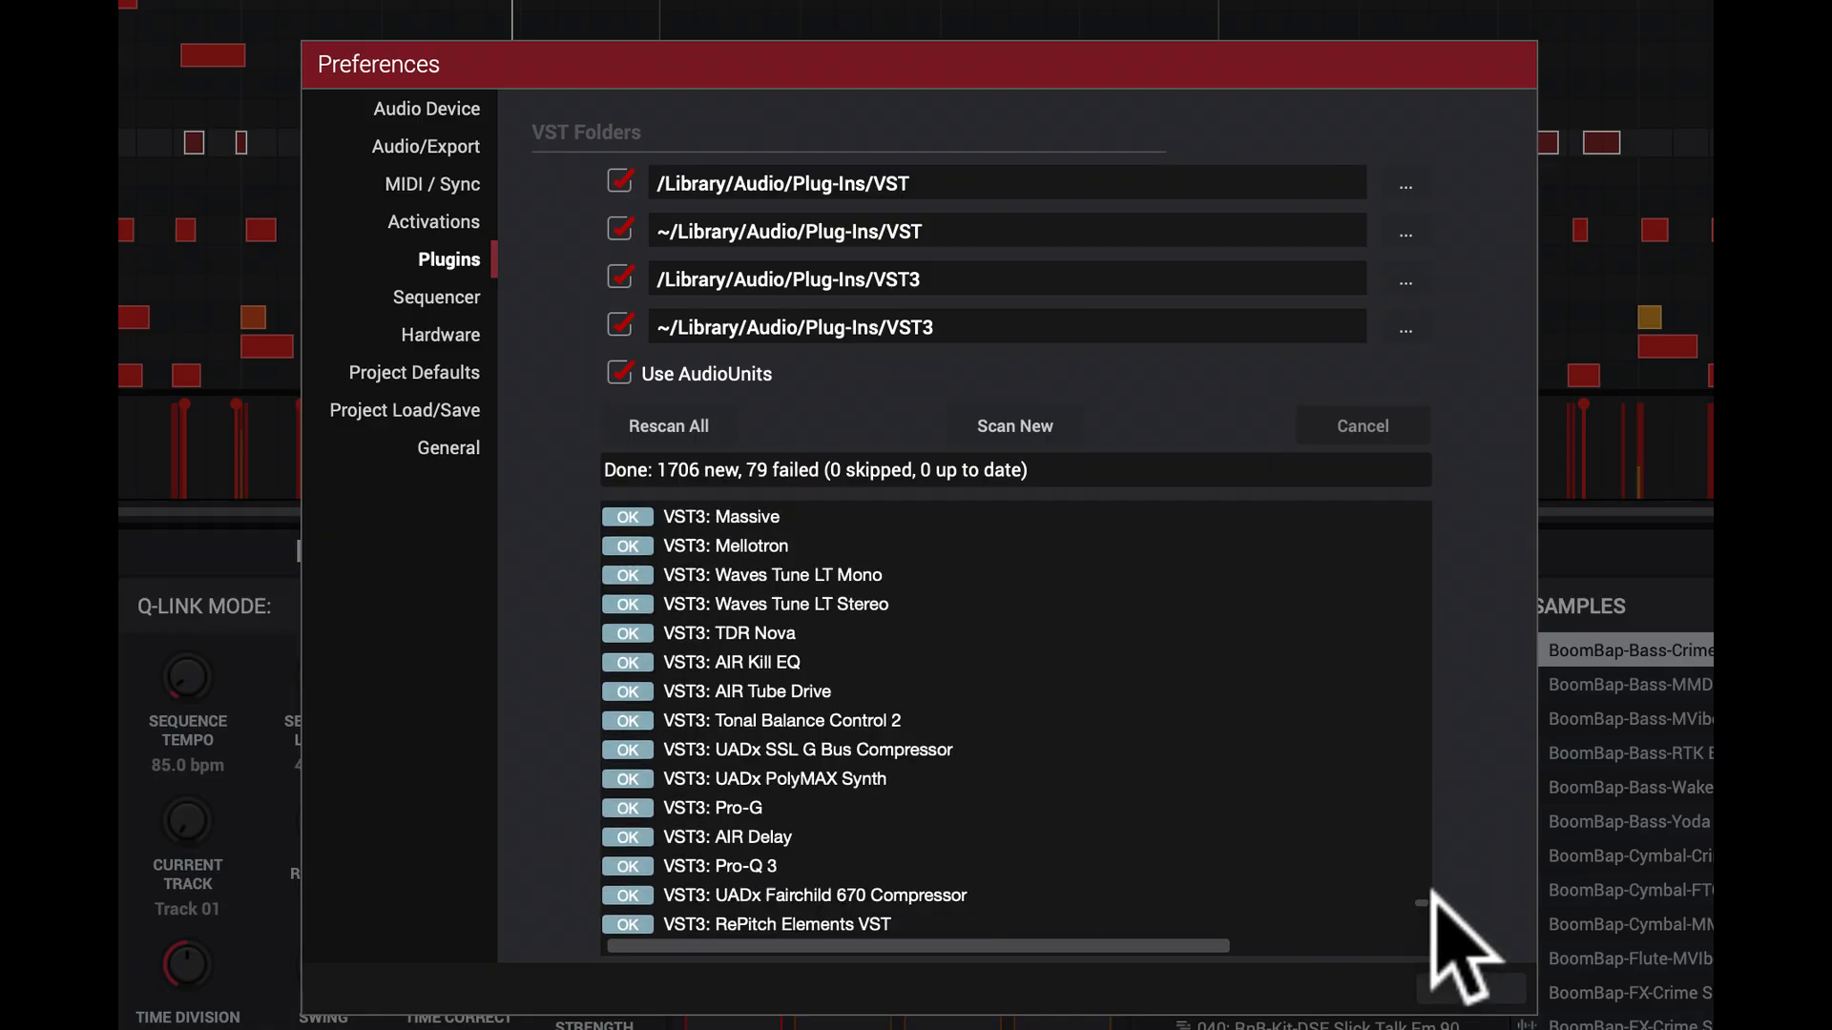
{"action": "scroll", "scroll_direction": "down", "scroll_amount": 3}
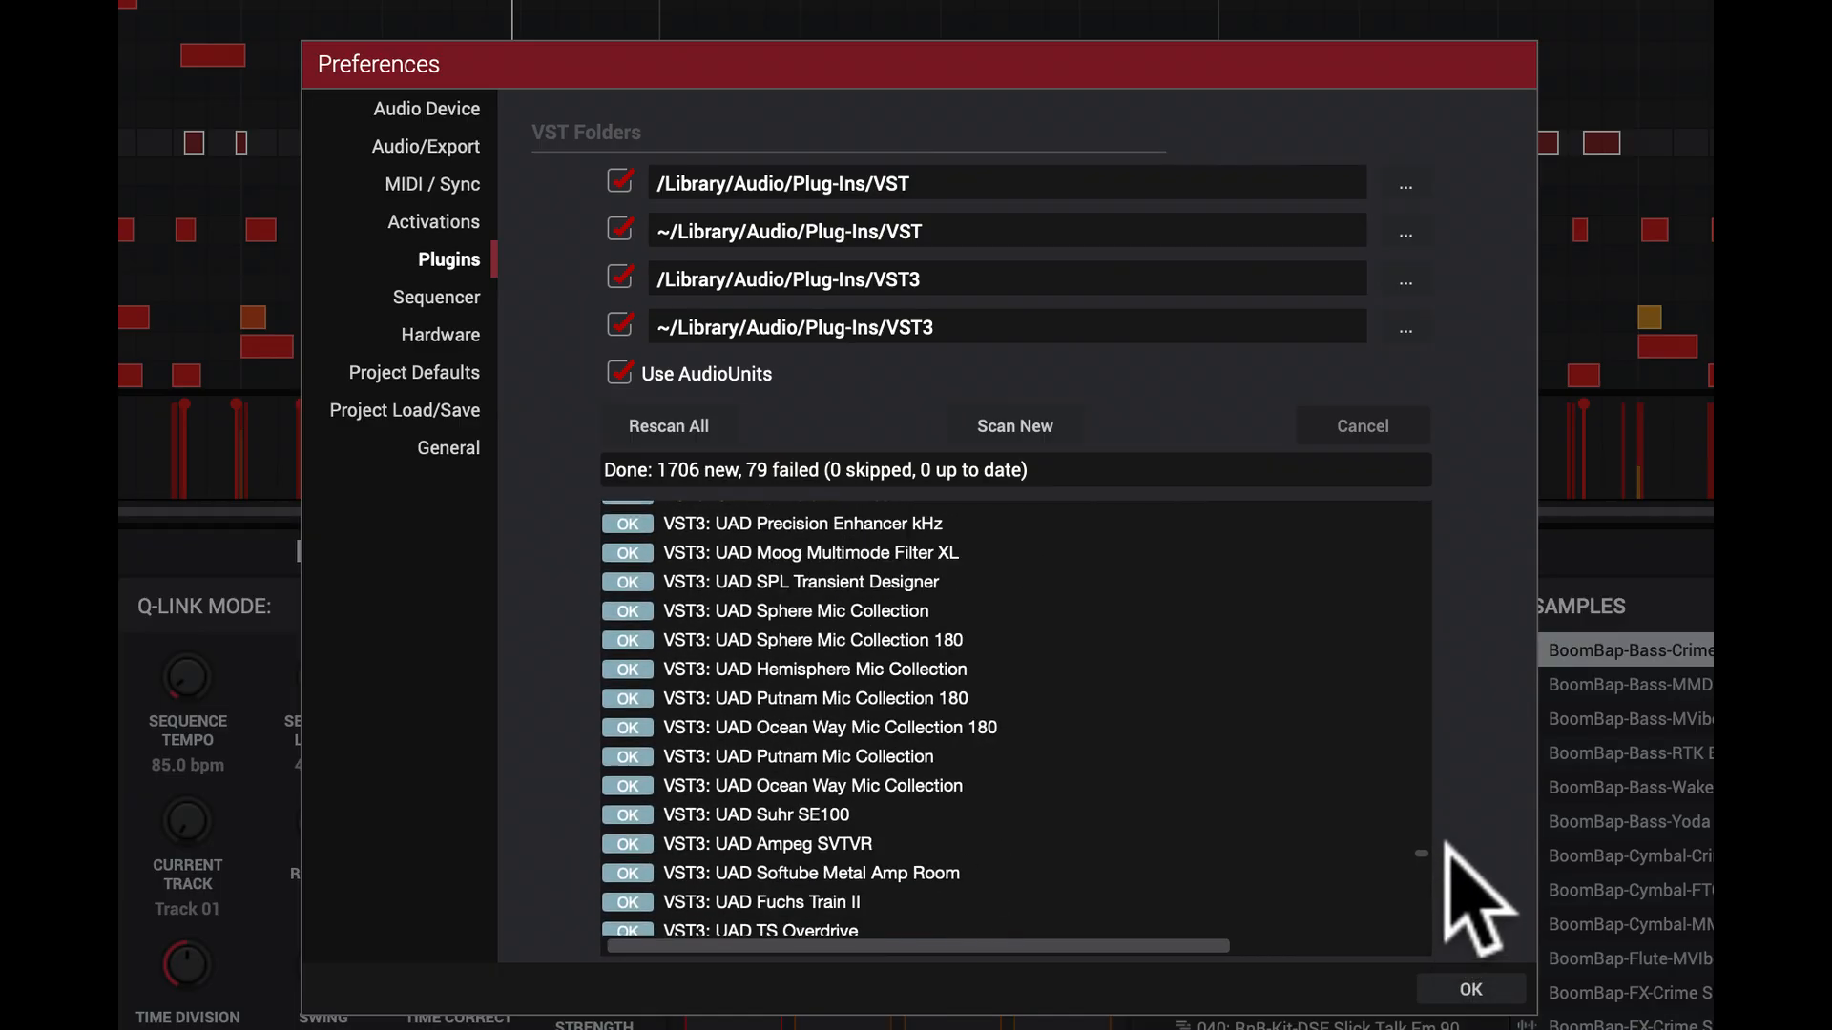
{"action": "scroll", "scroll_direction": "down", "scroll_amount": 3}
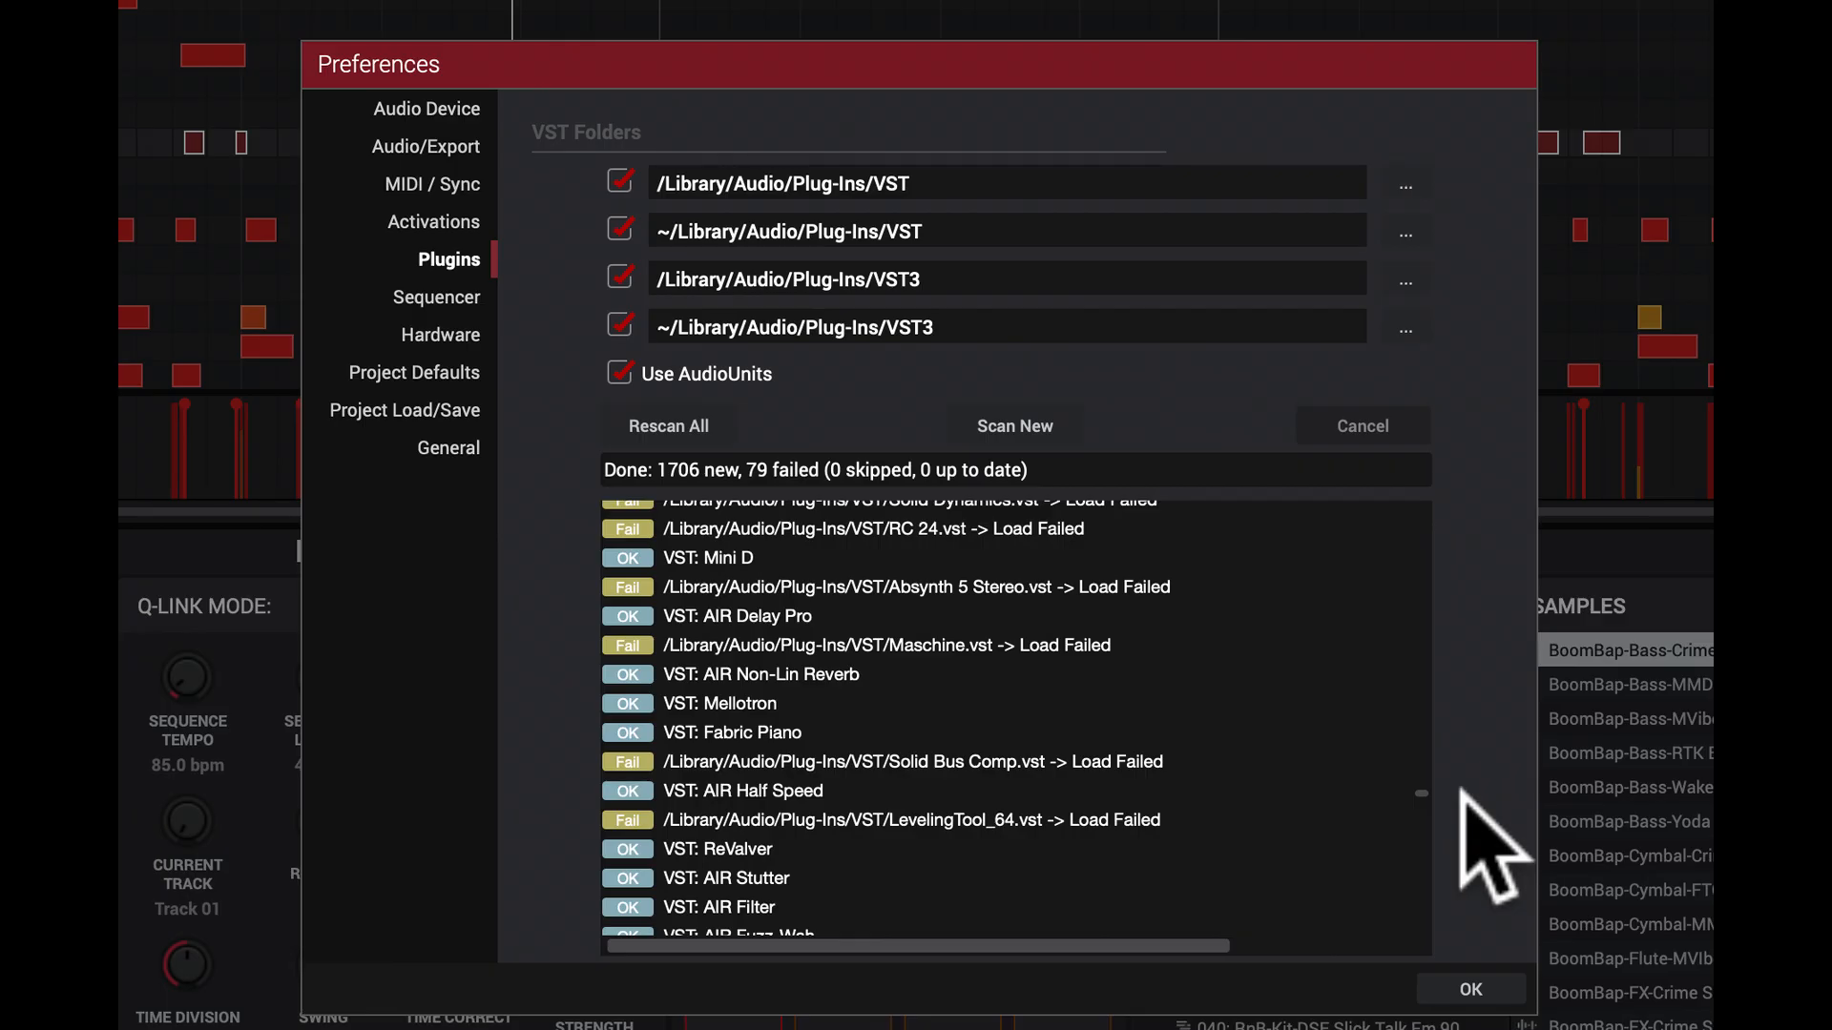
{"action": "mouse_move", "coordinate": [1454, 841]}
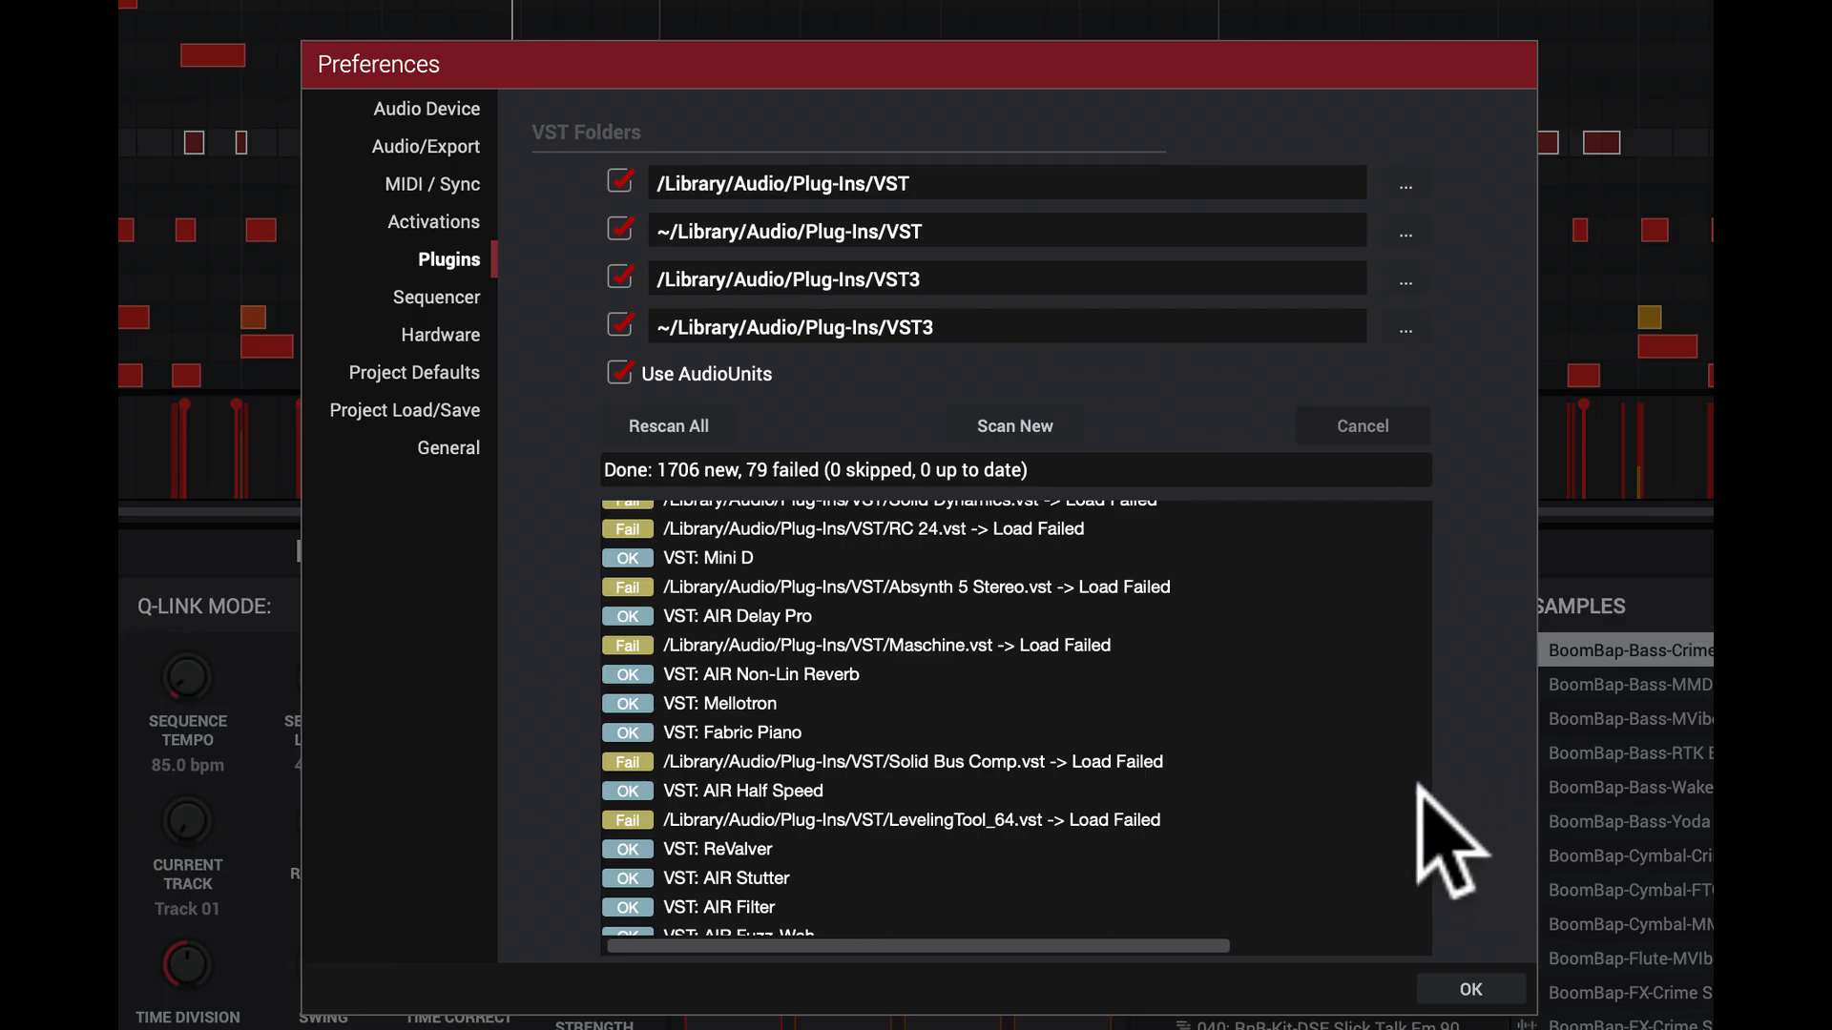
{"action": "left_click", "coordinate": [1469, 990]}
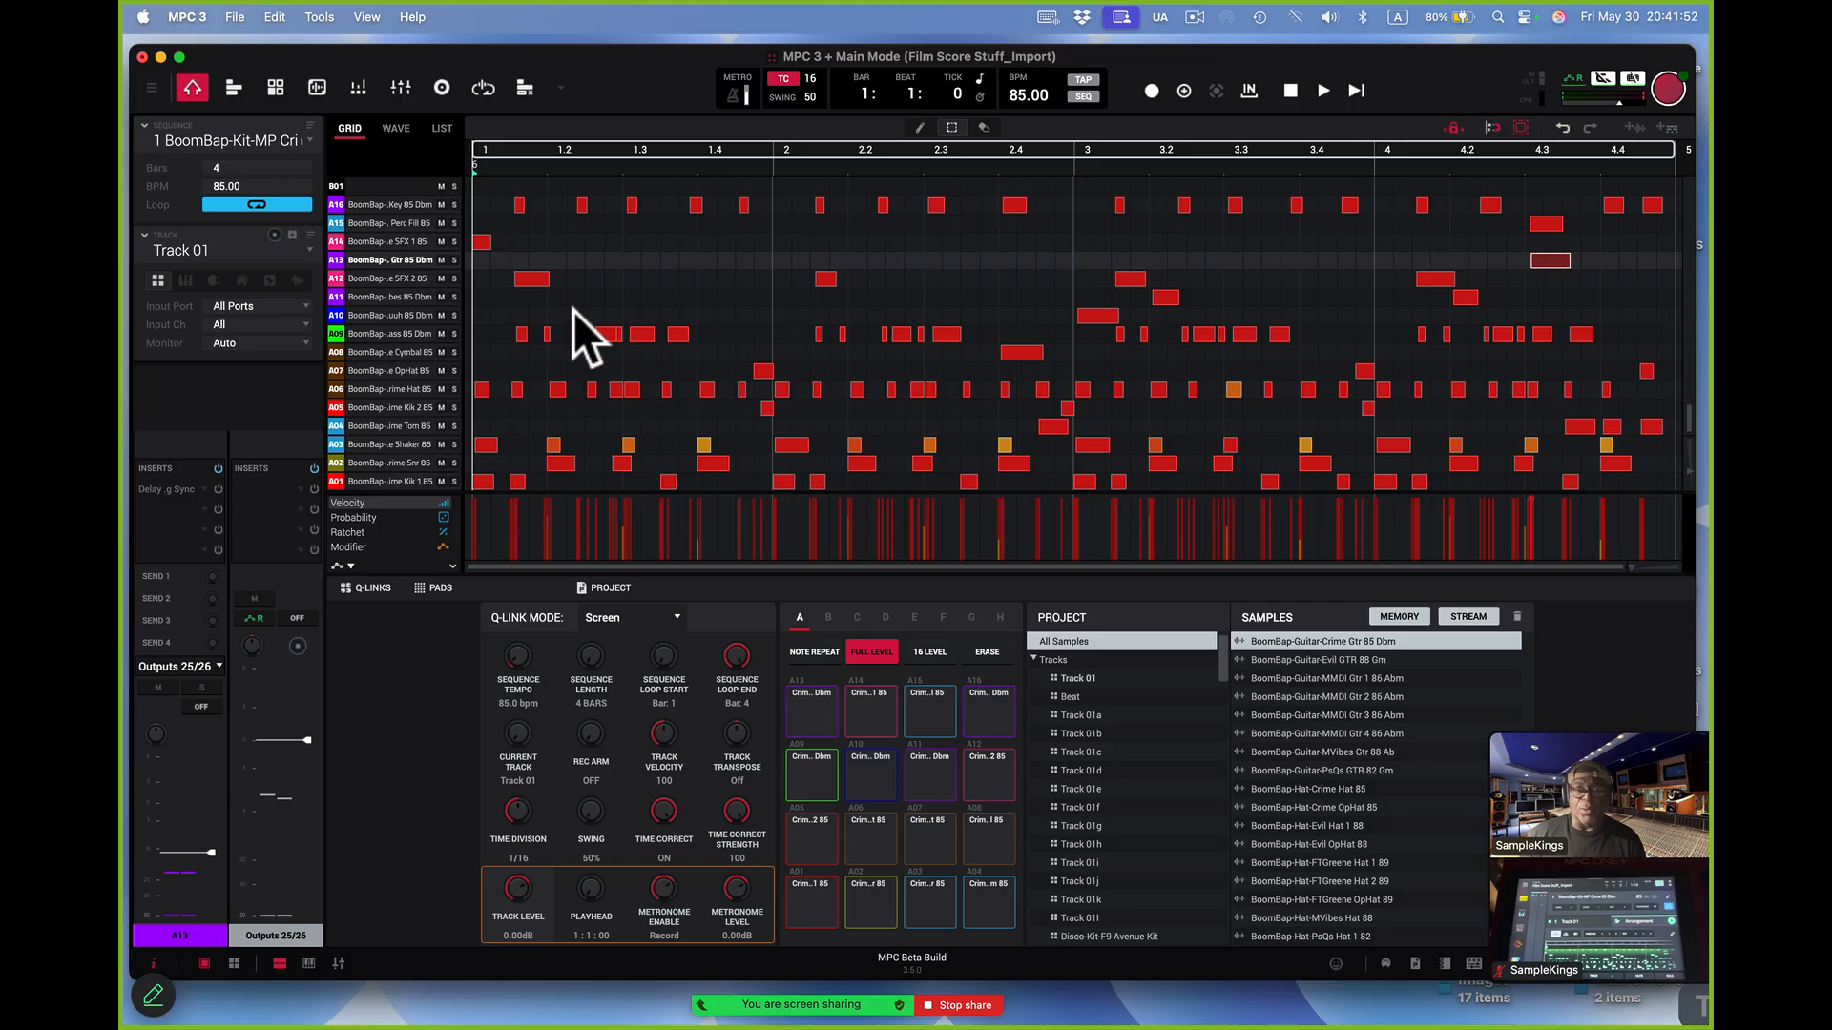
{"action": "mouse_move", "coordinate": [1162, 589]}
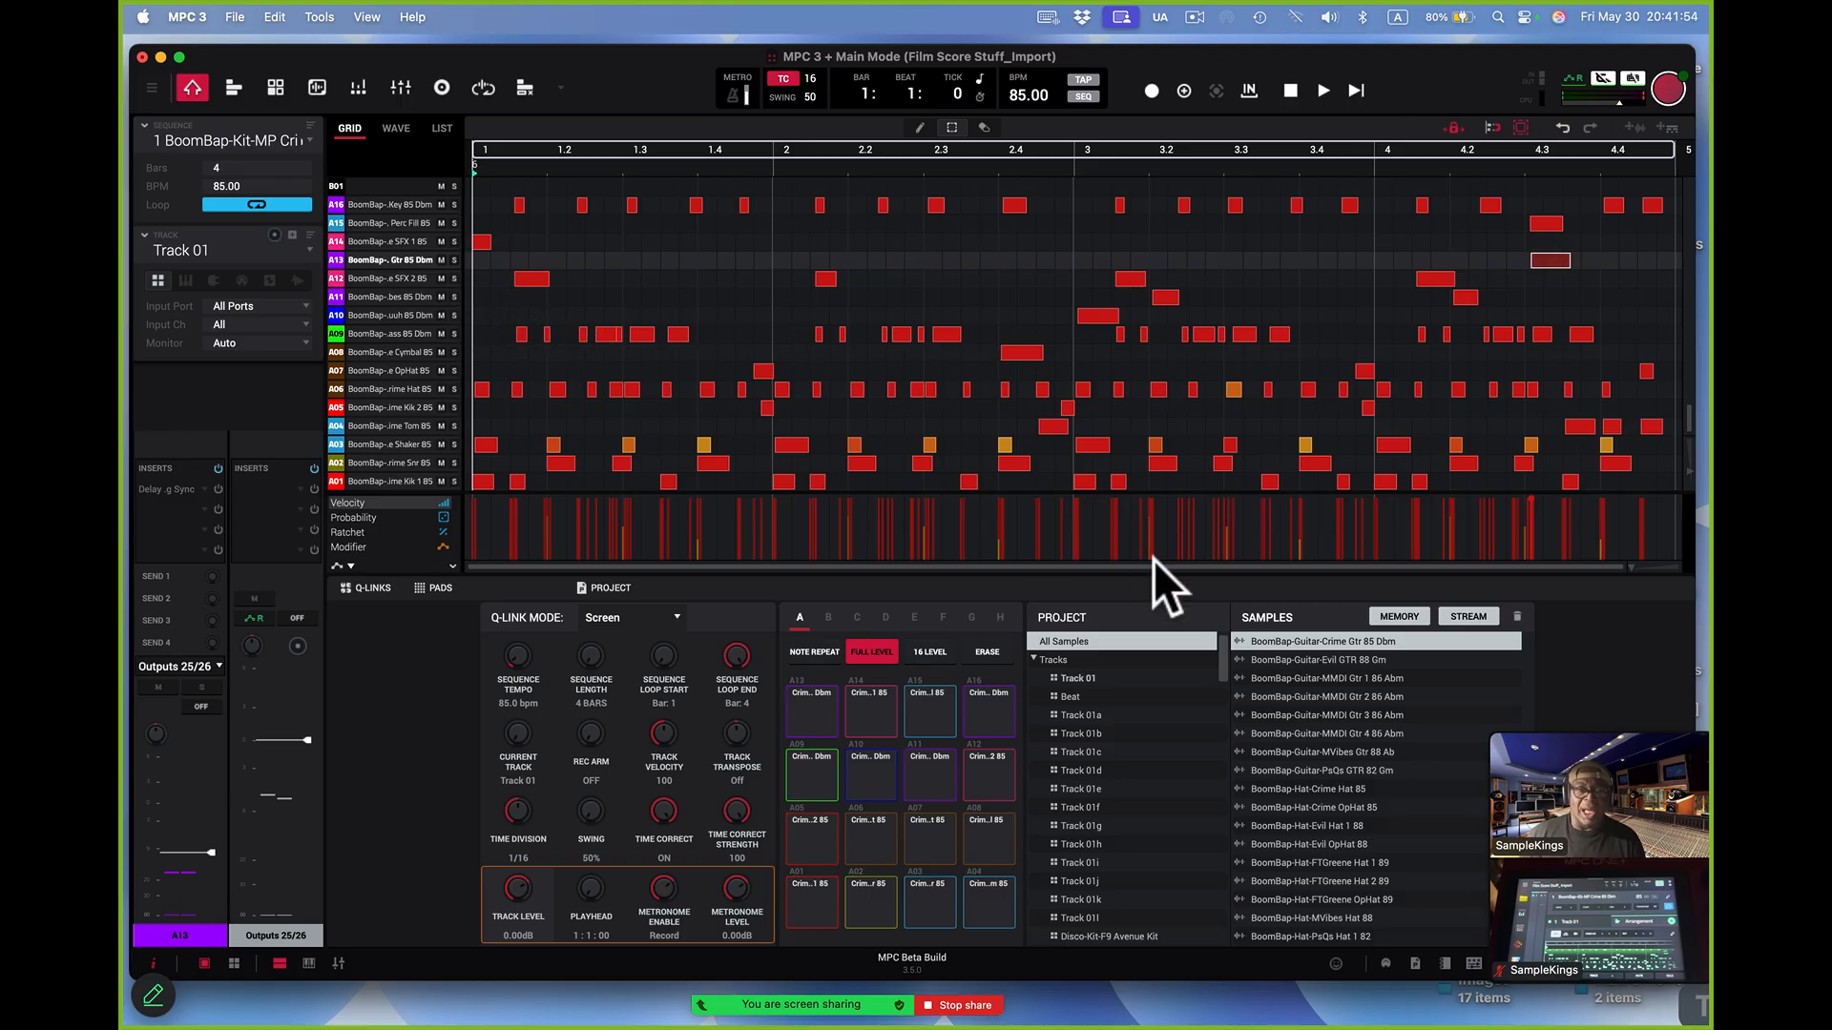
{"action": "mouse_move", "coordinate": [1034, 734]}
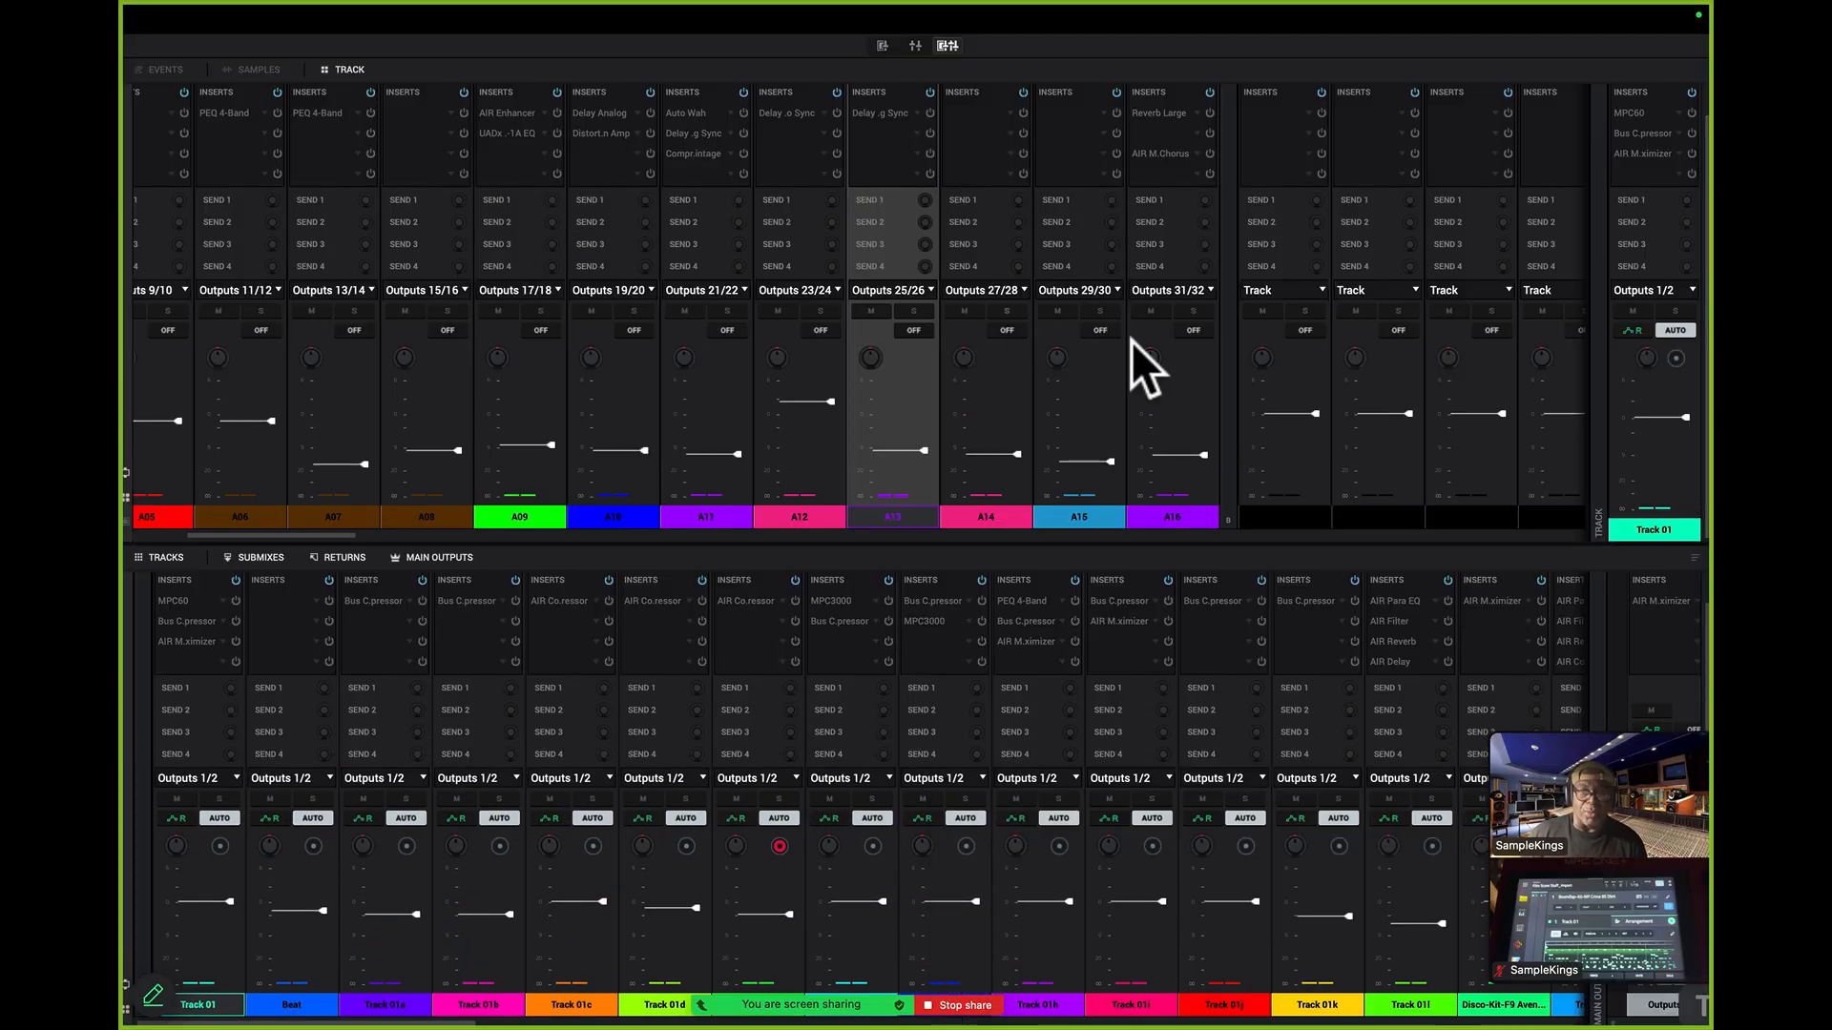
{"action": "mouse_move", "coordinate": [1221, 573]}
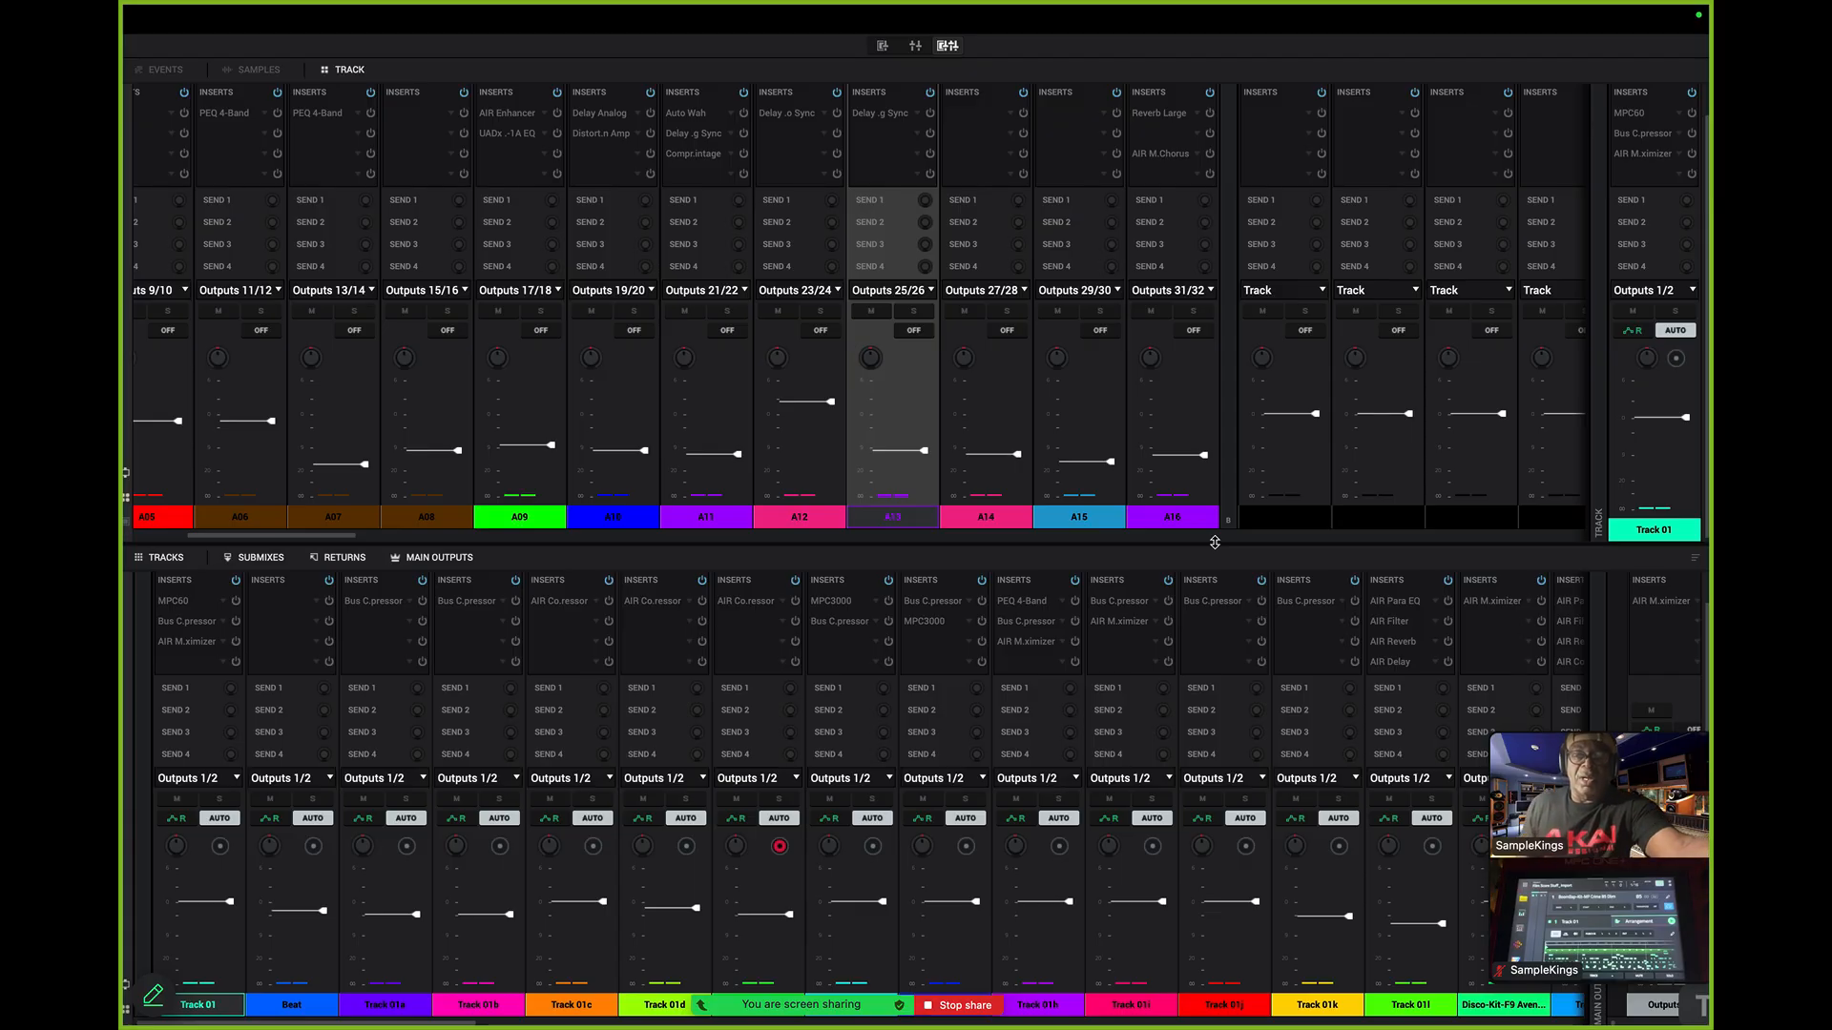
{"action": "mouse_move", "coordinate": [1291, 631]}
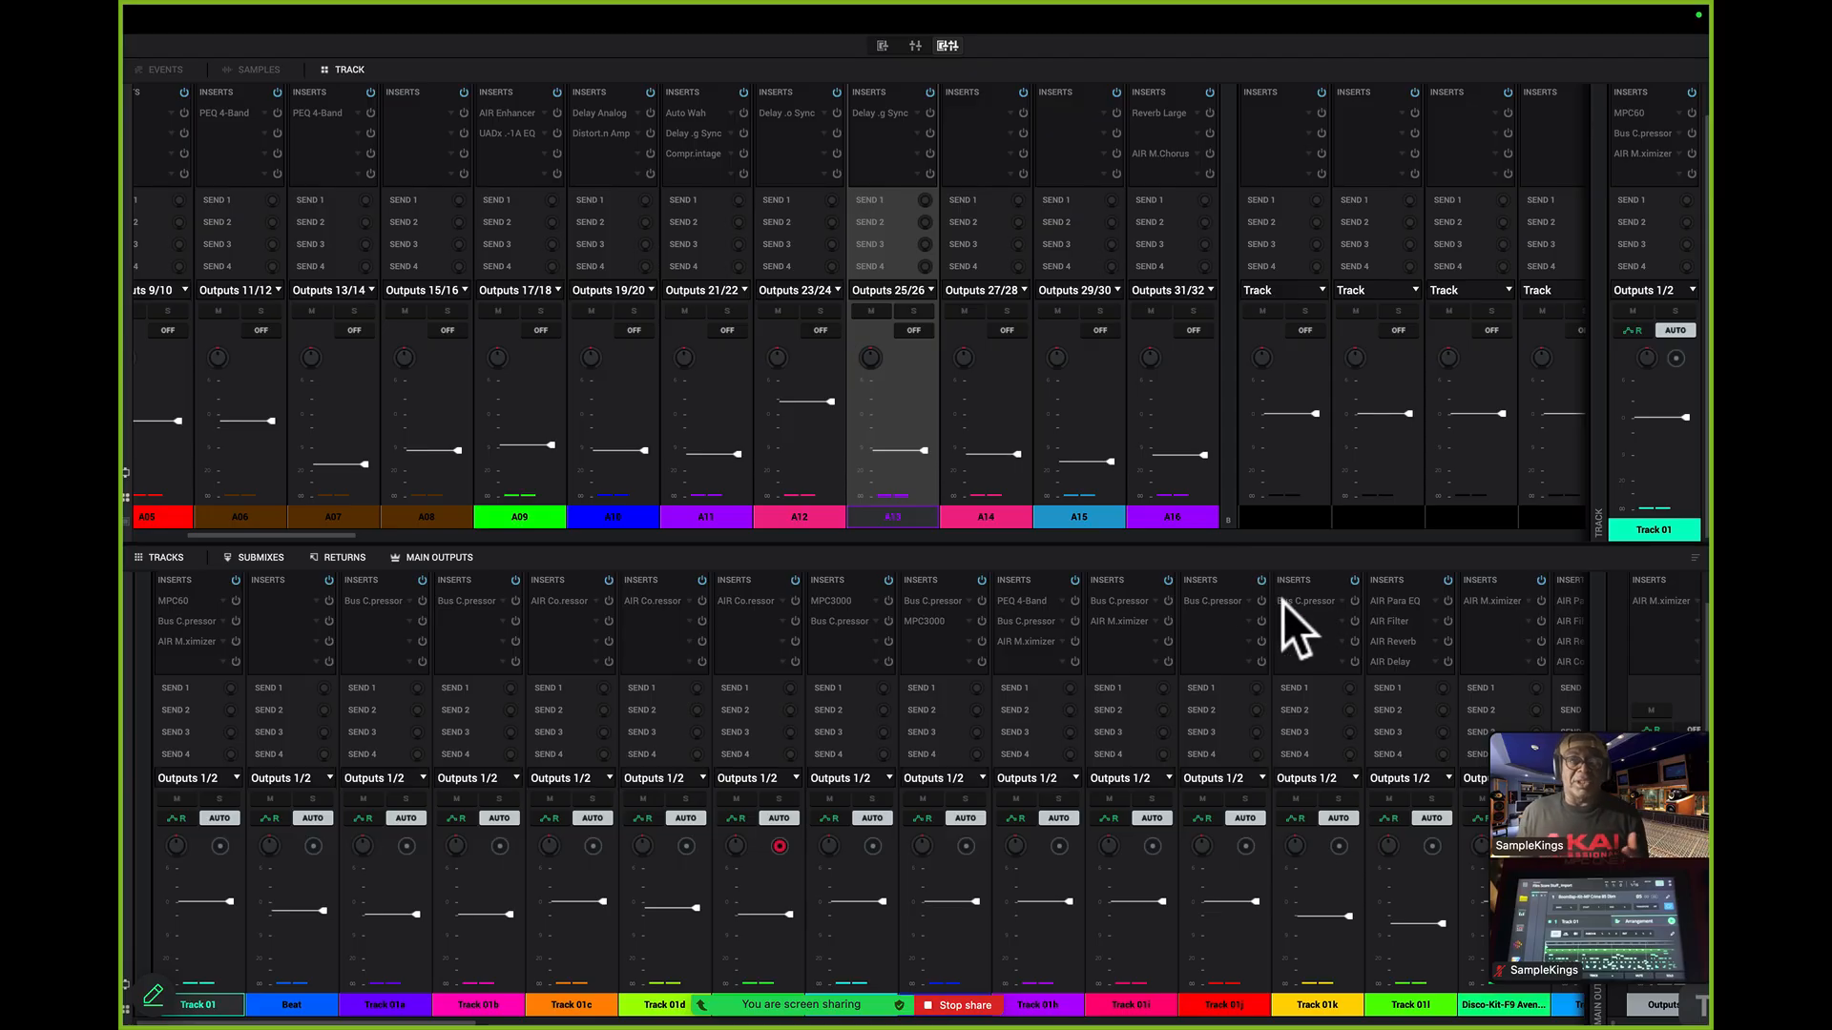
{"action": "mouse_move", "coordinate": [975, 99]}
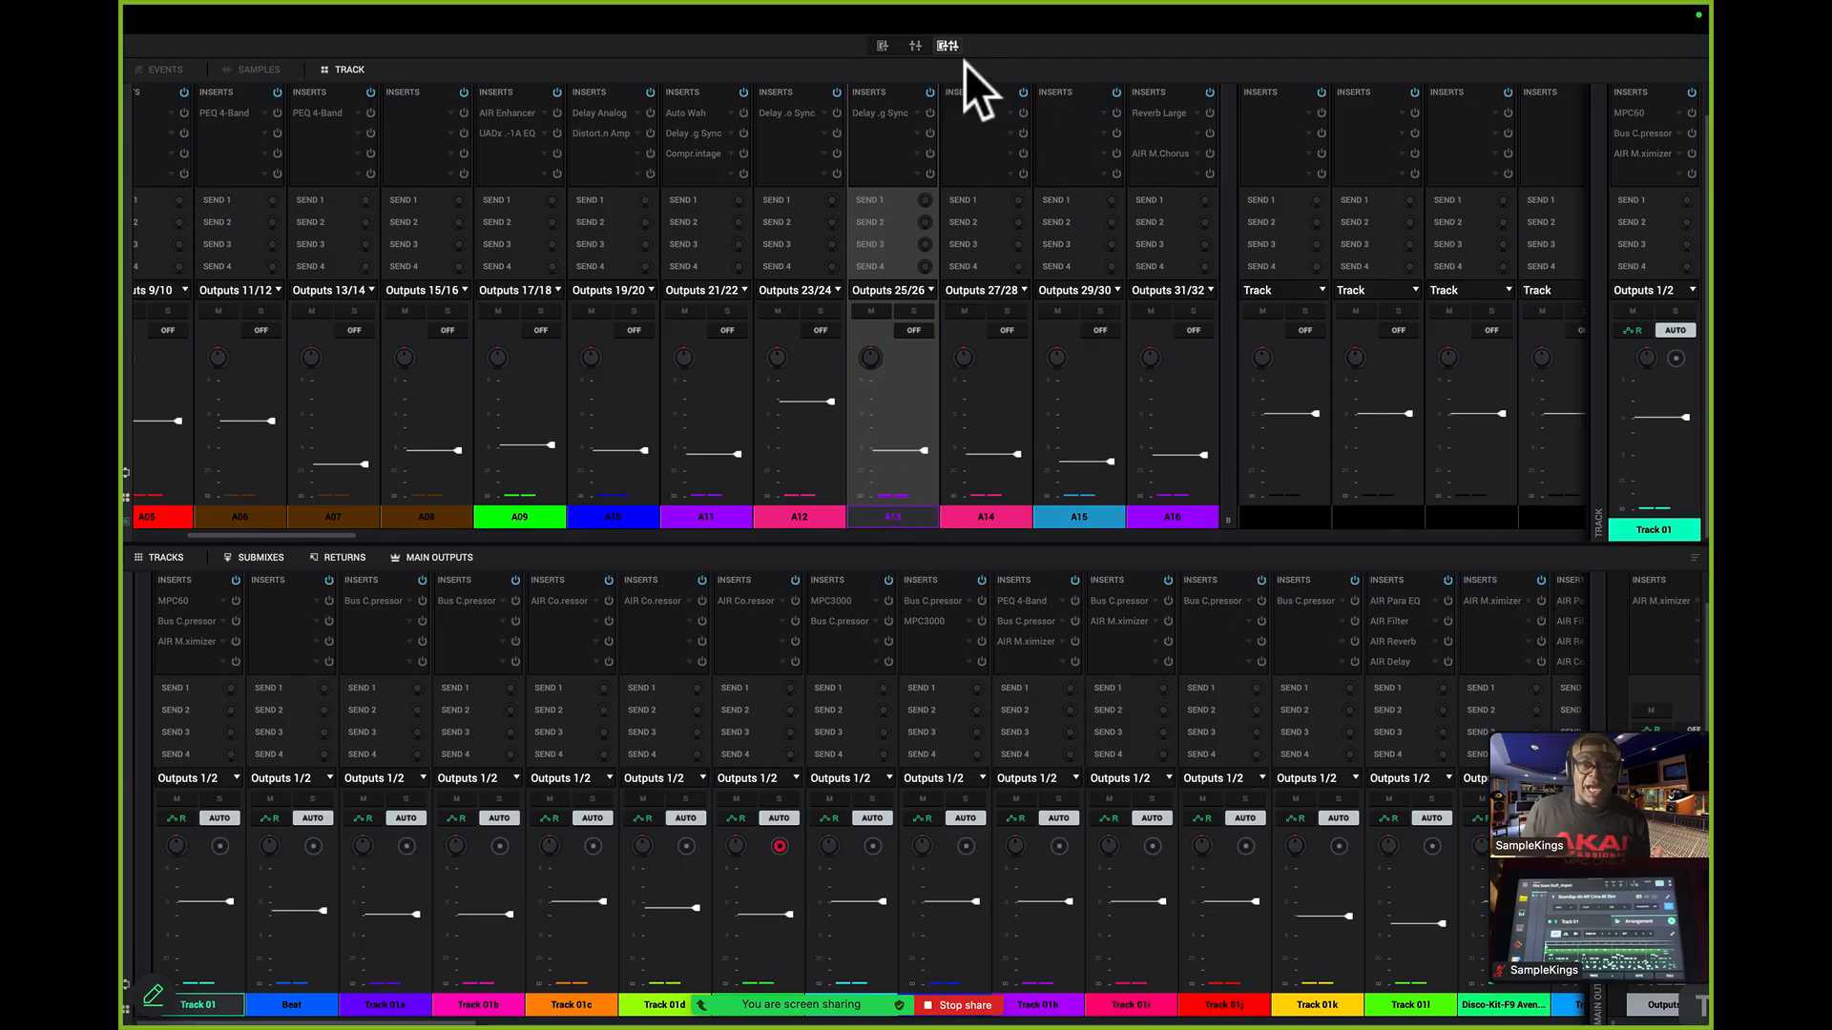
{"action": "left_click", "coordinate": [880, 46]}
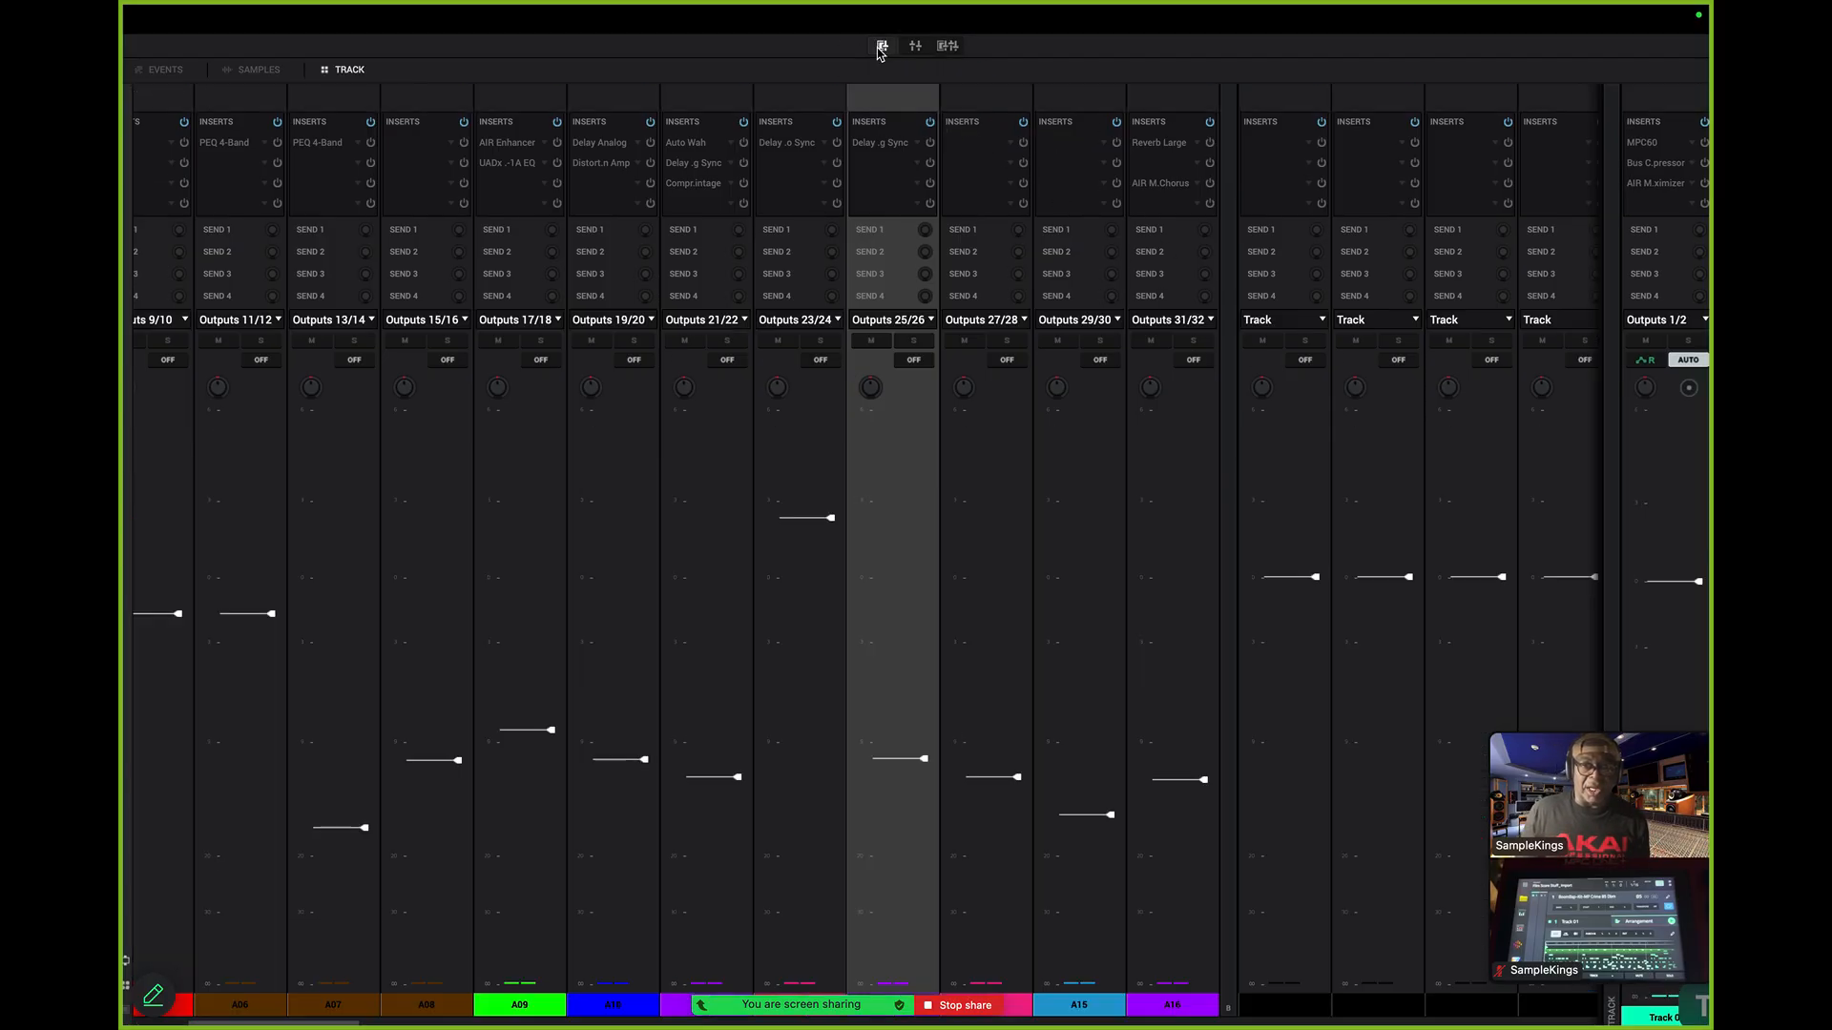
{"action": "left_click", "coordinate": [916, 45]}
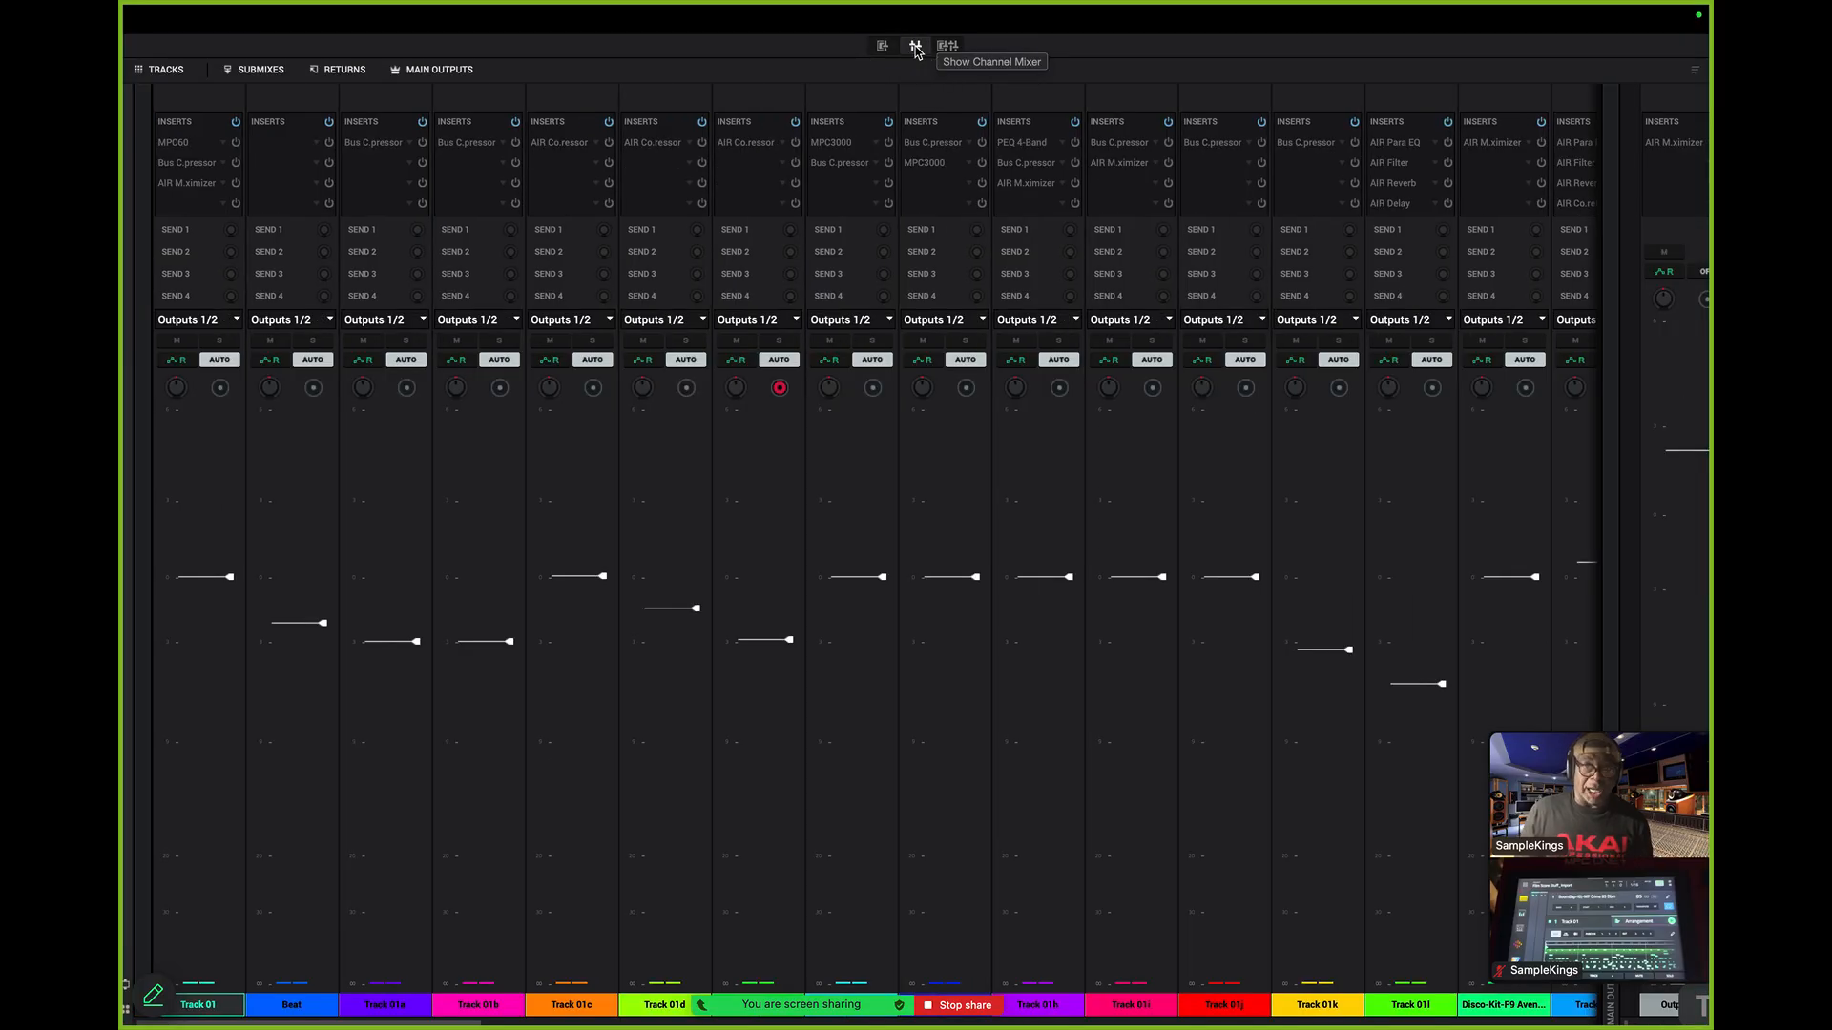
{"action": "left_click", "coordinate": [947, 46]}
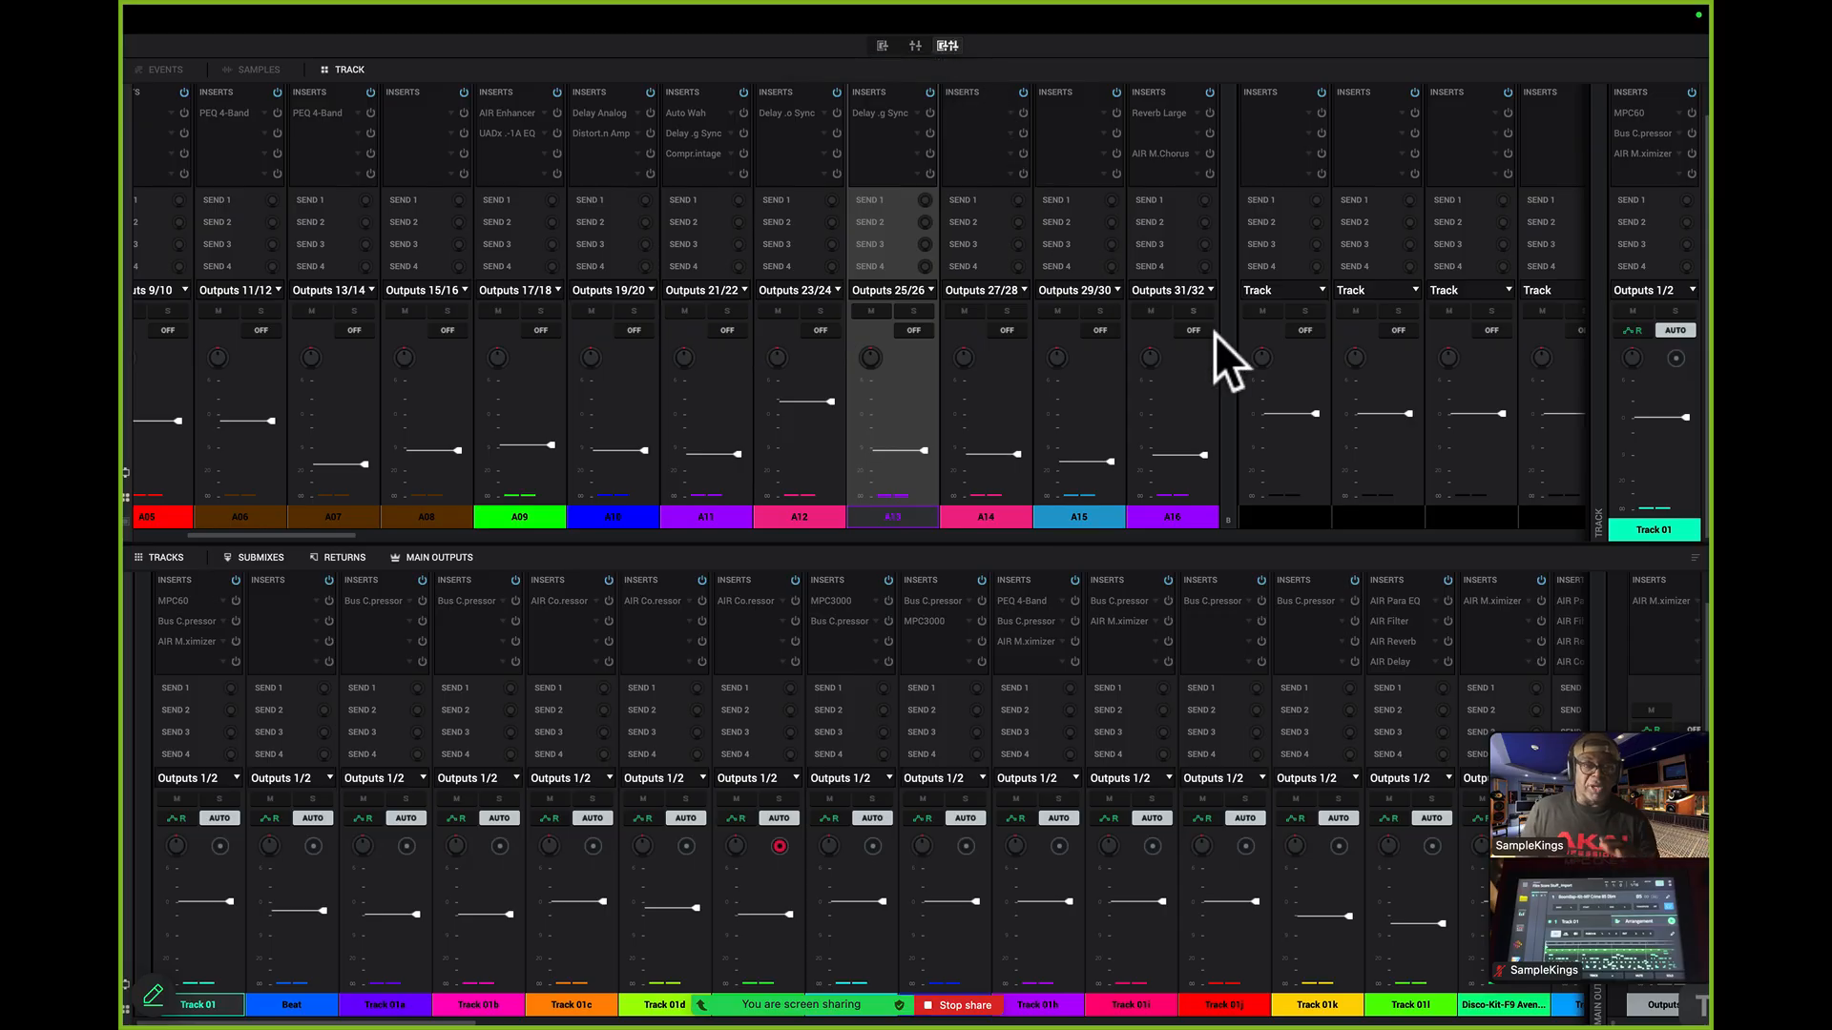
{"action": "mouse_move", "coordinate": [1286, 567]}
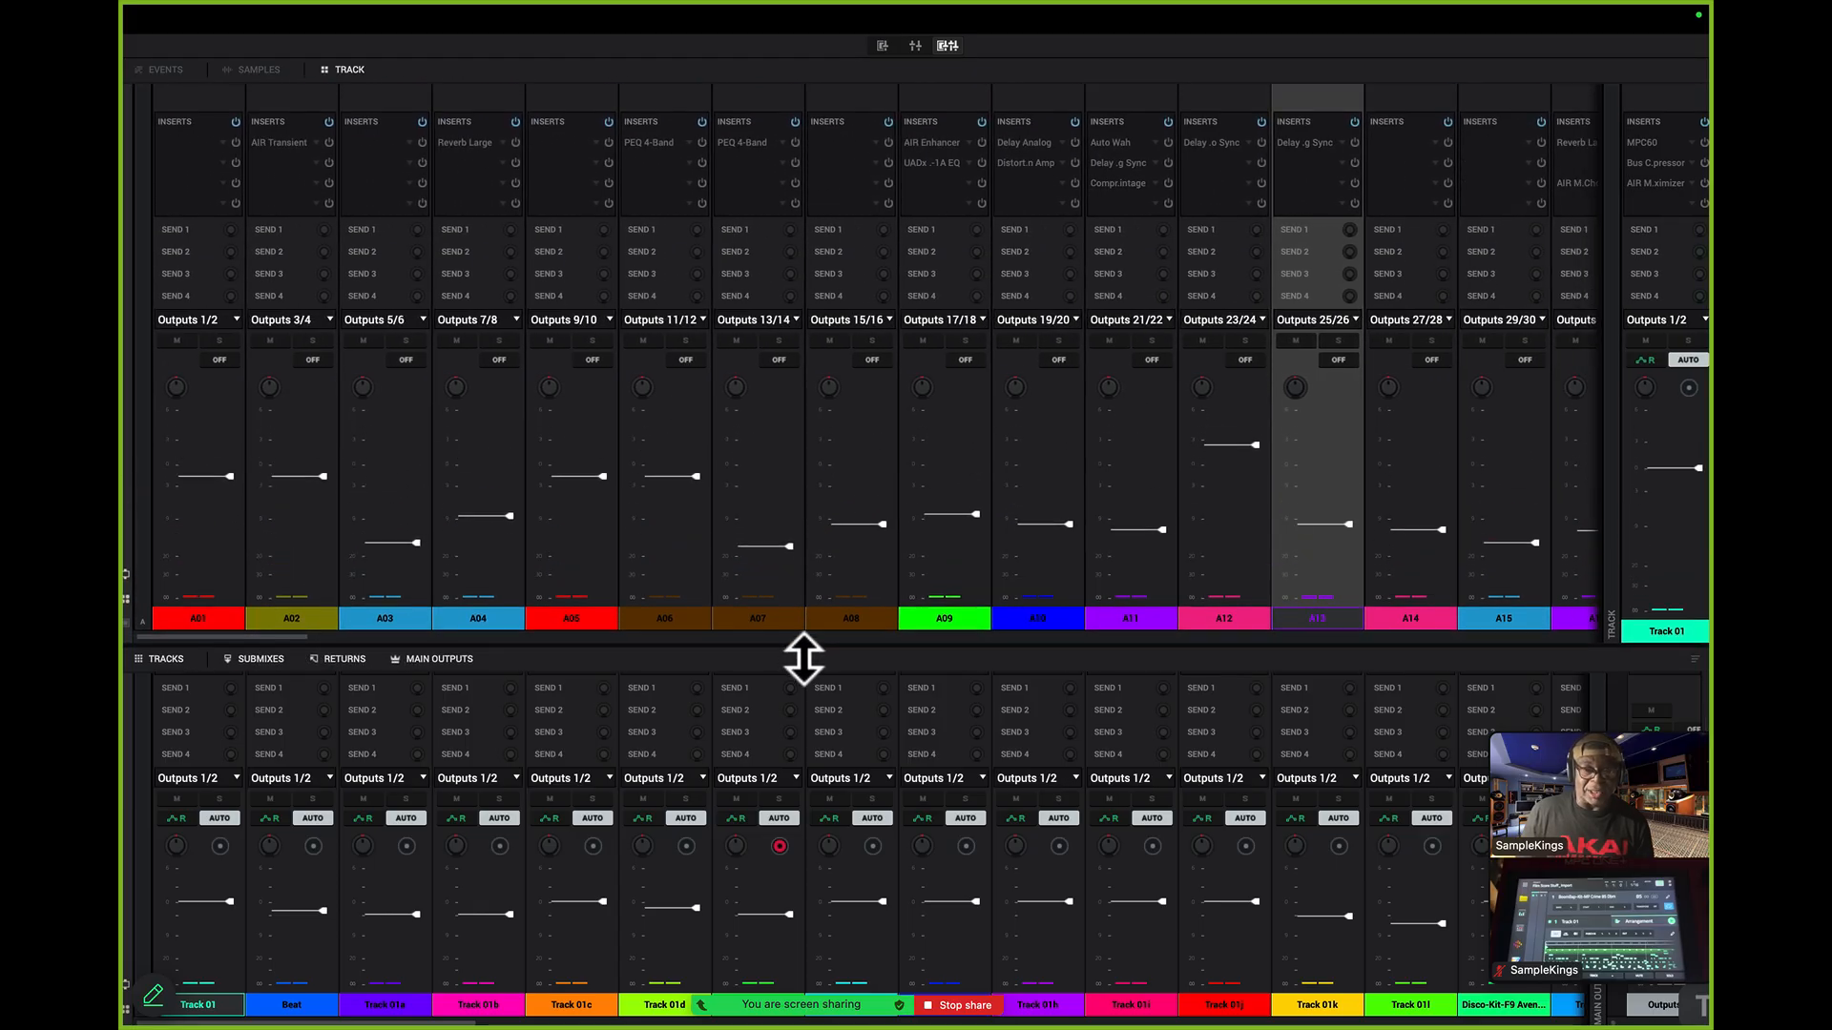
Try pad channels A02, A04 and A07, select A01, and expand the pad mixer to full window
{"action": "left_click_drag", "start_coordinate": [803, 657], "coordinate": [817, 1005]}
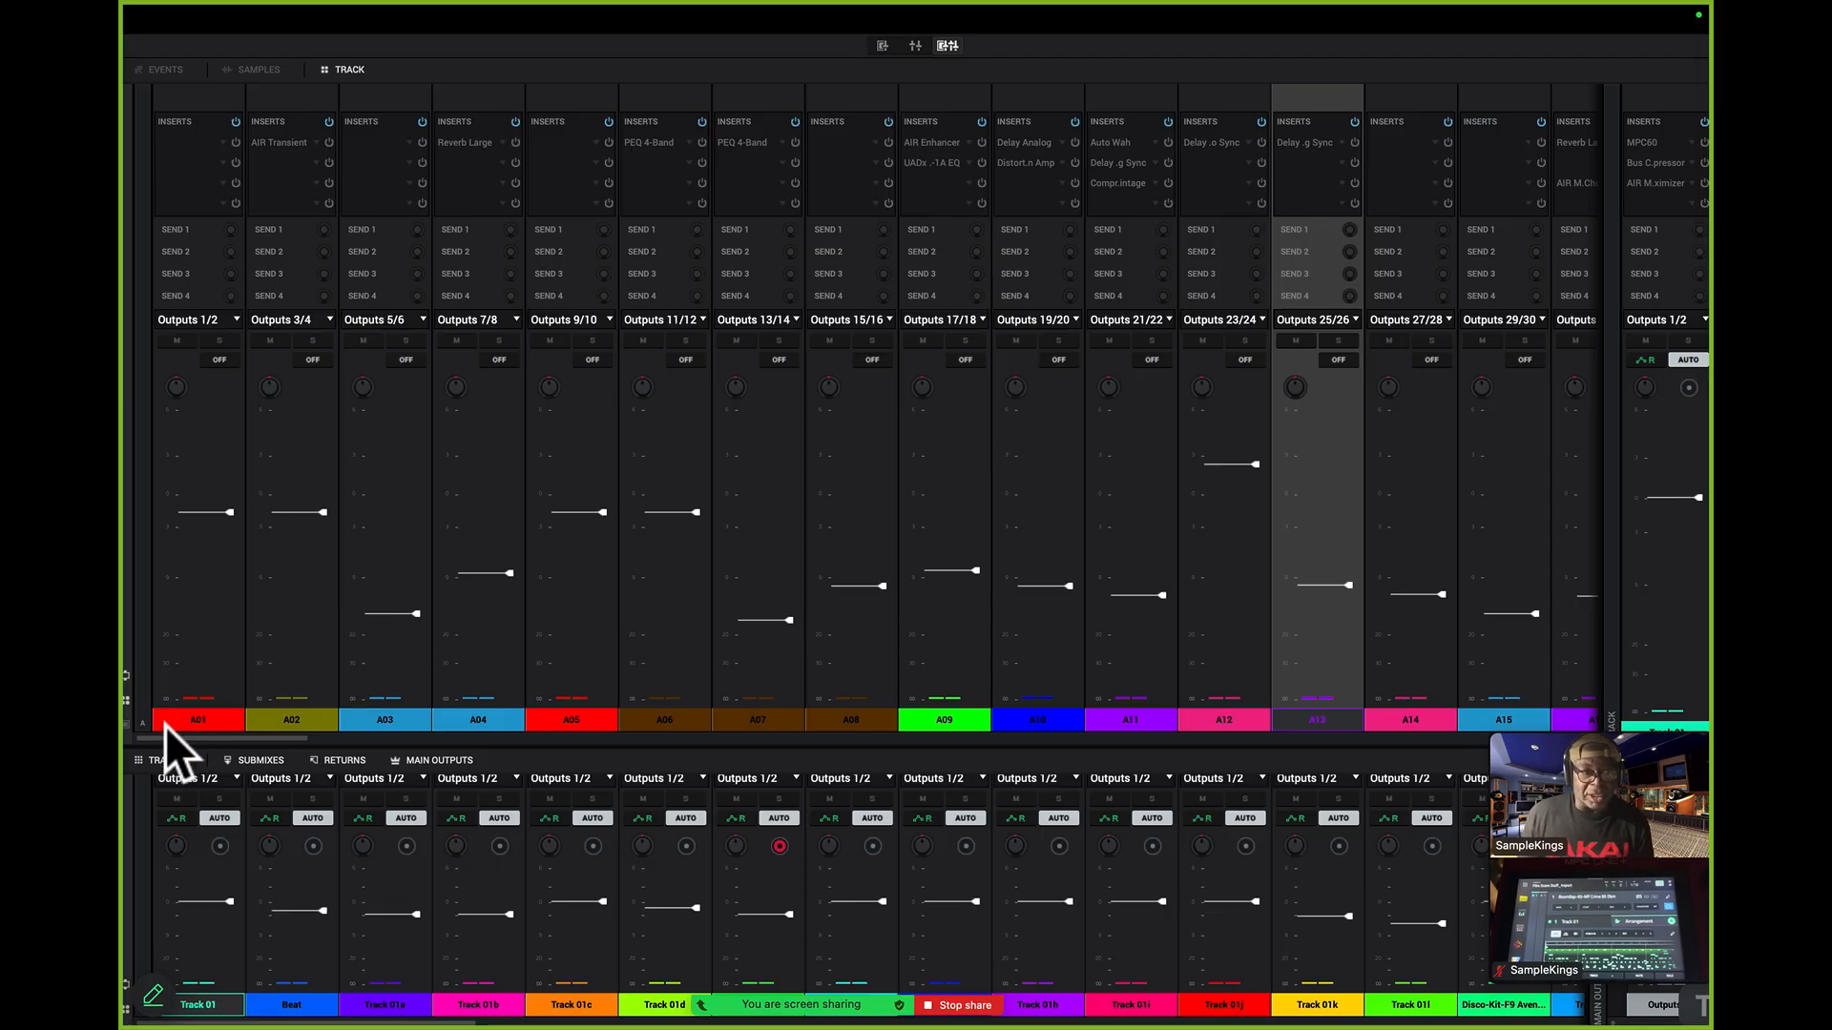
{"action": "mouse_move", "coordinate": [163, 748]}
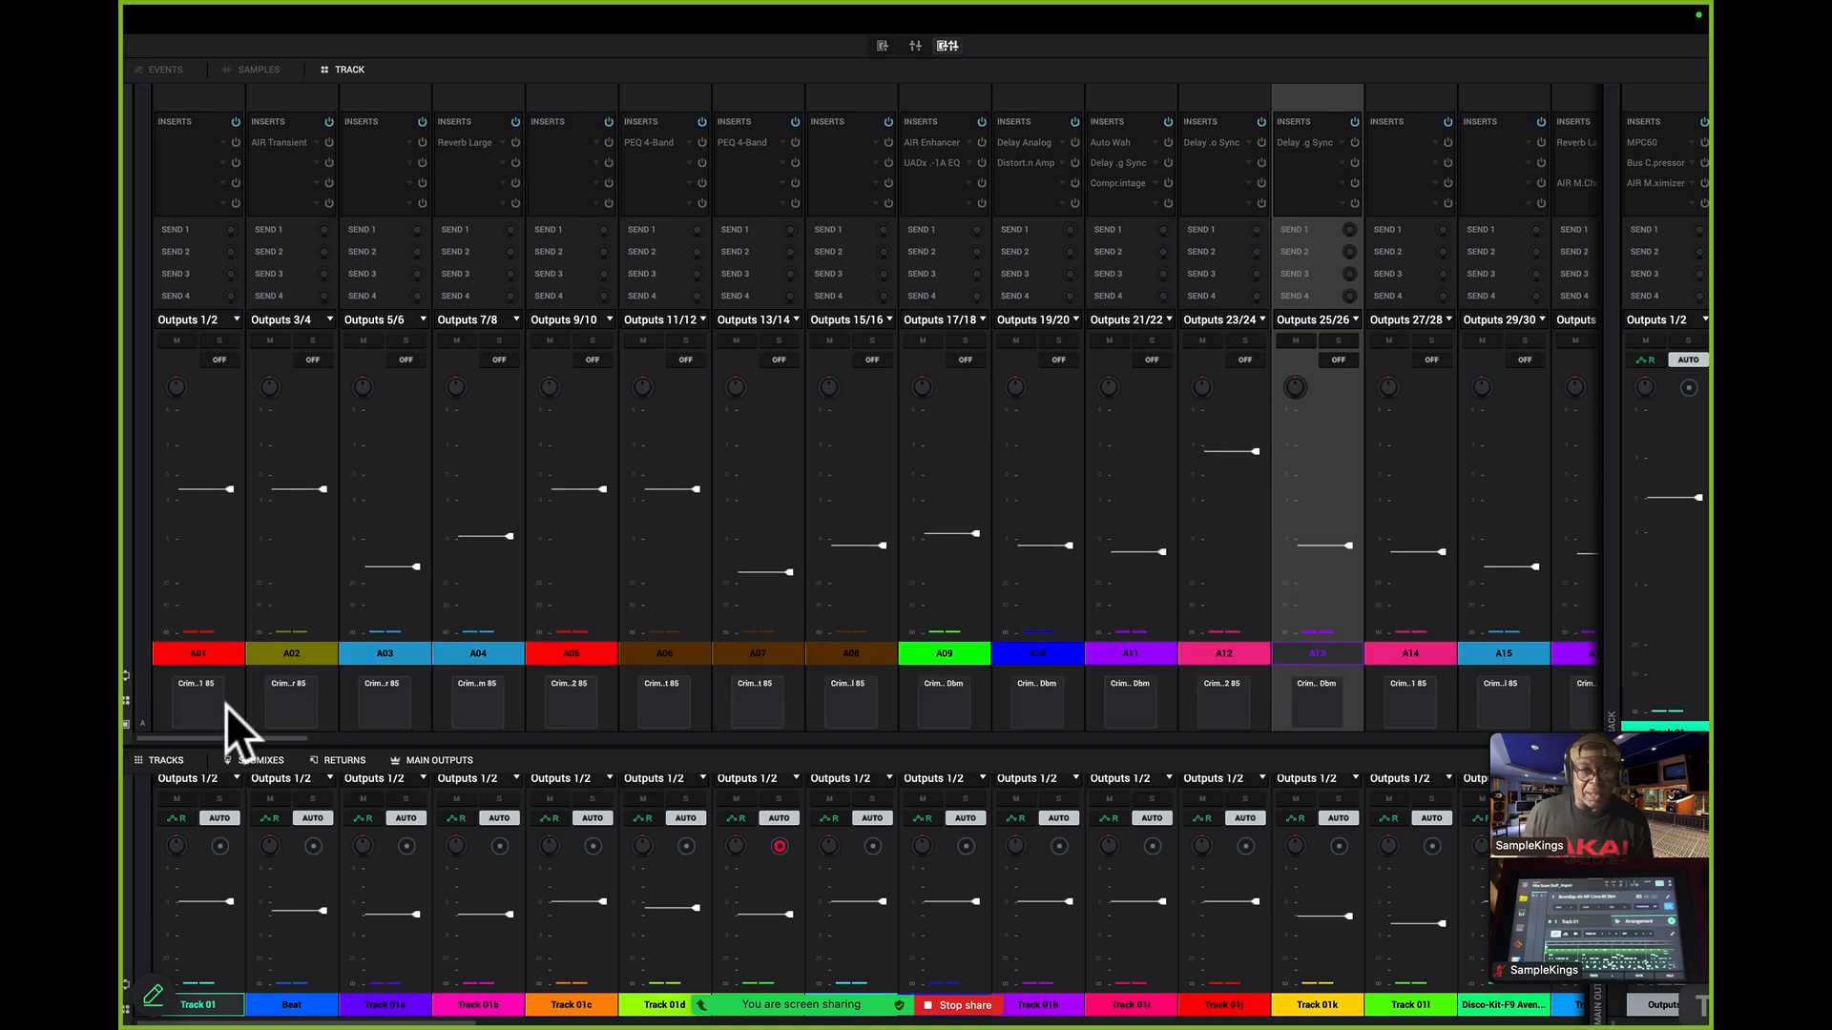
{"action": "left_click", "coordinate": [290, 701]}
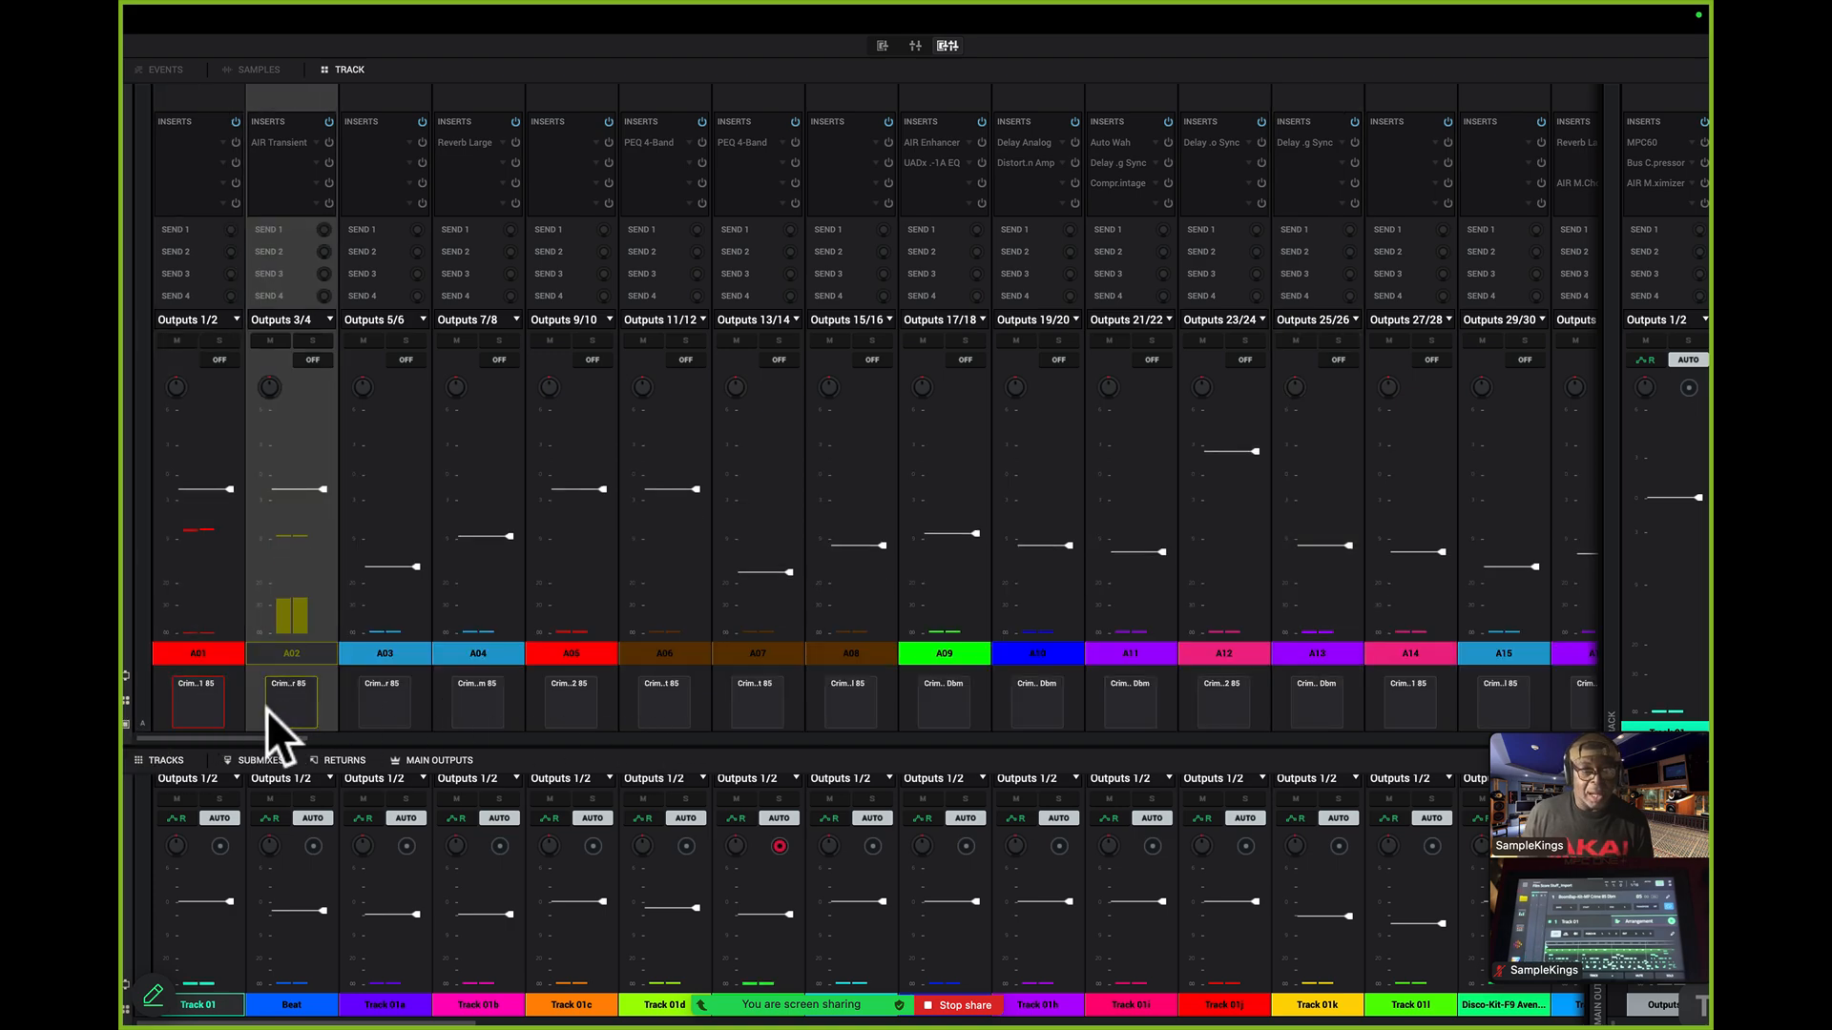
{"action": "left_click", "coordinate": [477, 702]}
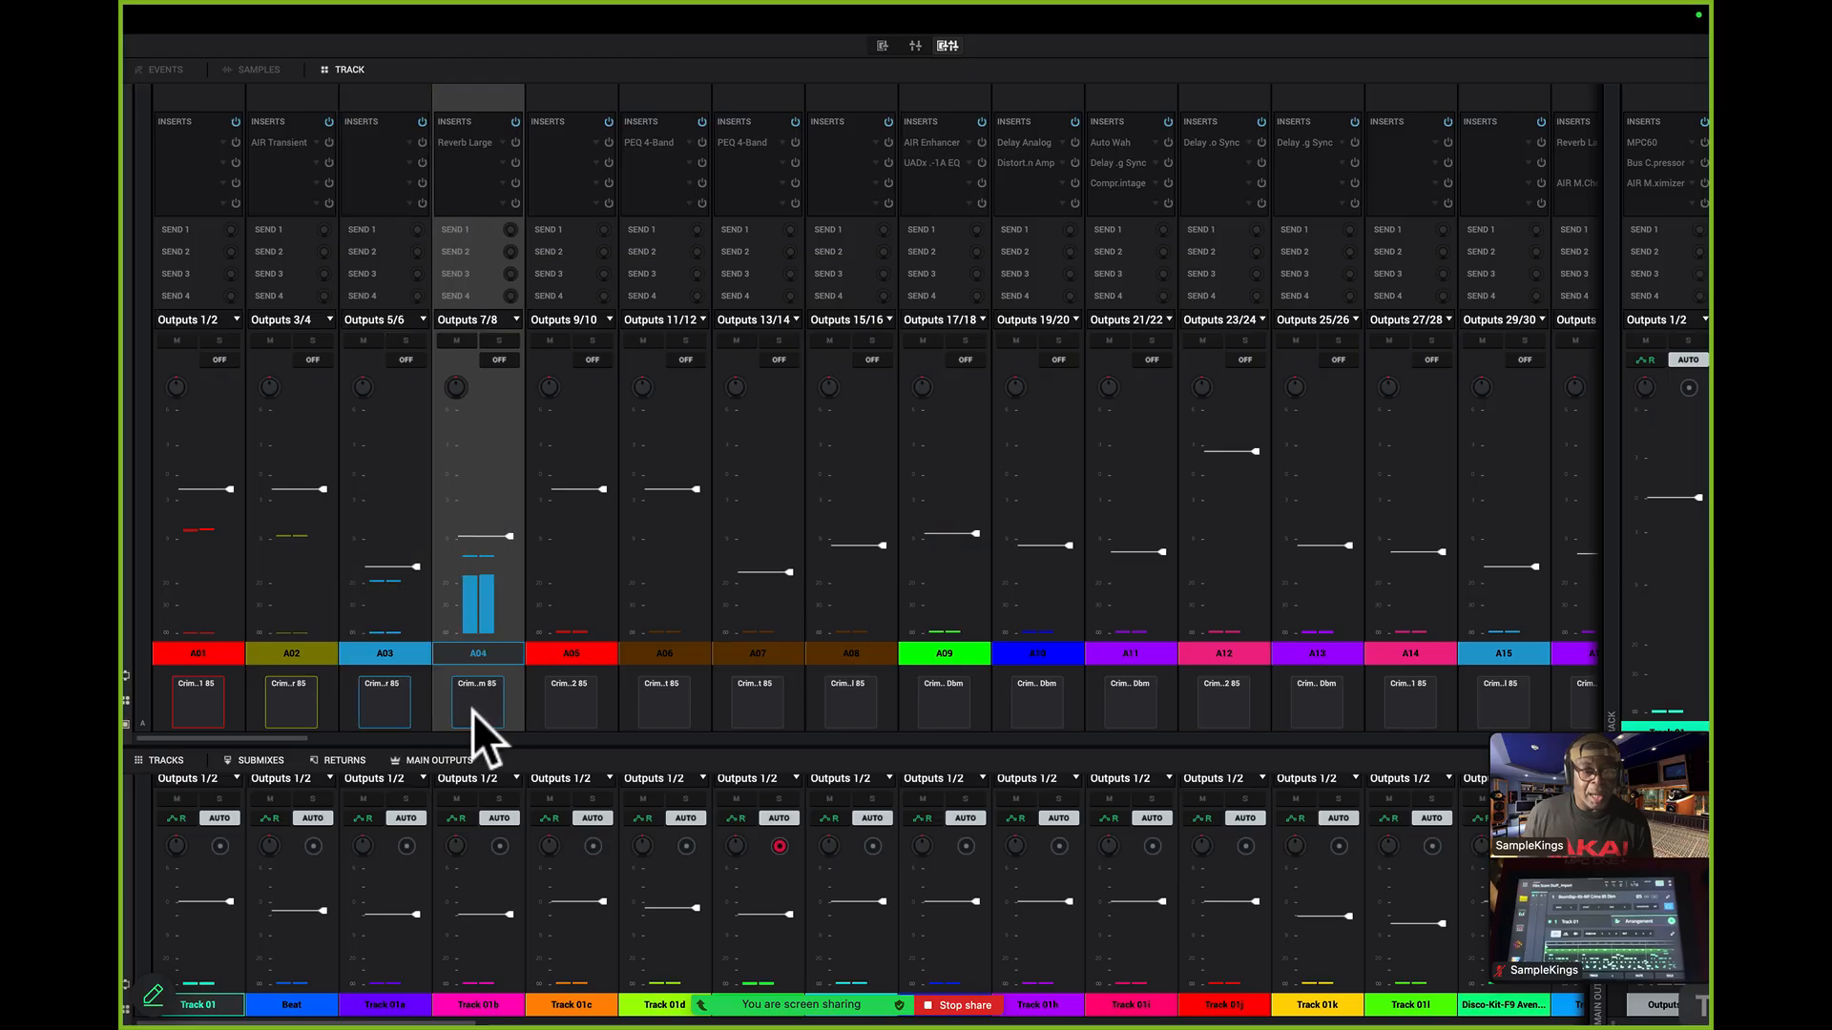
{"action": "left_click", "coordinate": [757, 701]}
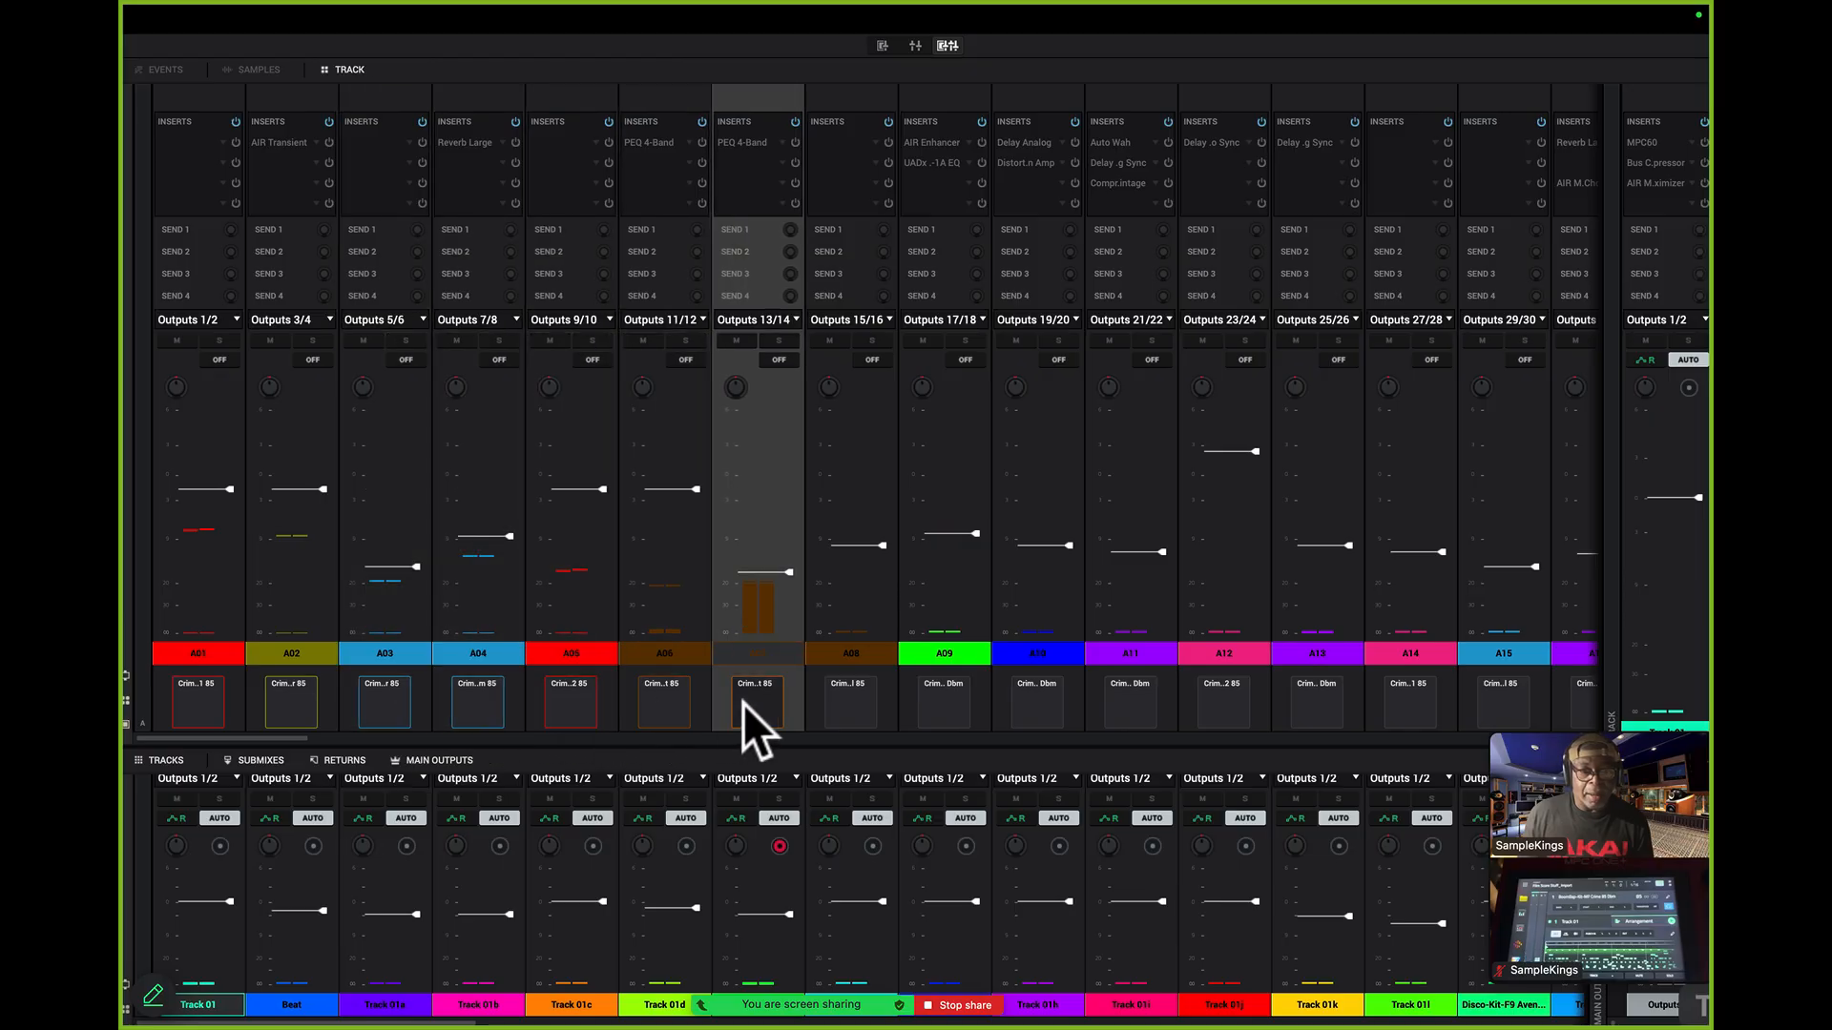
{"action": "left_click", "coordinate": [1036, 701]}
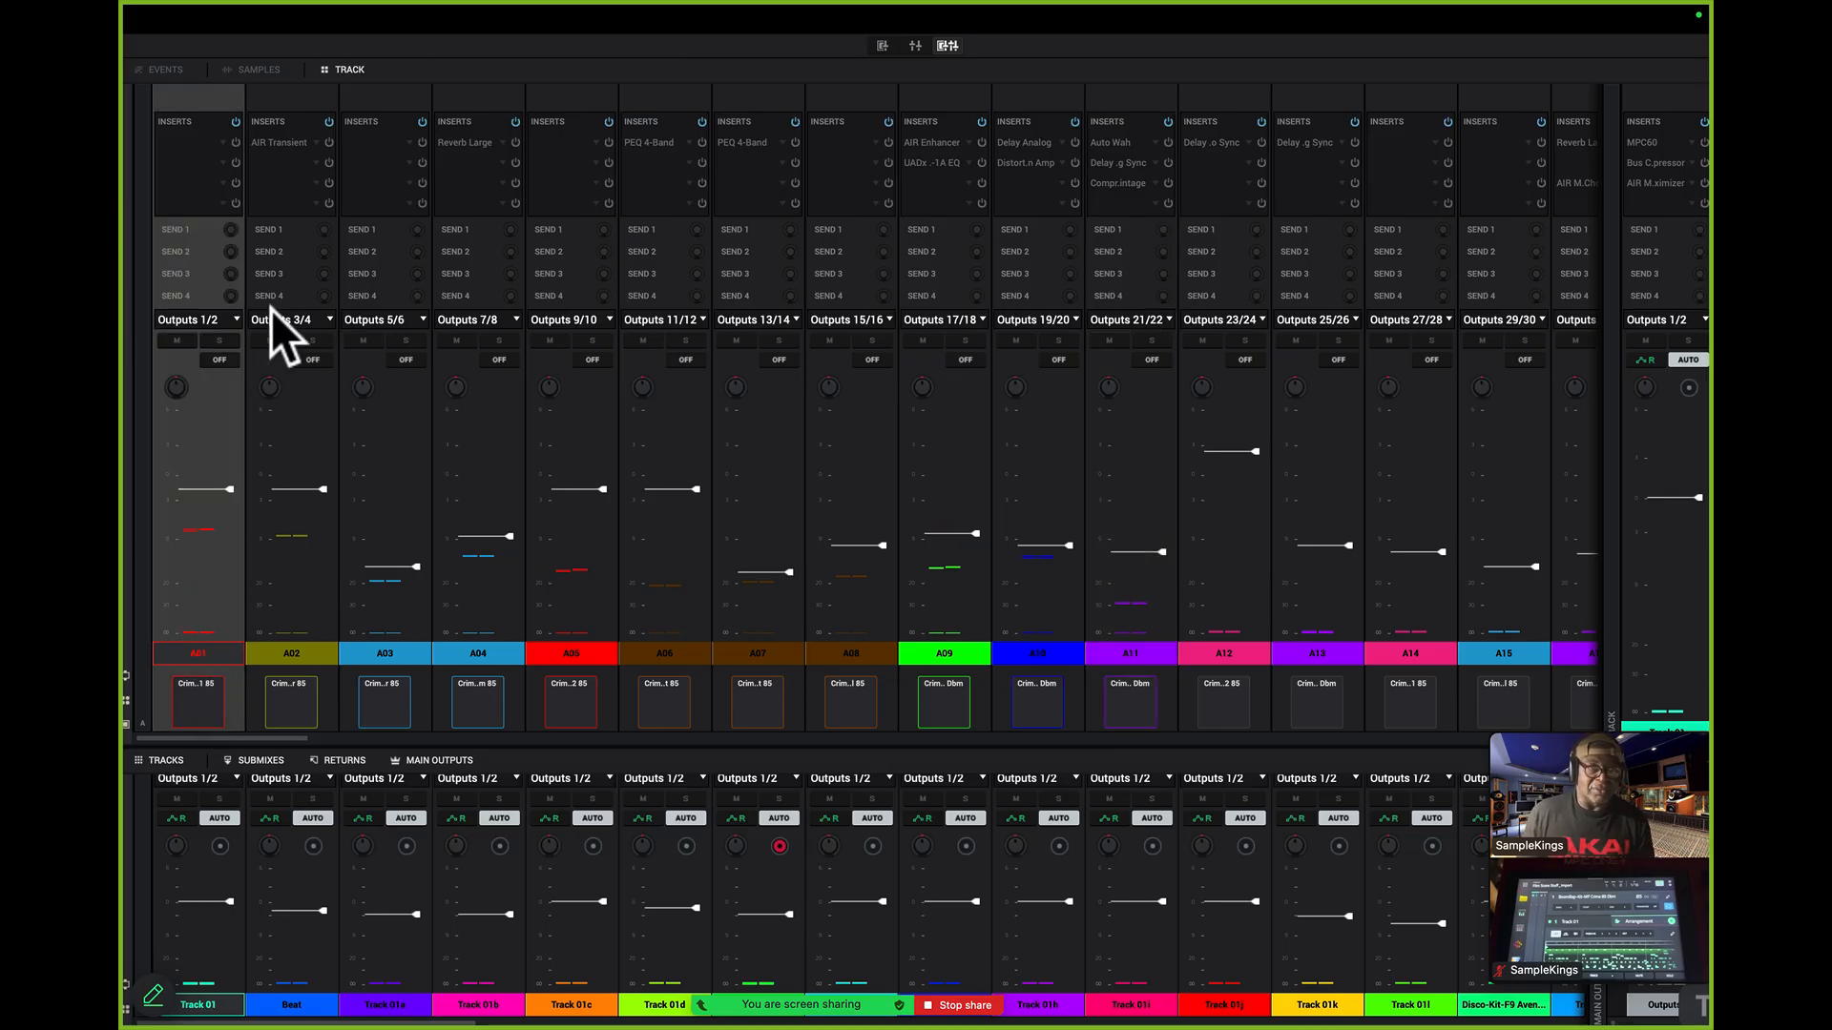
{"action": "mouse_move", "coordinate": [944, 750]}
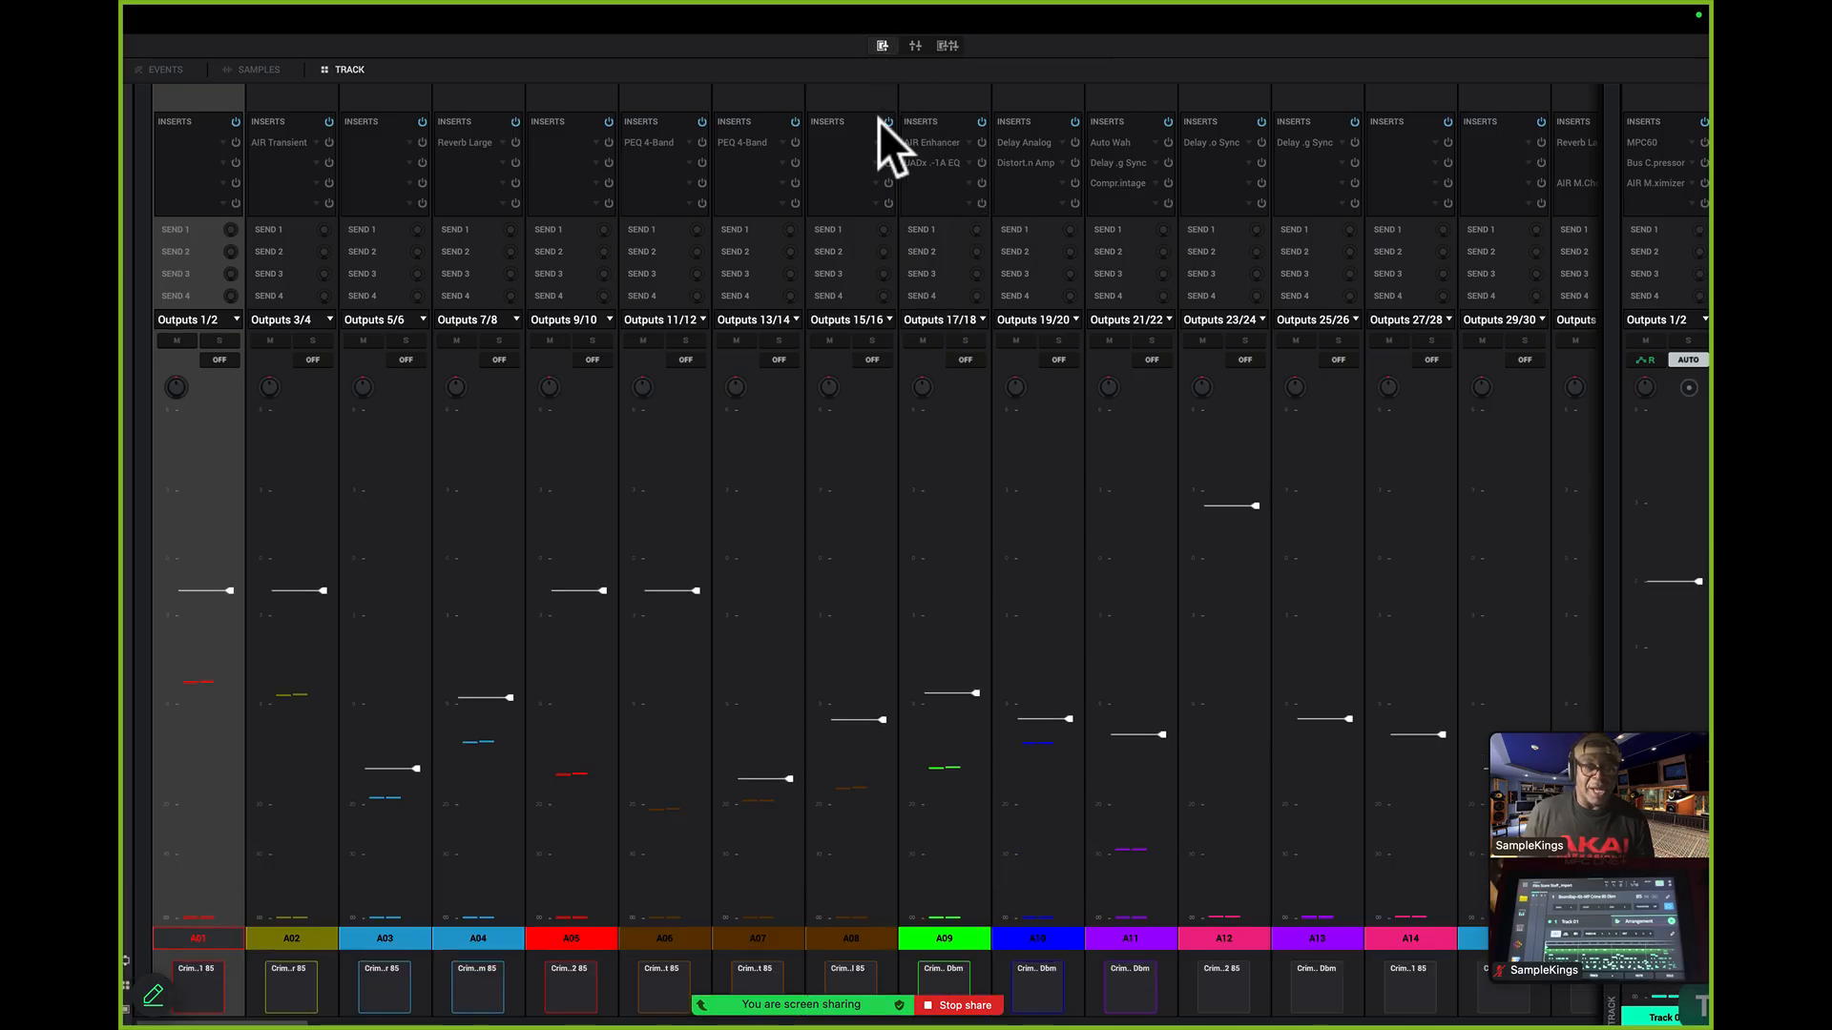
{"action": "mouse_move", "coordinate": [881, 333]}
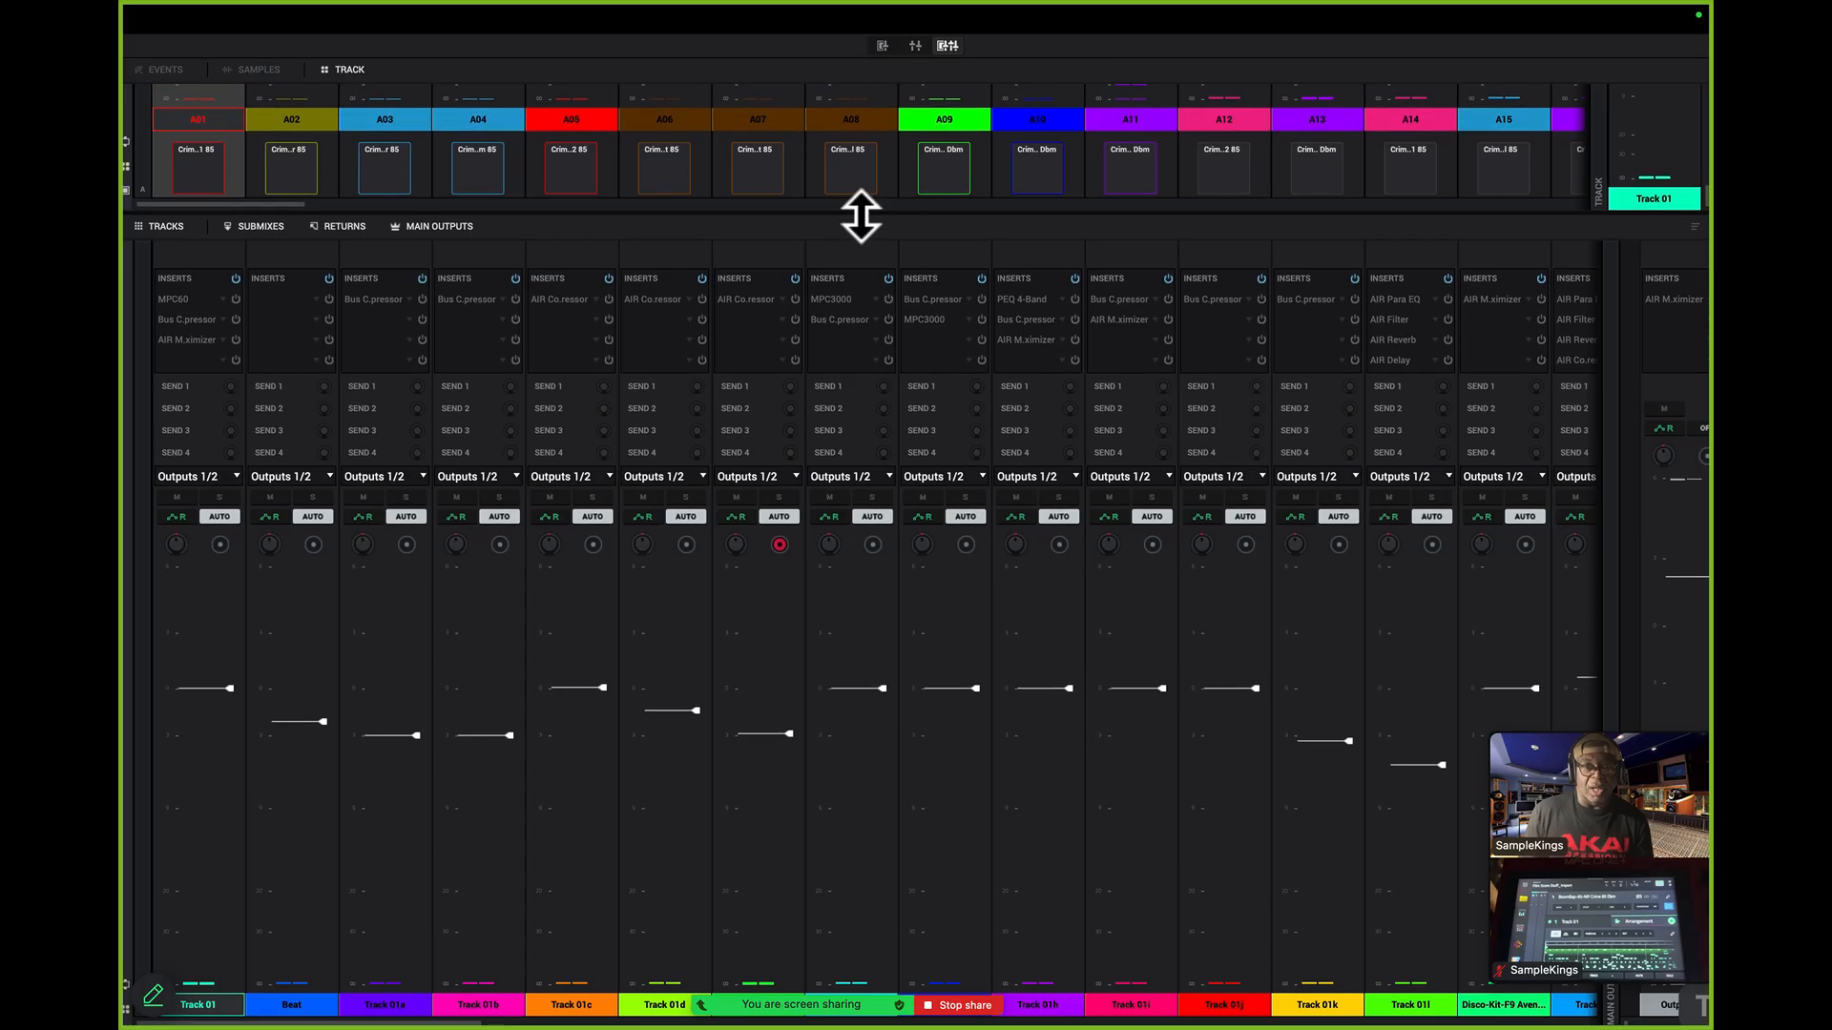
{"action": "left_click_drag", "start_coordinate": [861, 216], "coordinate": [836, 882]}
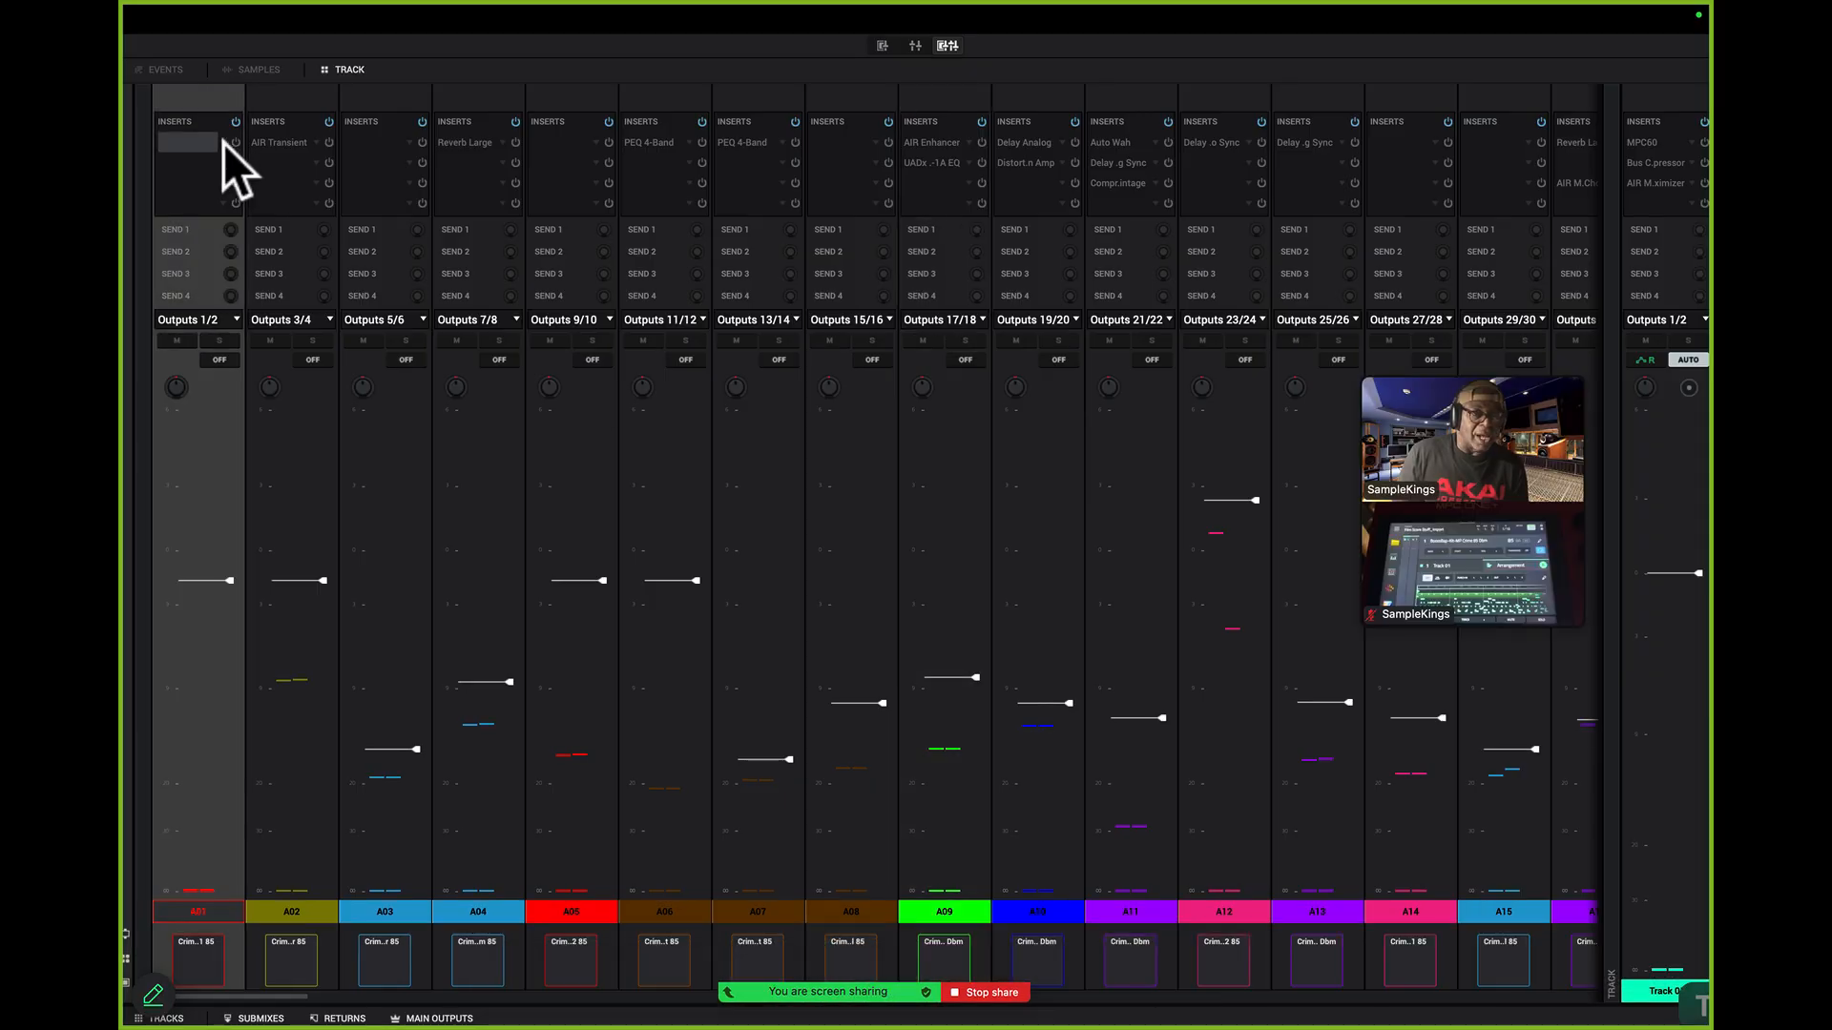
{"action": "left_click", "coordinate": [186, 141]}
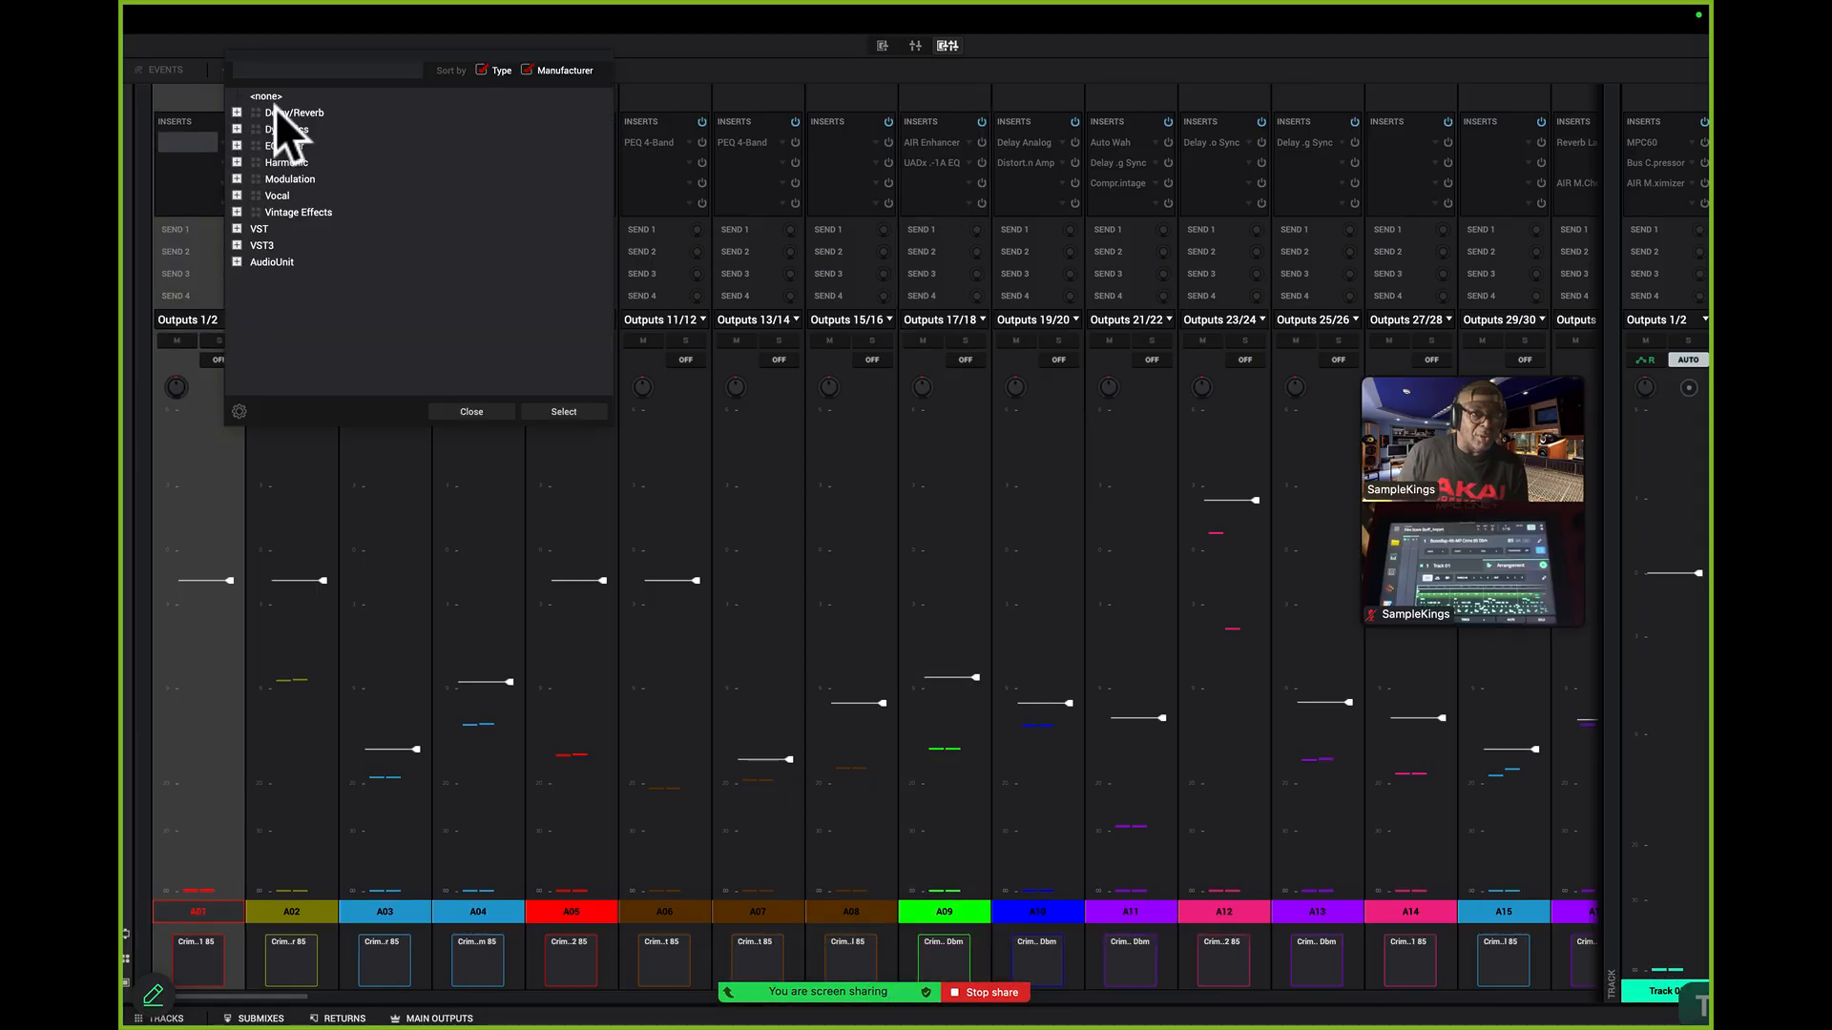
{"action": "mouse_move", "coordinate": [255, 281]}
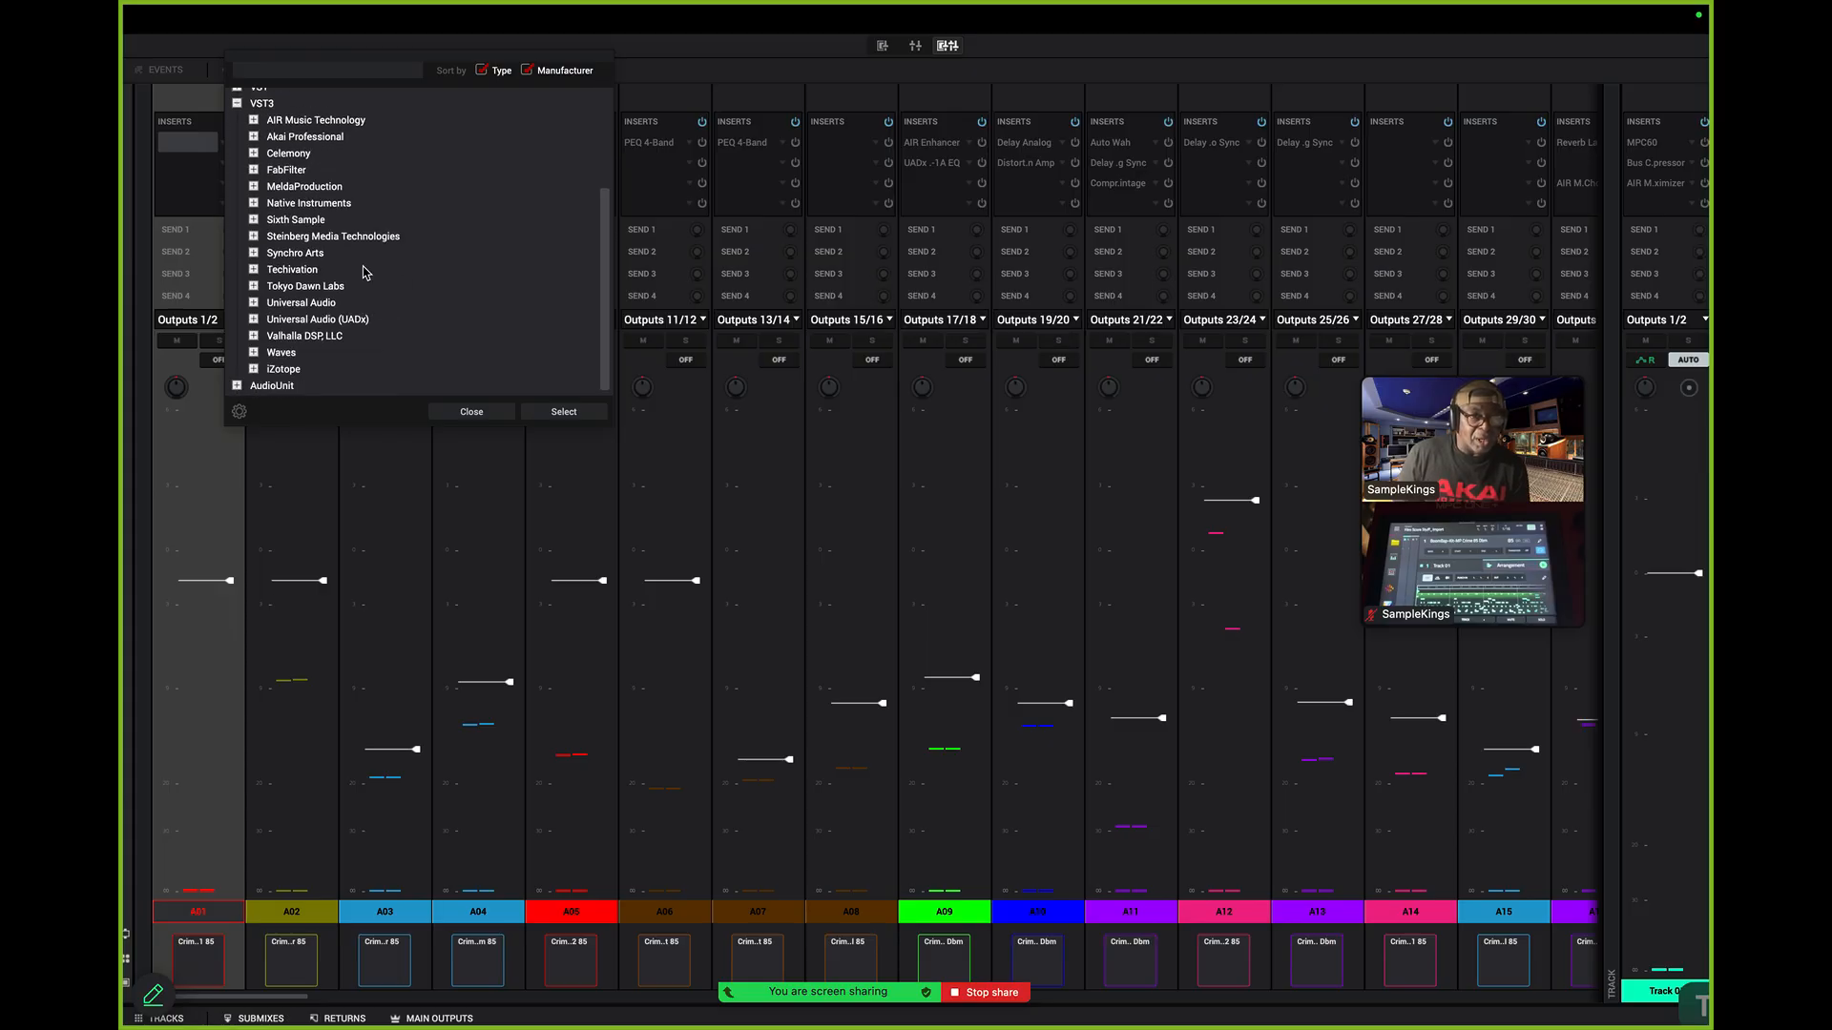
{"action": "mouse_move", "coordinate": [343, 338]}
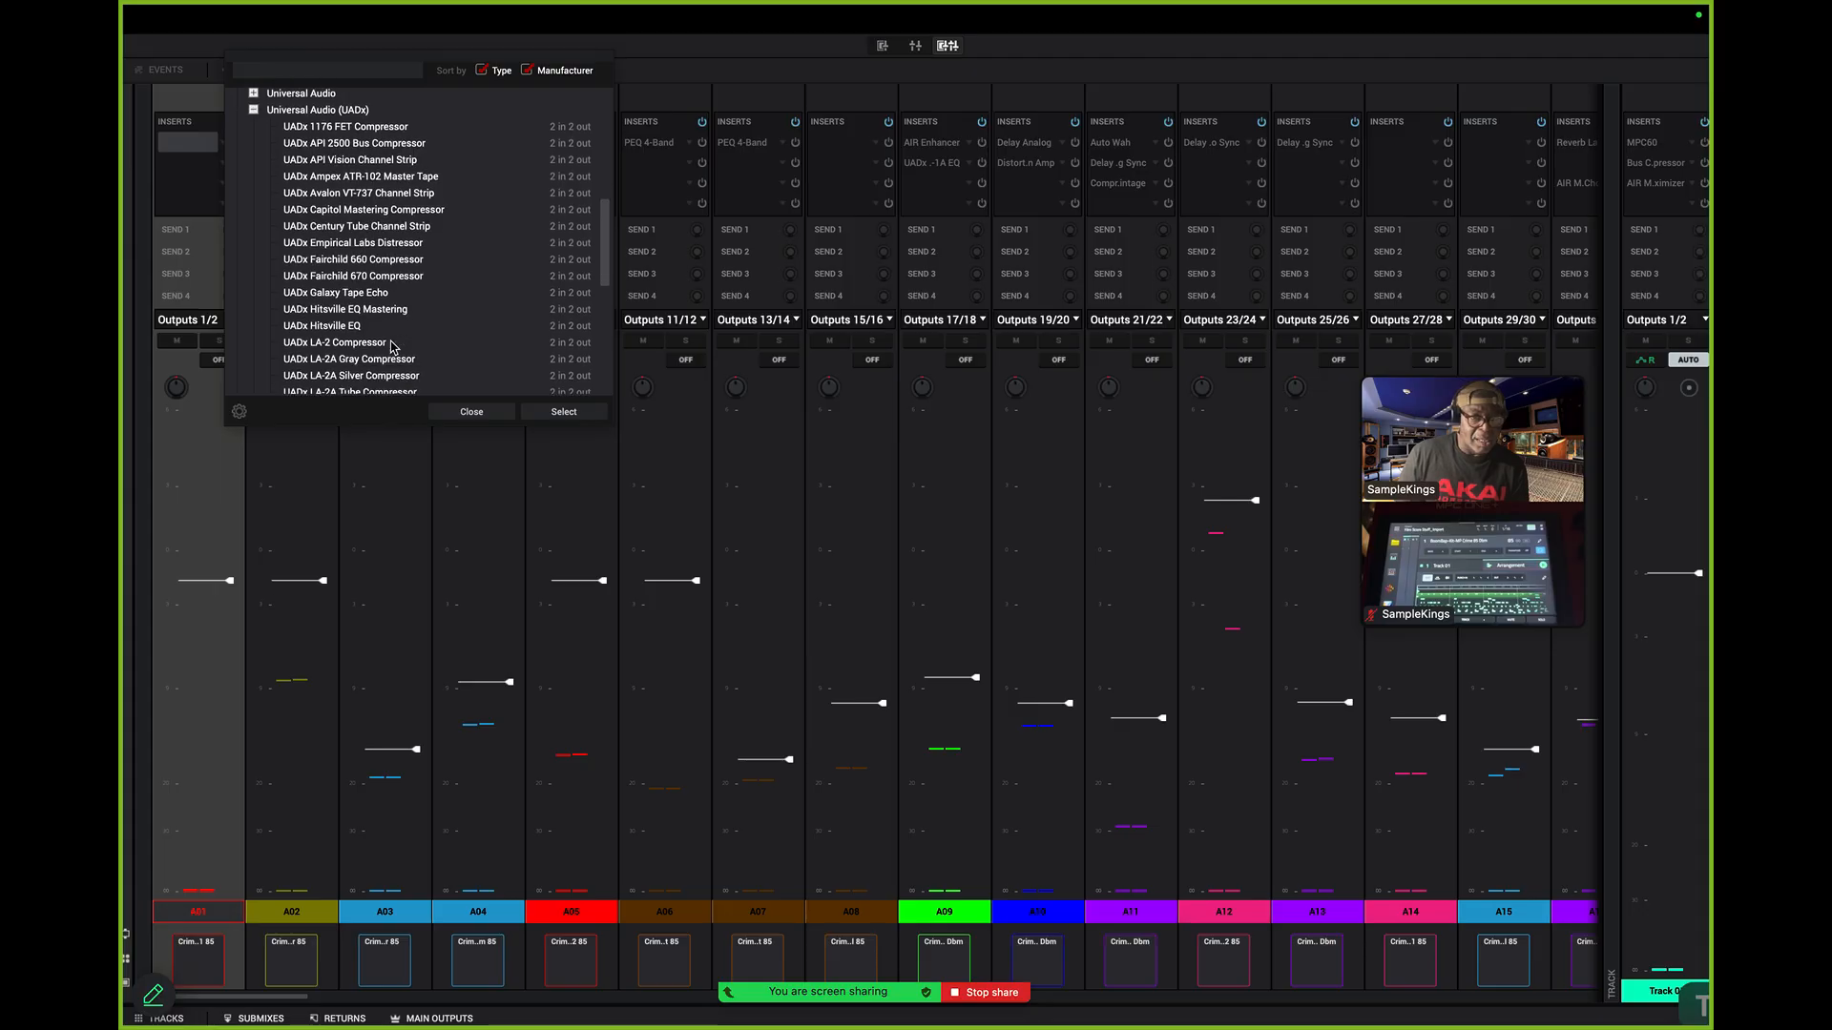
{"action": "scroll", "scroll_direction": "down", "scroll_amount": 3}
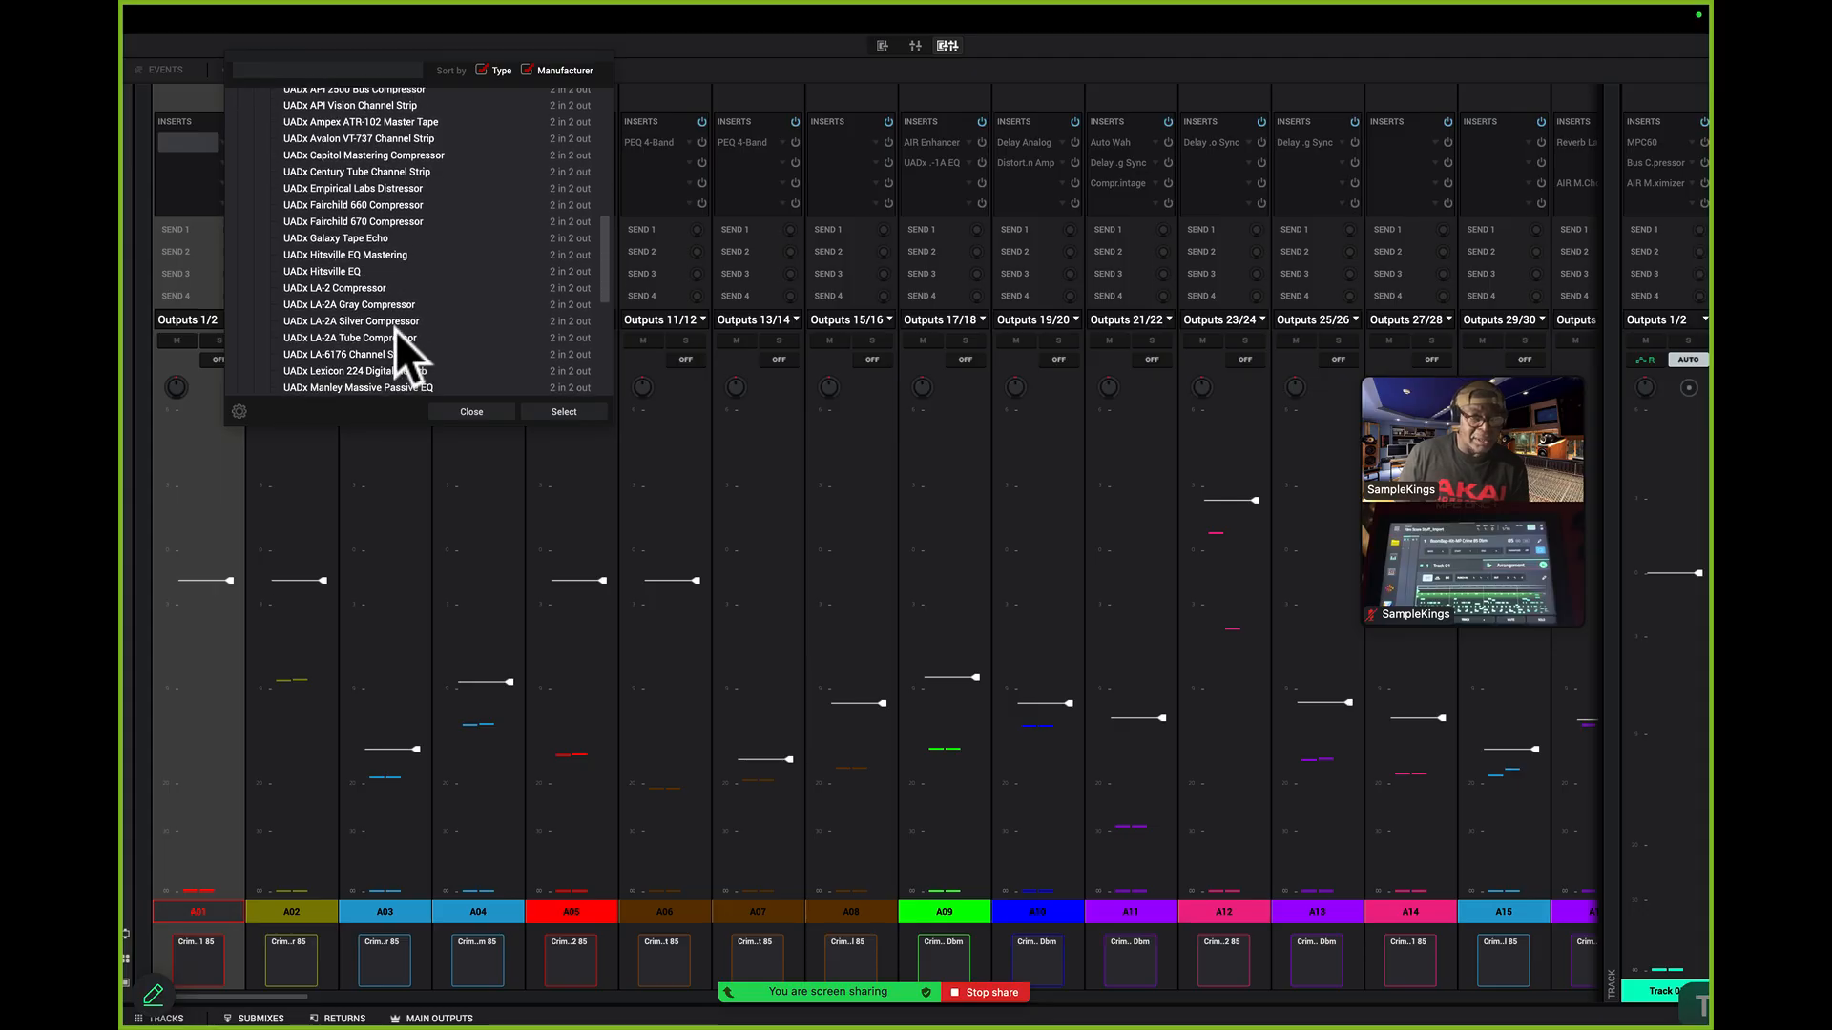
{"action": "scroll", "scroll_direction": "down", "scroll_amount": 3}
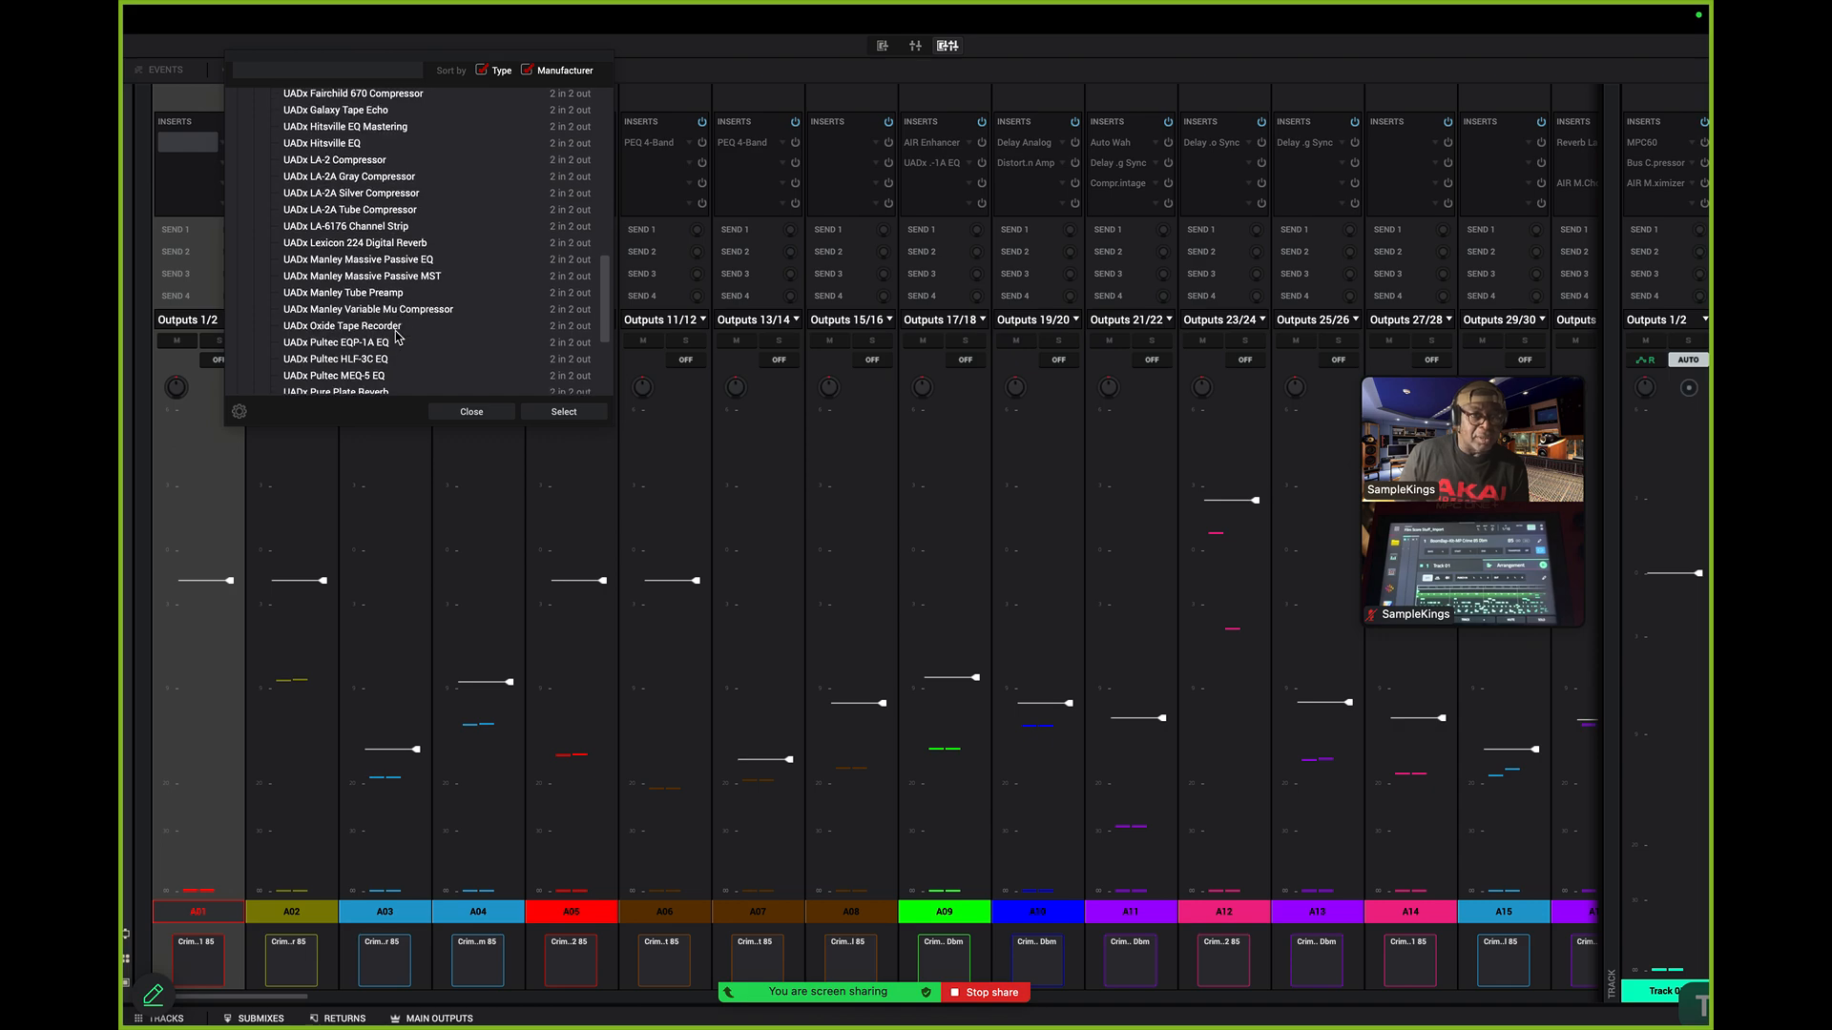
{"action": "scroll", "scroll_direction": "down", "scroll_amount": 3}
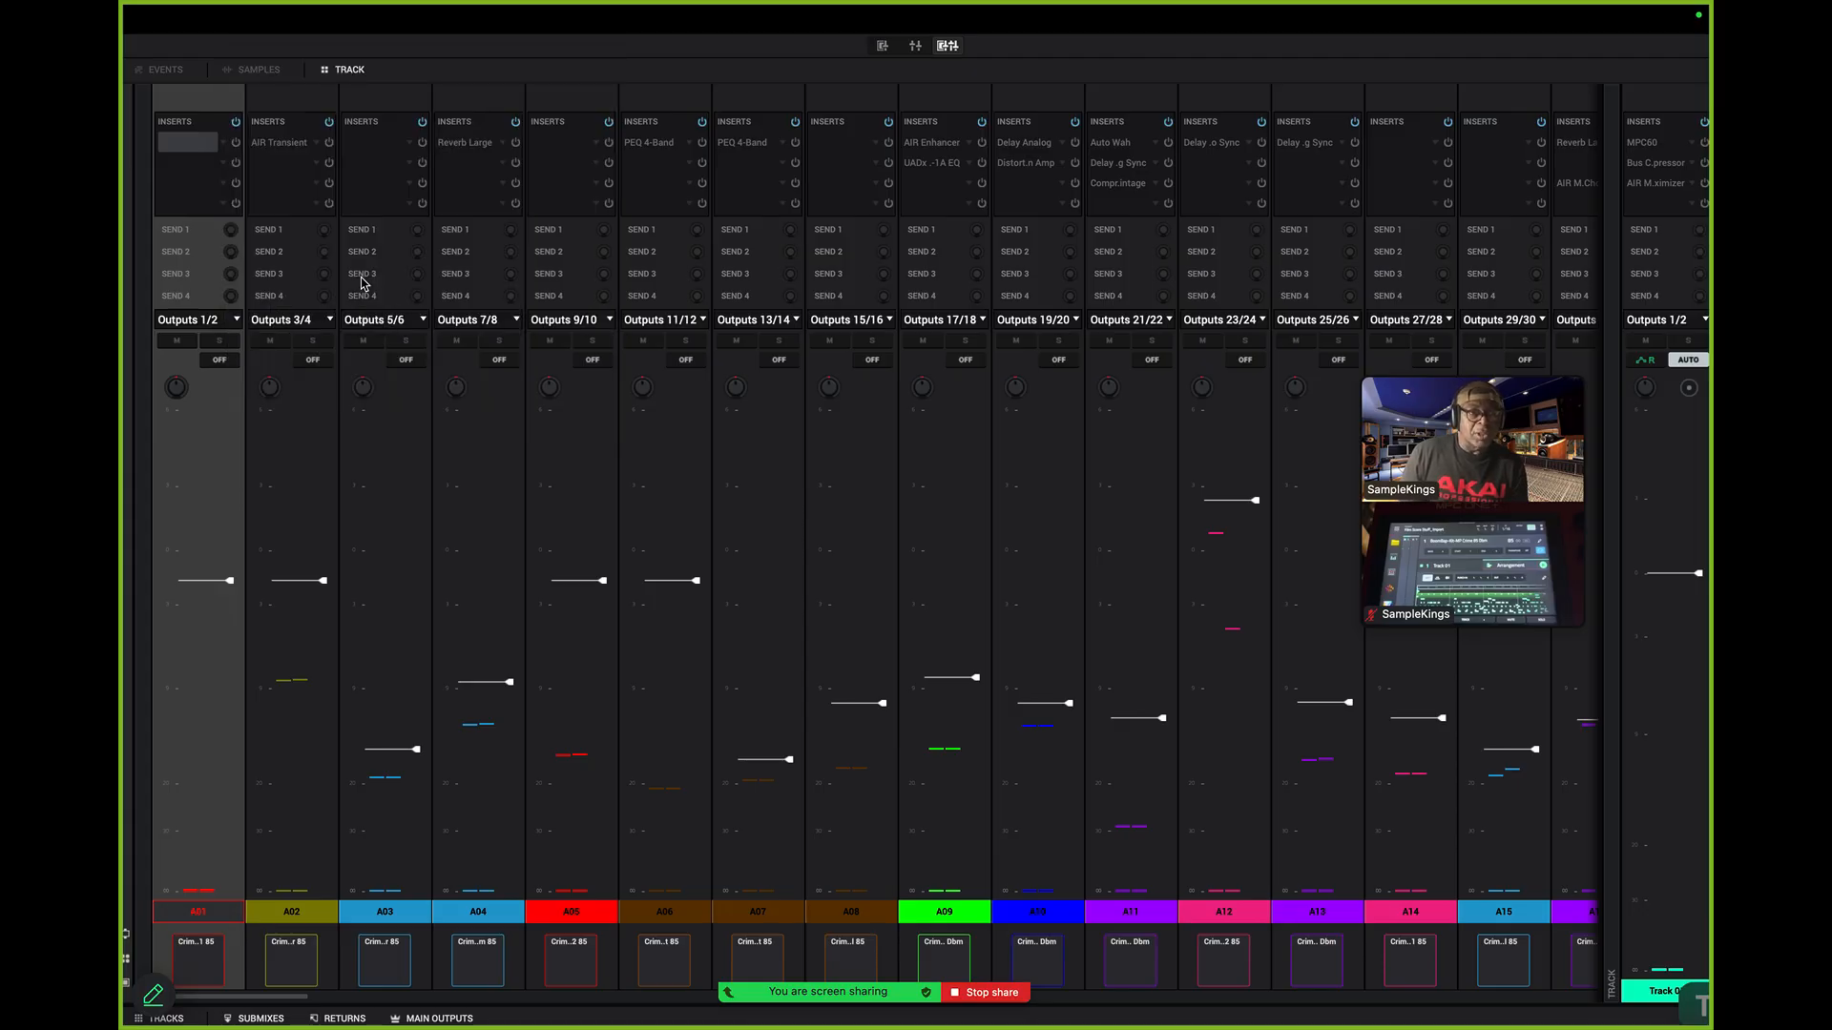
Load the UADx SSL E Channel Strip into Insert 1 of the A01 kick pad
{"action": "left_click", "coordinate": [187, 141]}
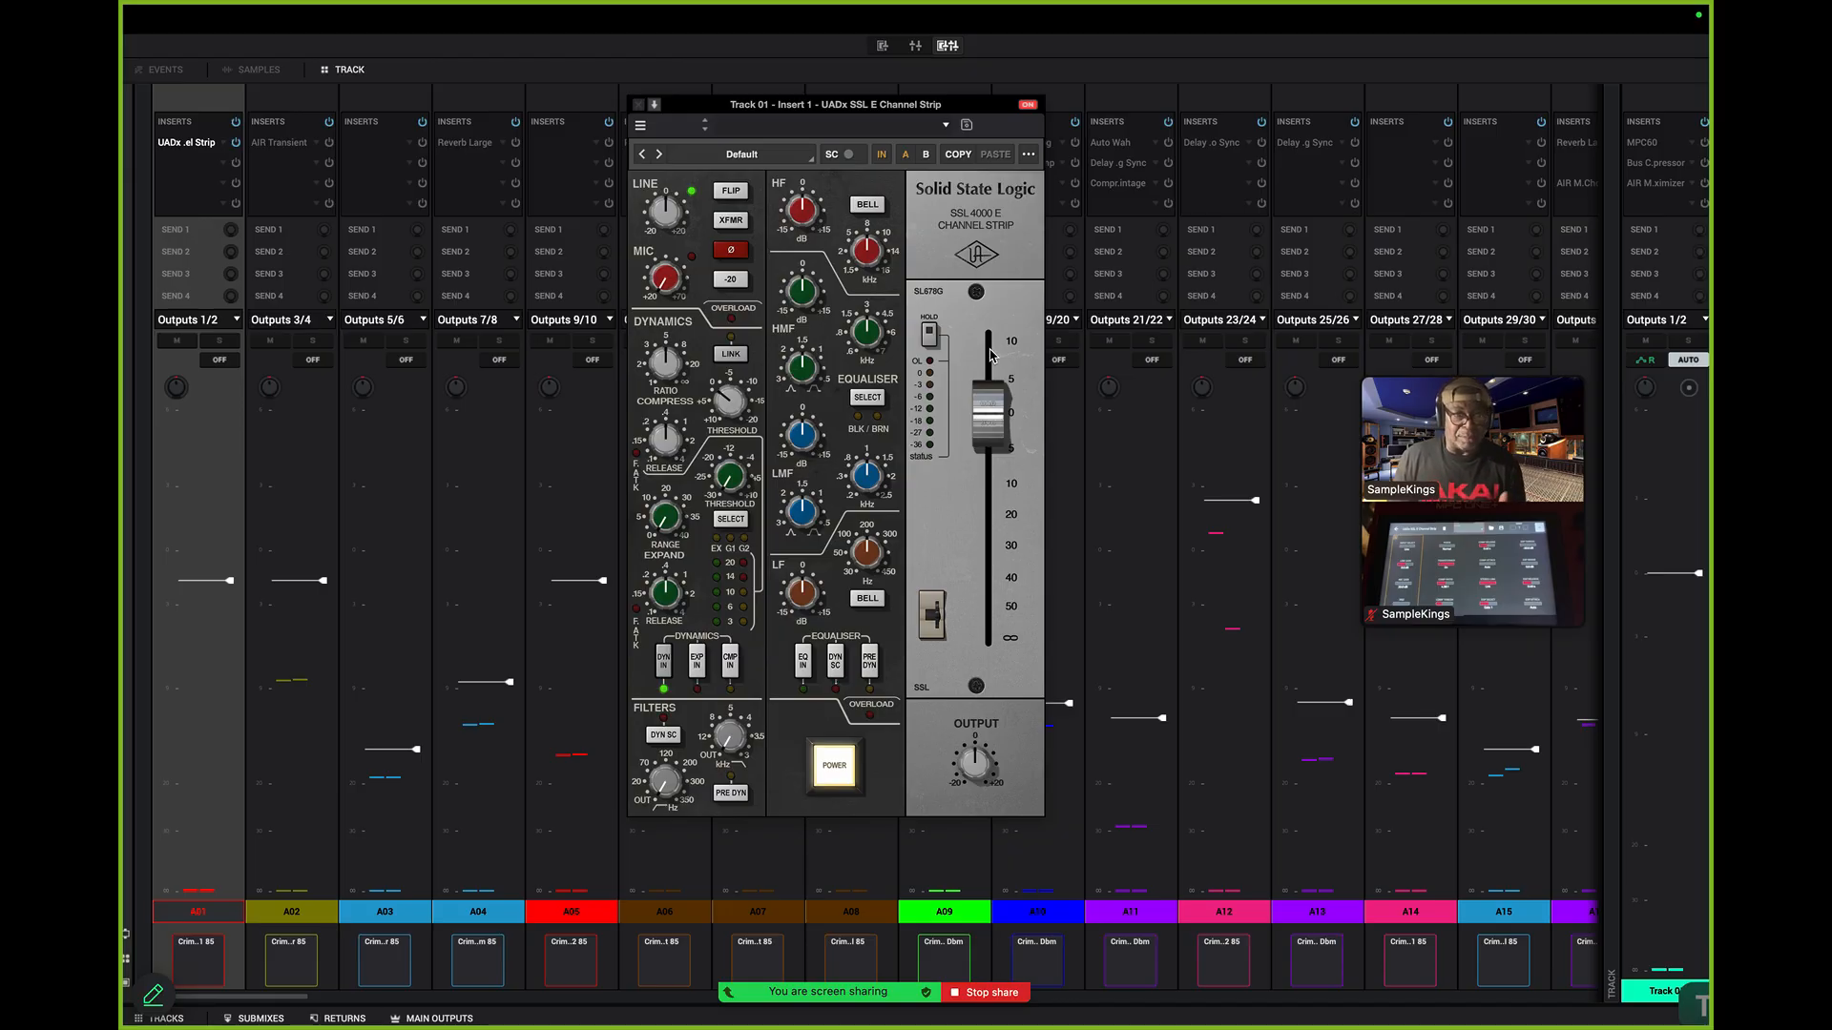
{"action": "mouse_move", "coordinate": [999, 368]}
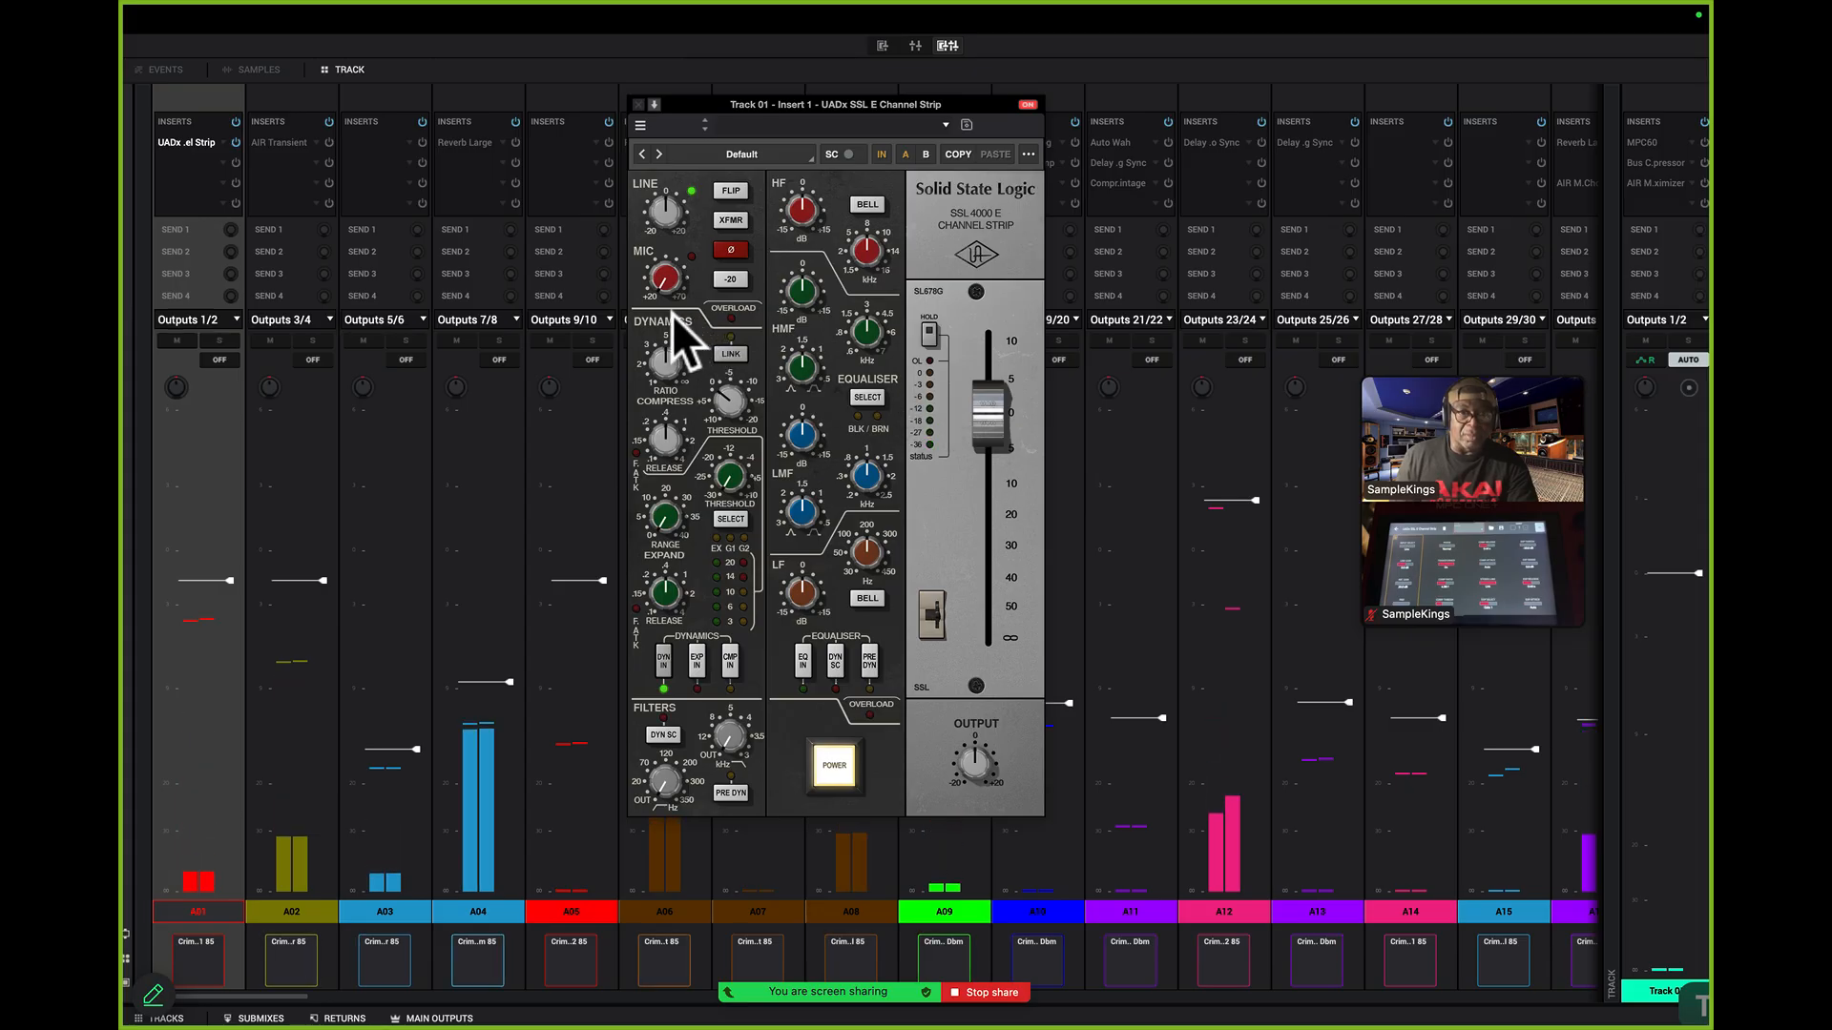
{"action": "mouse_move", "coordinate": [748, 176]}
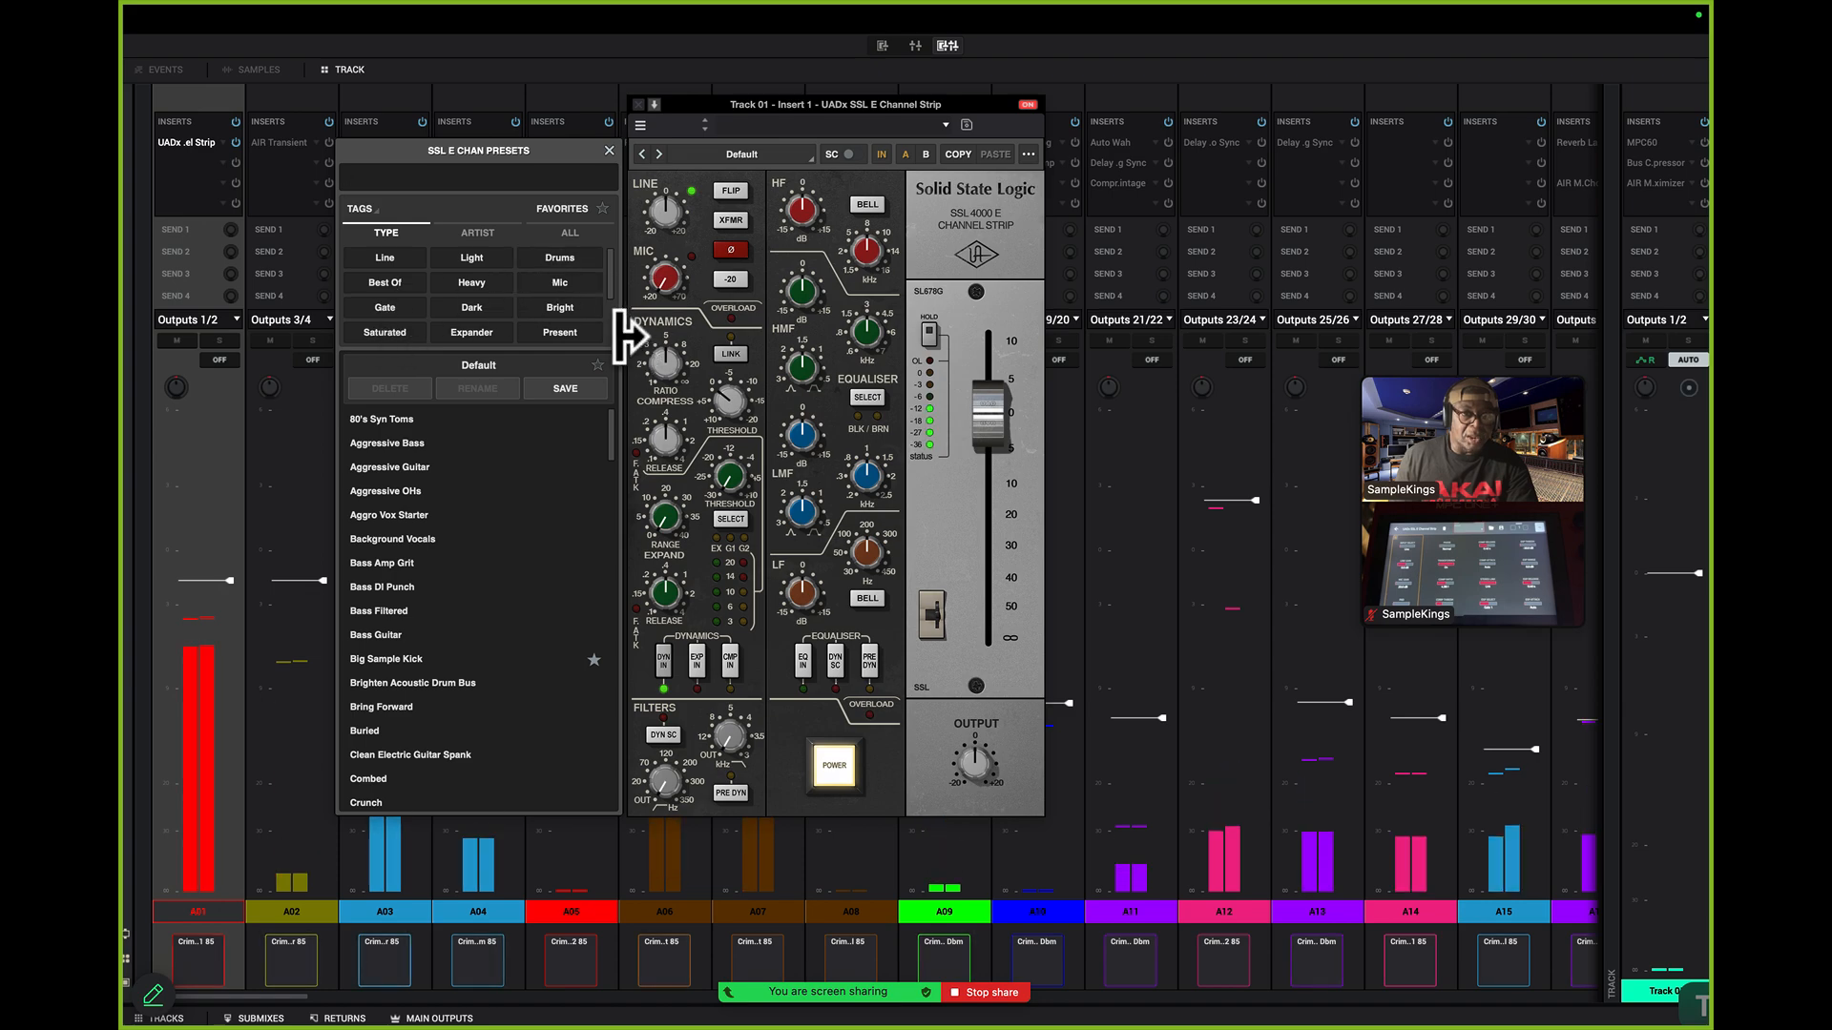
Filter presets by Drums, try Drum Kick, then apply Big Sample Kick
{"action": "left_click", "coordinate": [558, 256]}
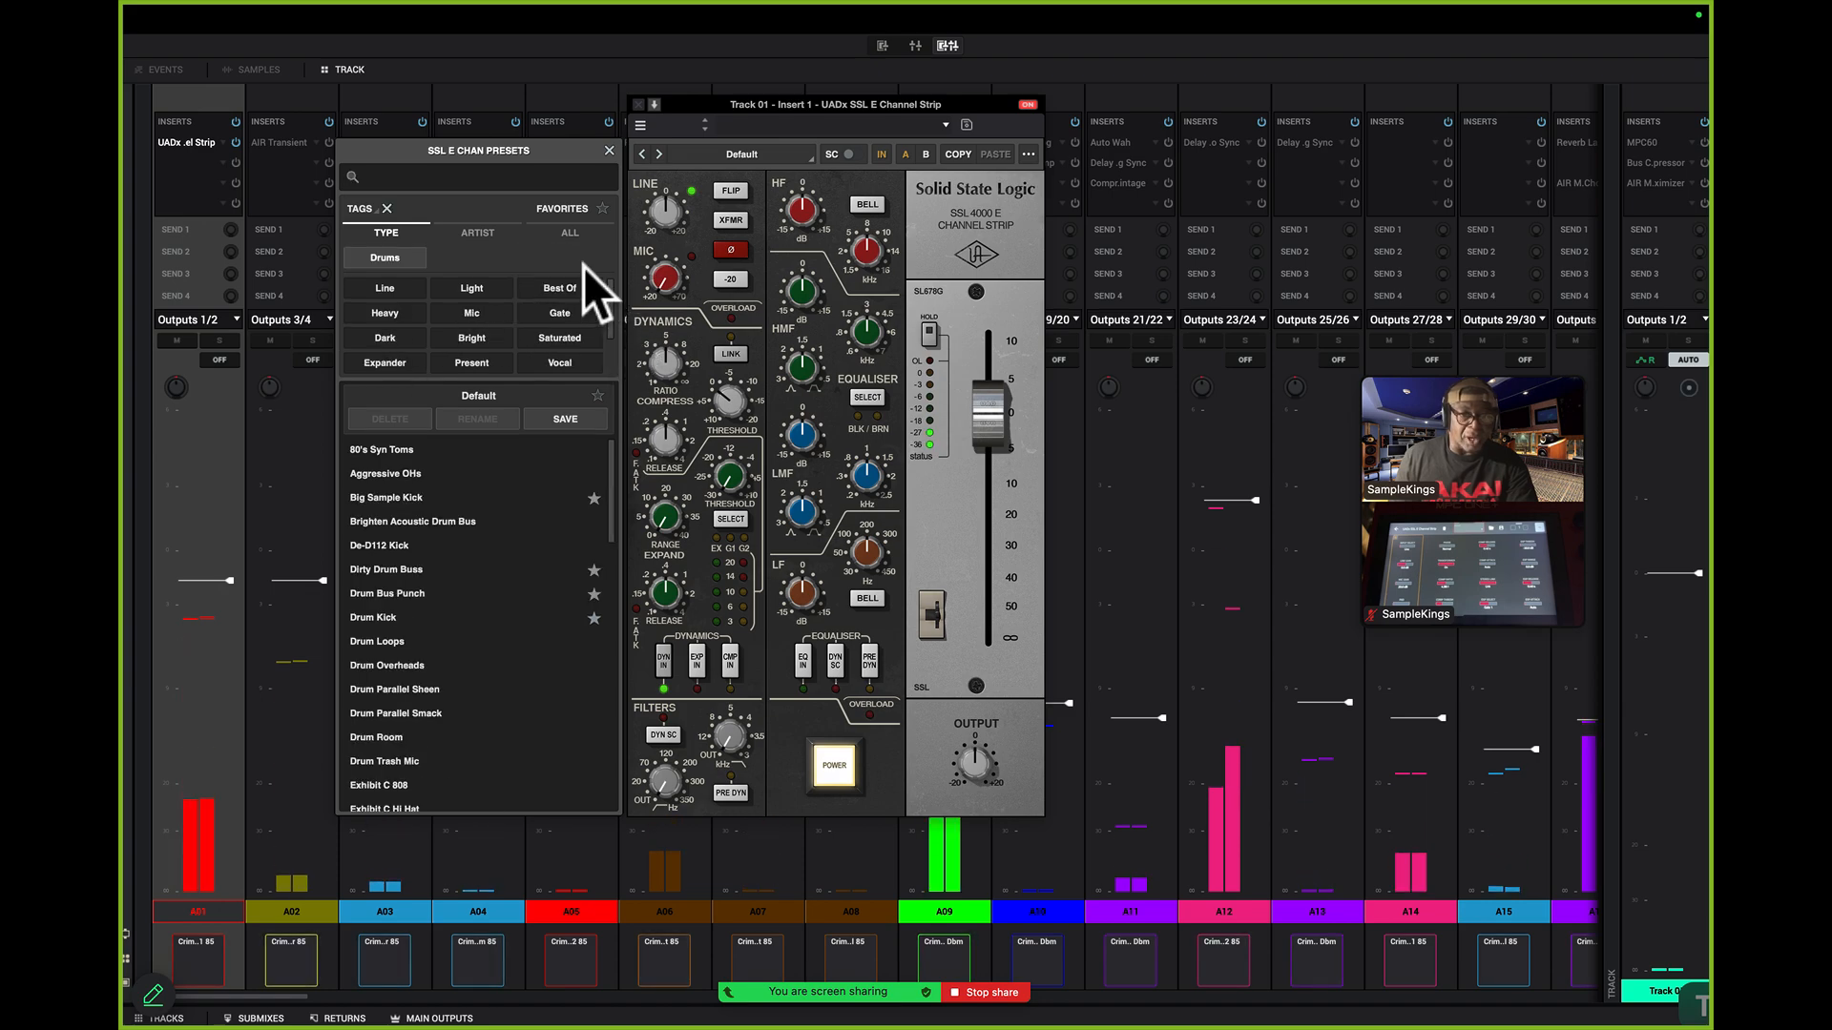
{"action": "mouse_move", "coordinate": [562, 671]}
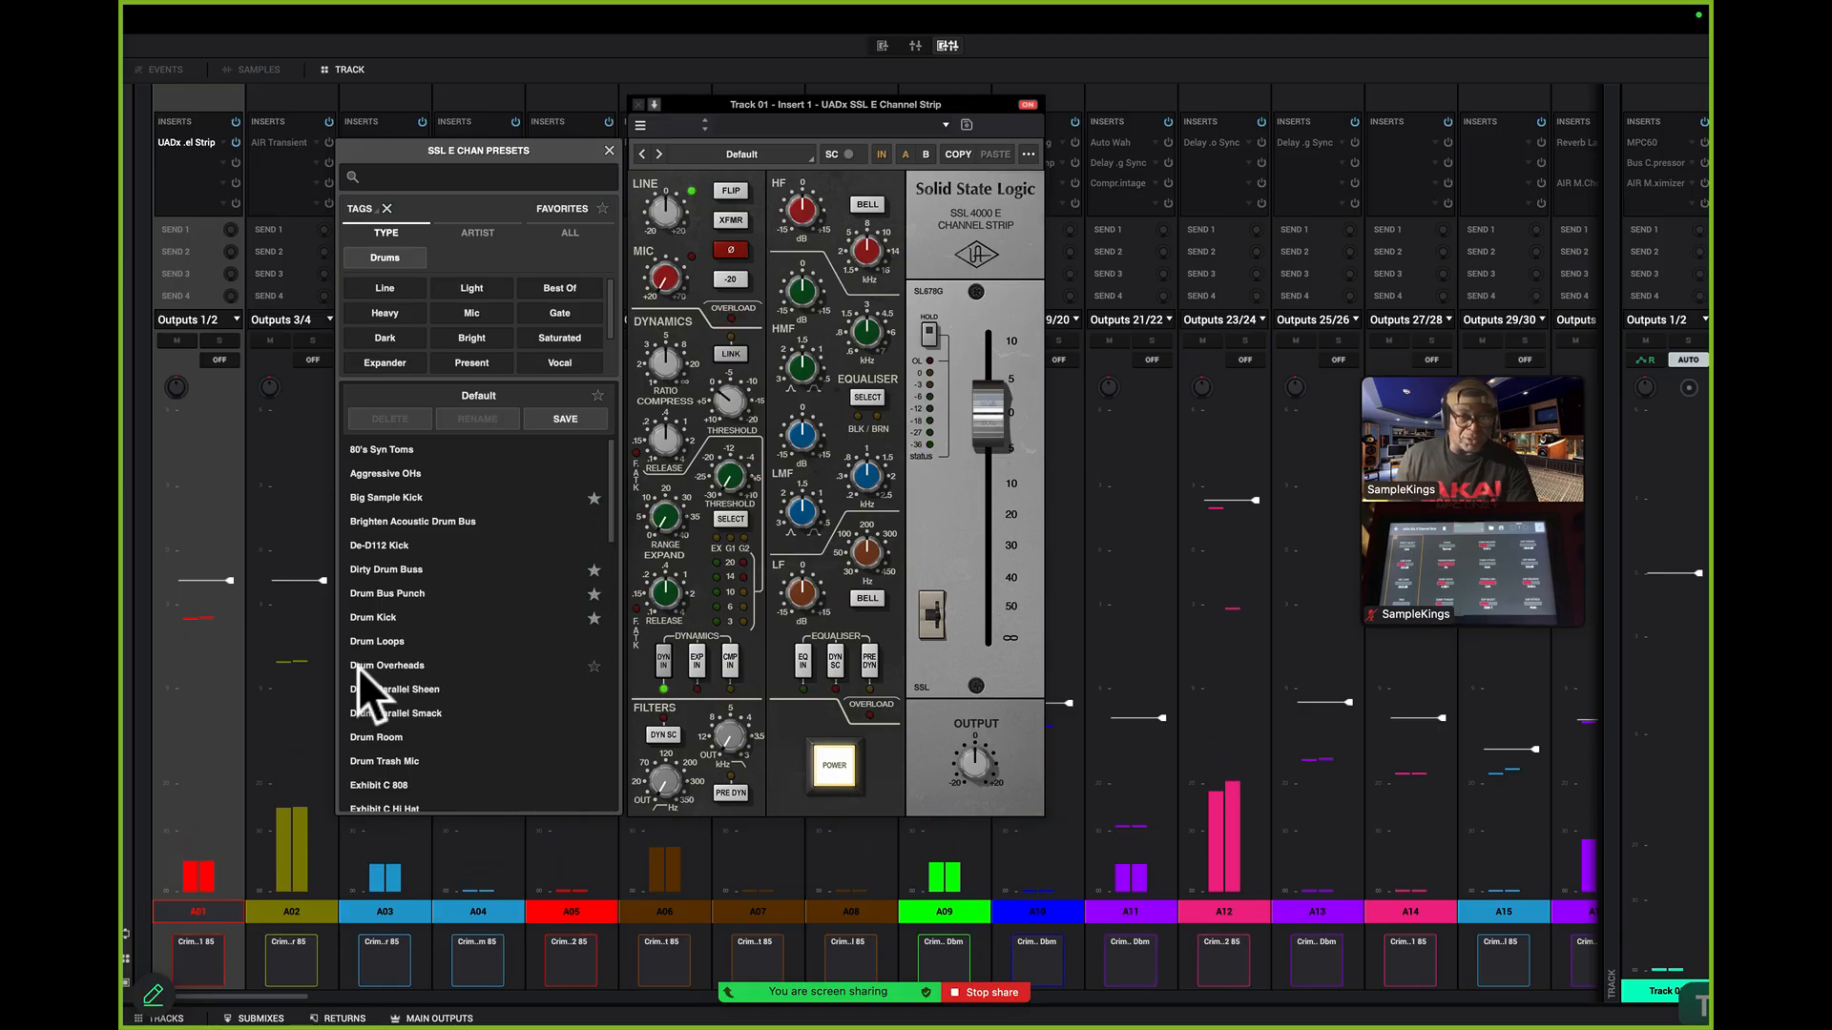
{"action": "left_click", "coordinate": [373, 618]}
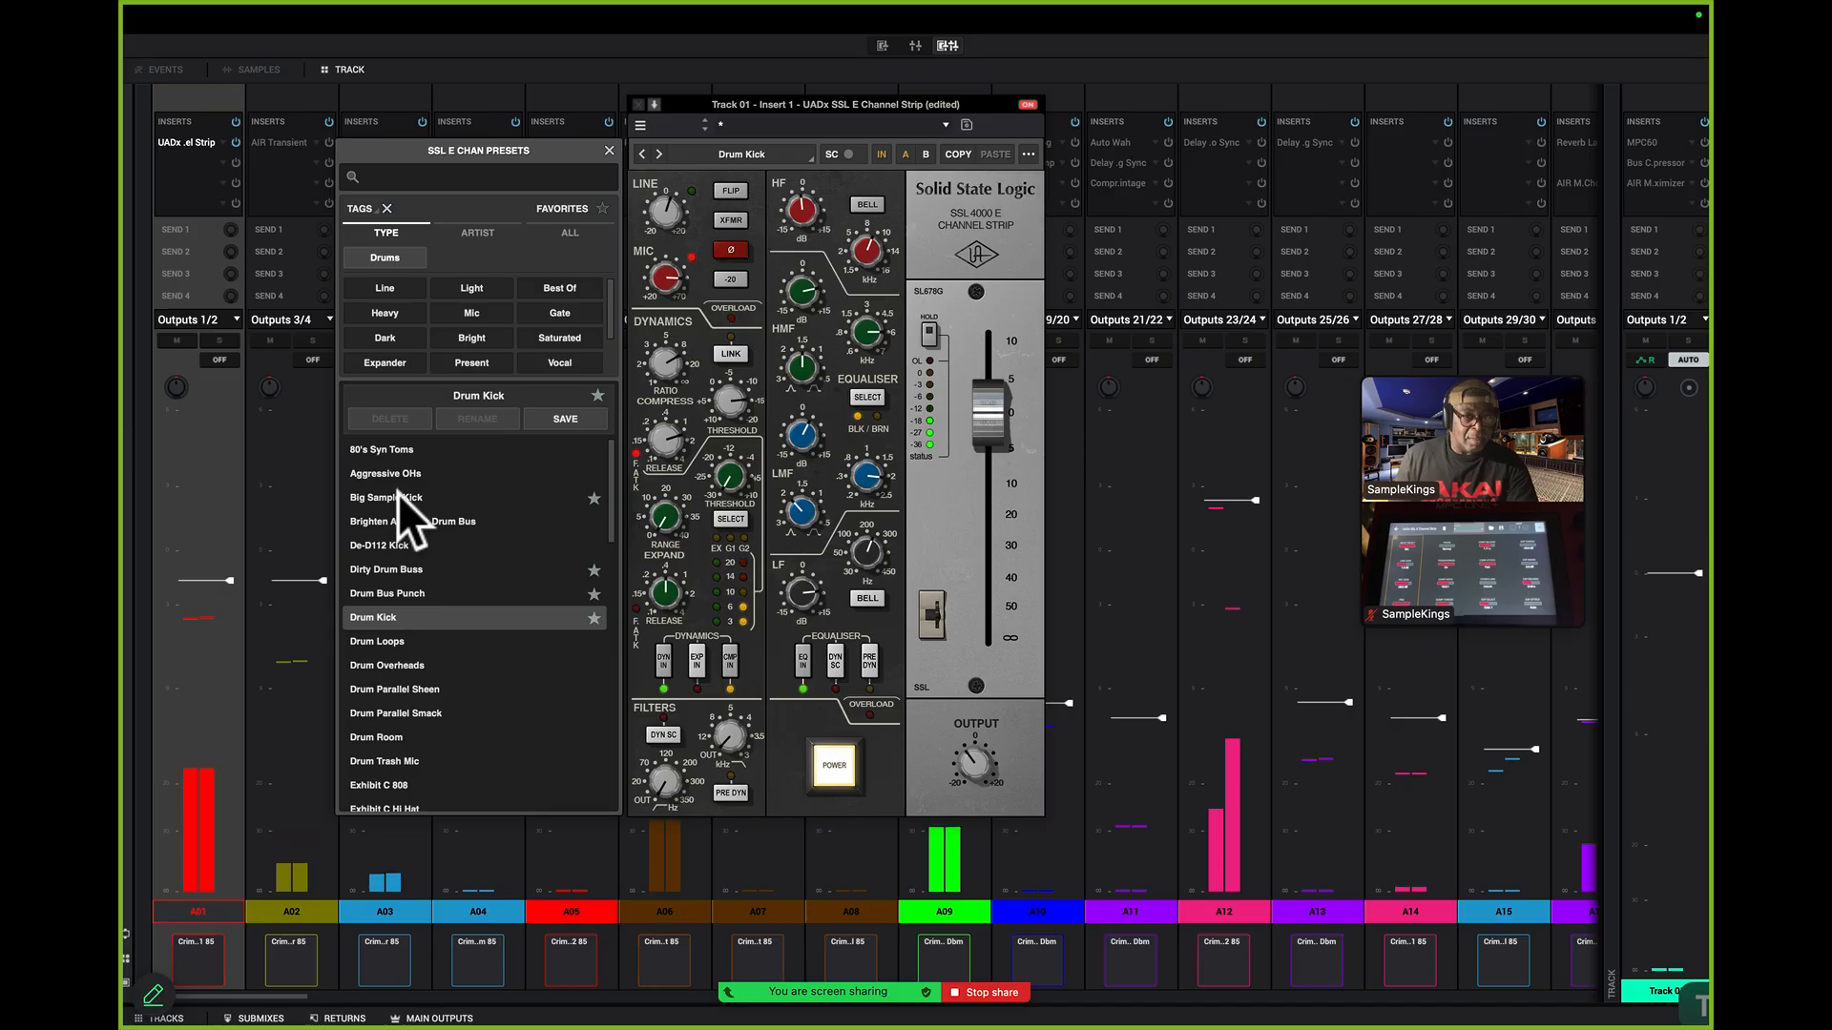
{"action": "left_click", "coordinate": [386, 496]}
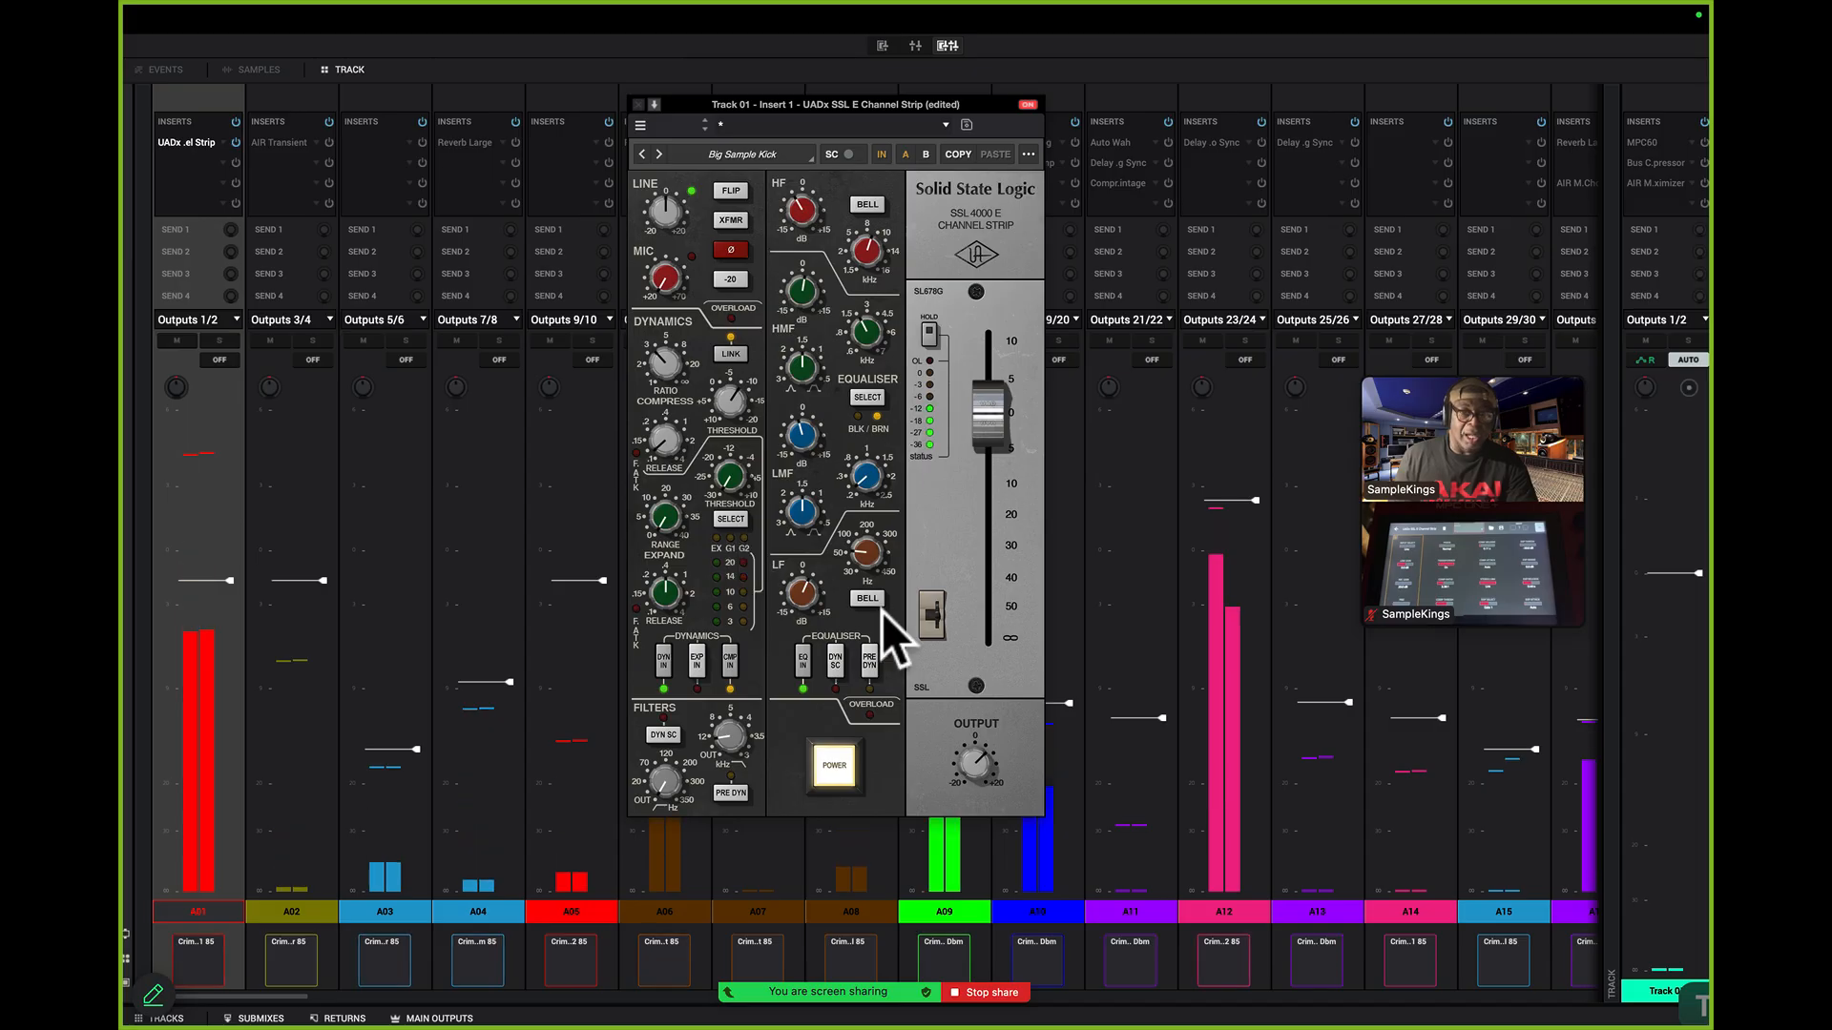
A/B the kick by toggling the SSL E strip's POWER button on and off
{"action": "left_click", "coordinate": [832, 765]}
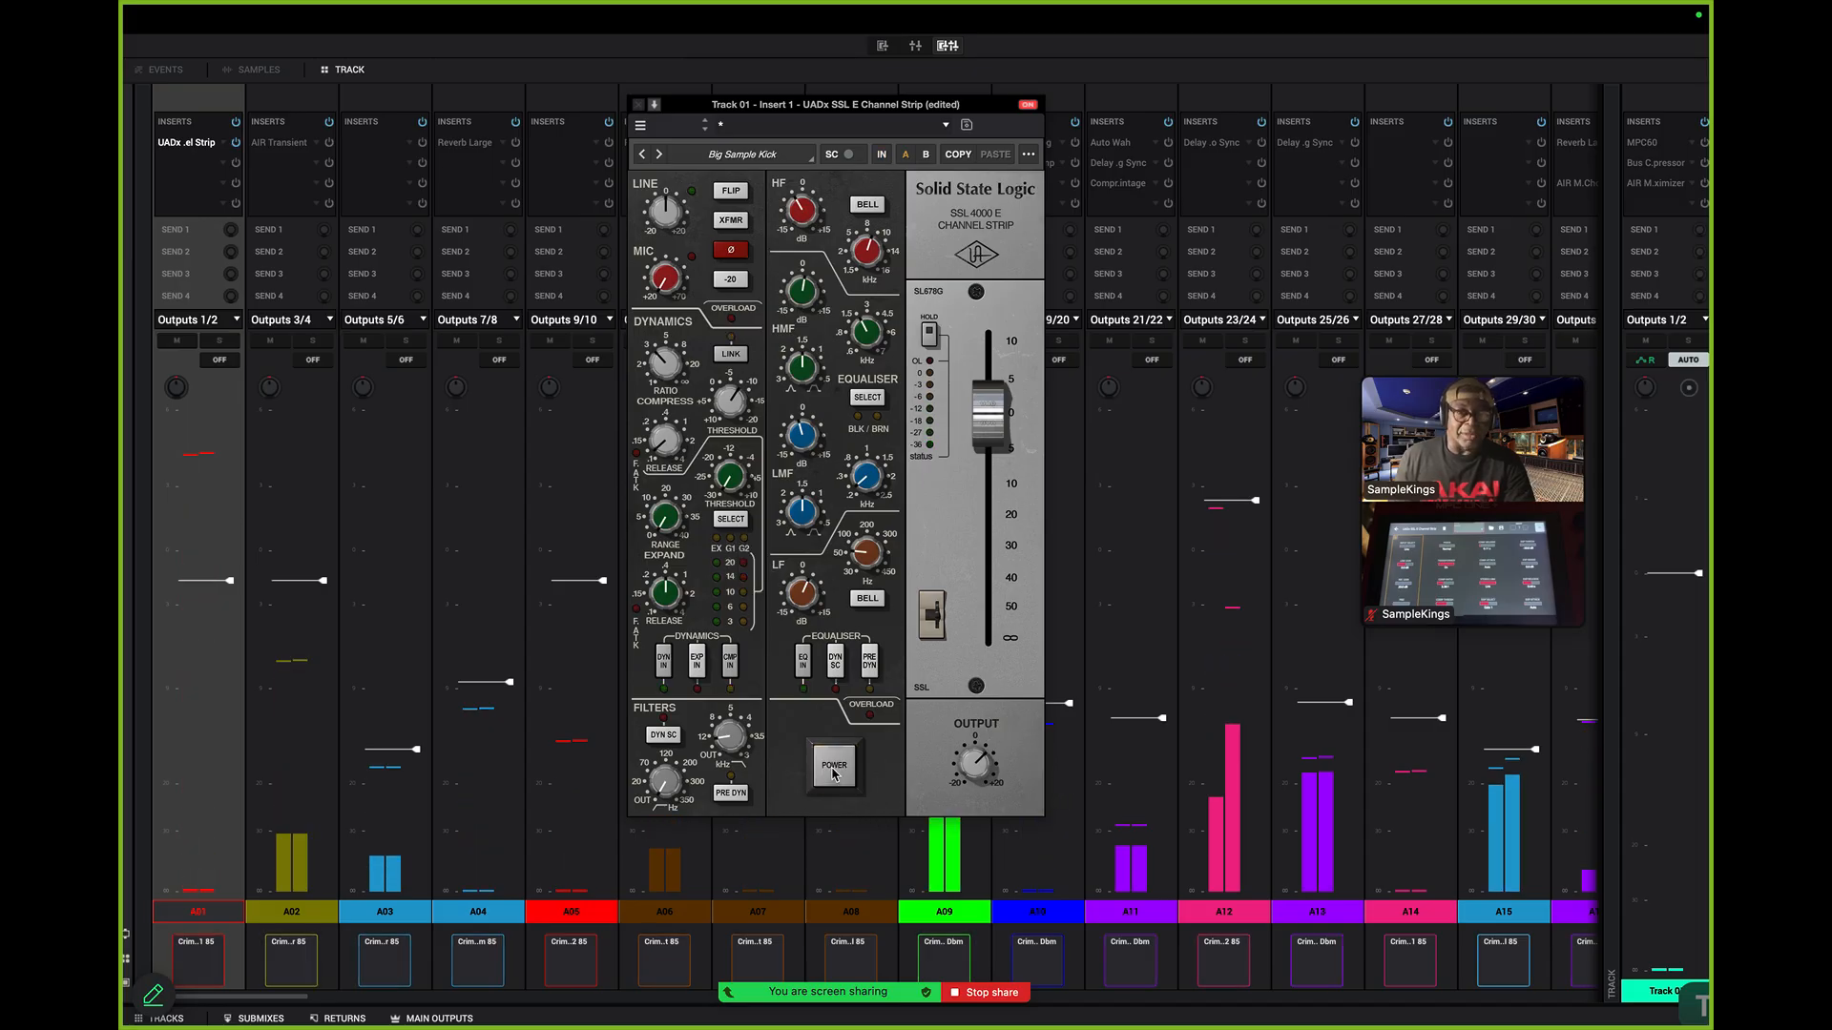
{"action": "left_click", "coordinate": [833, 765]}
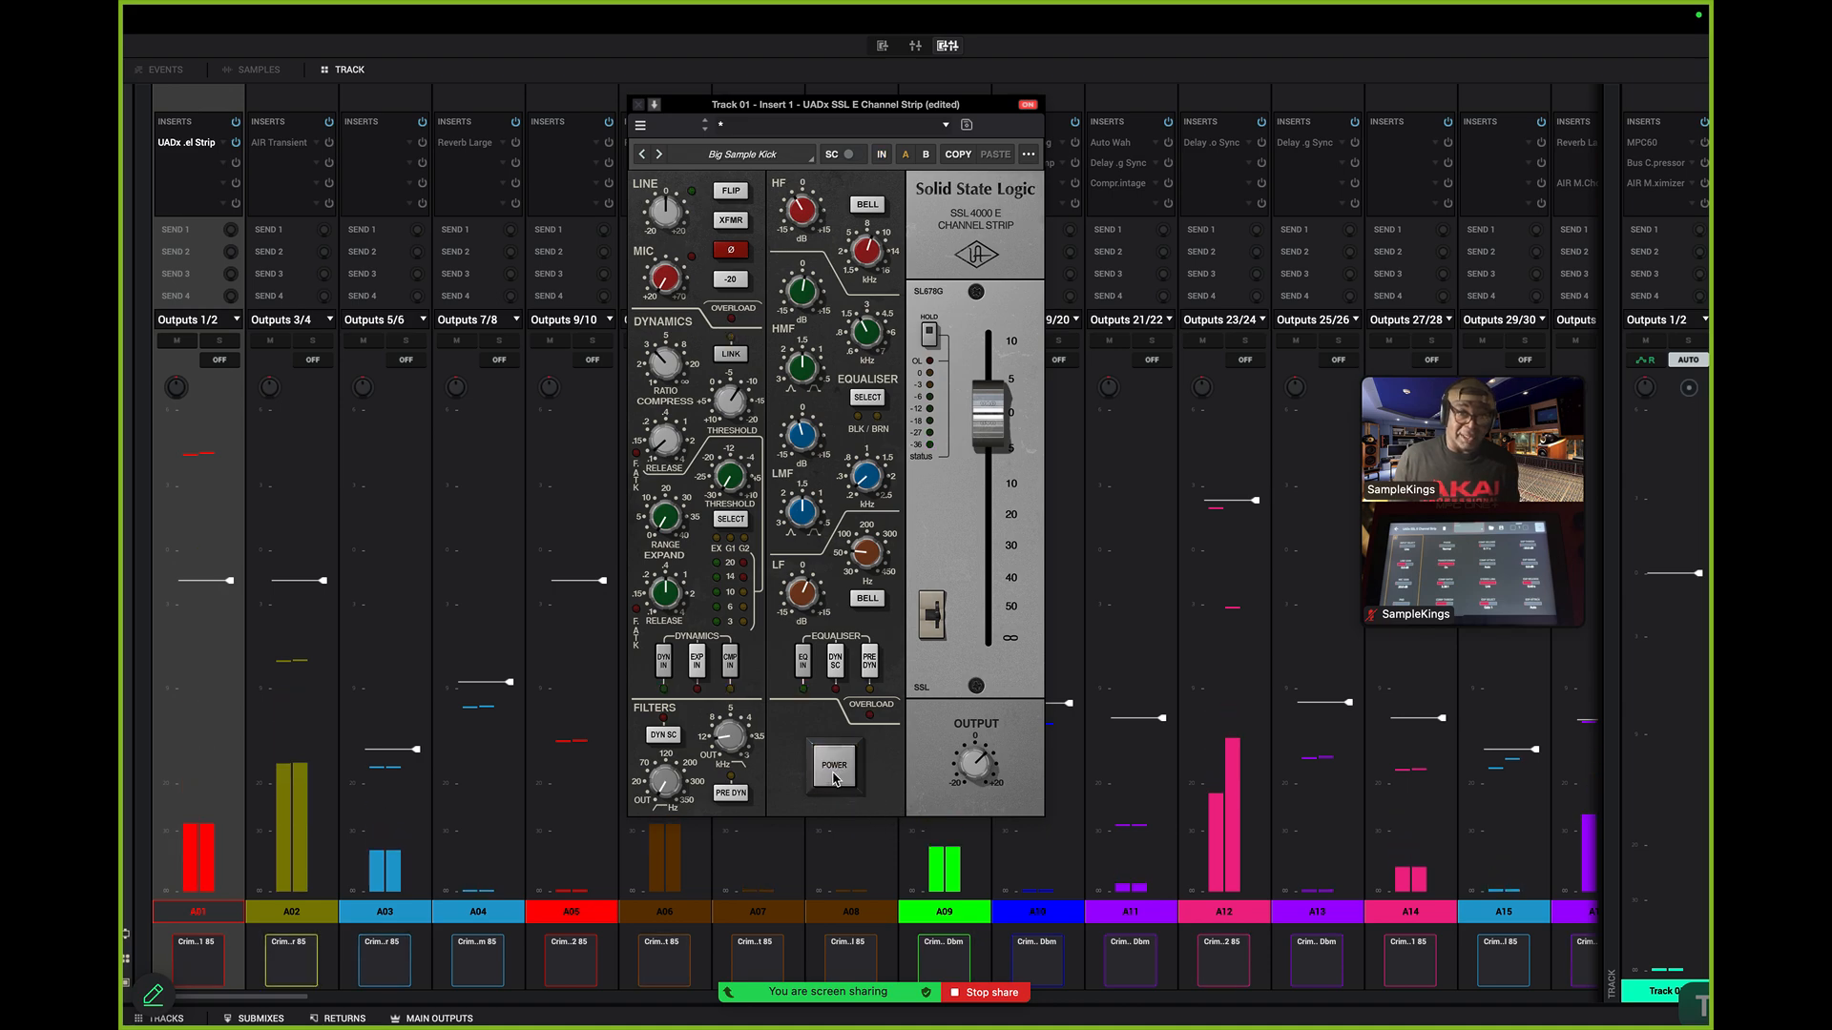
{"action": "left_click", "coordinate": [833, 765]}
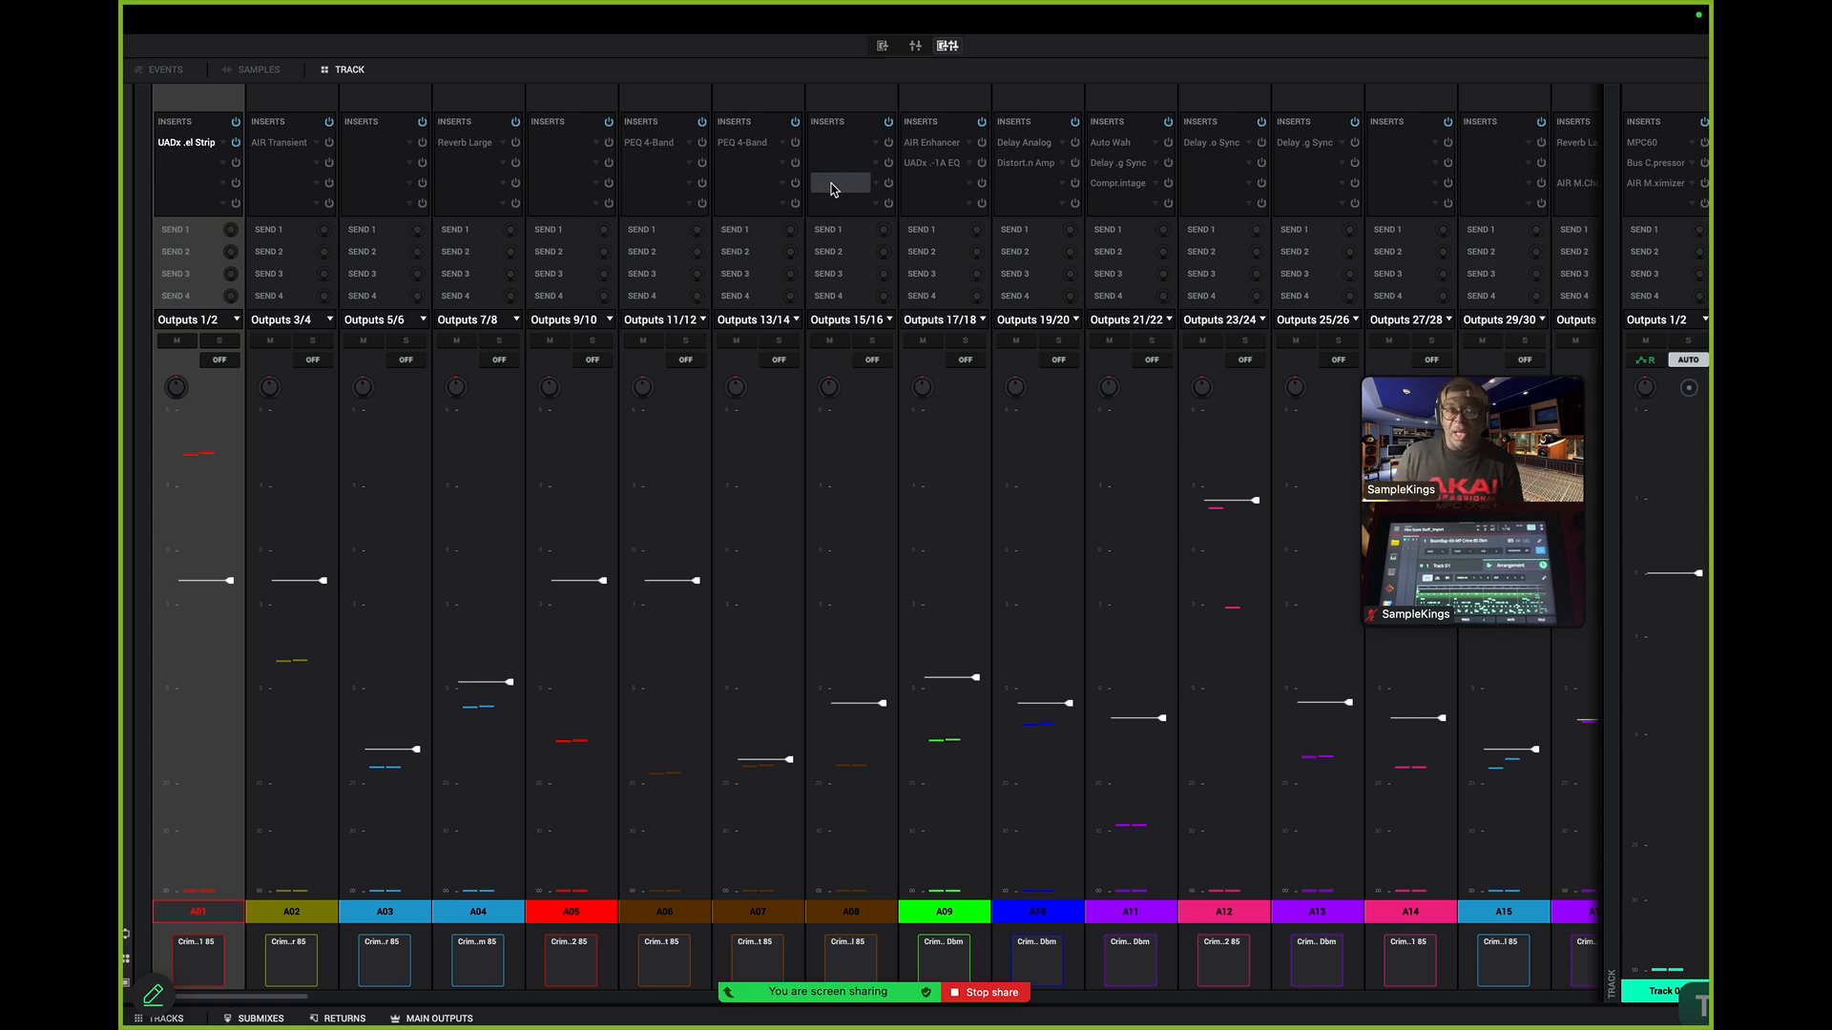
{"action": "mouse_move", "coordinate": [958, 415]}
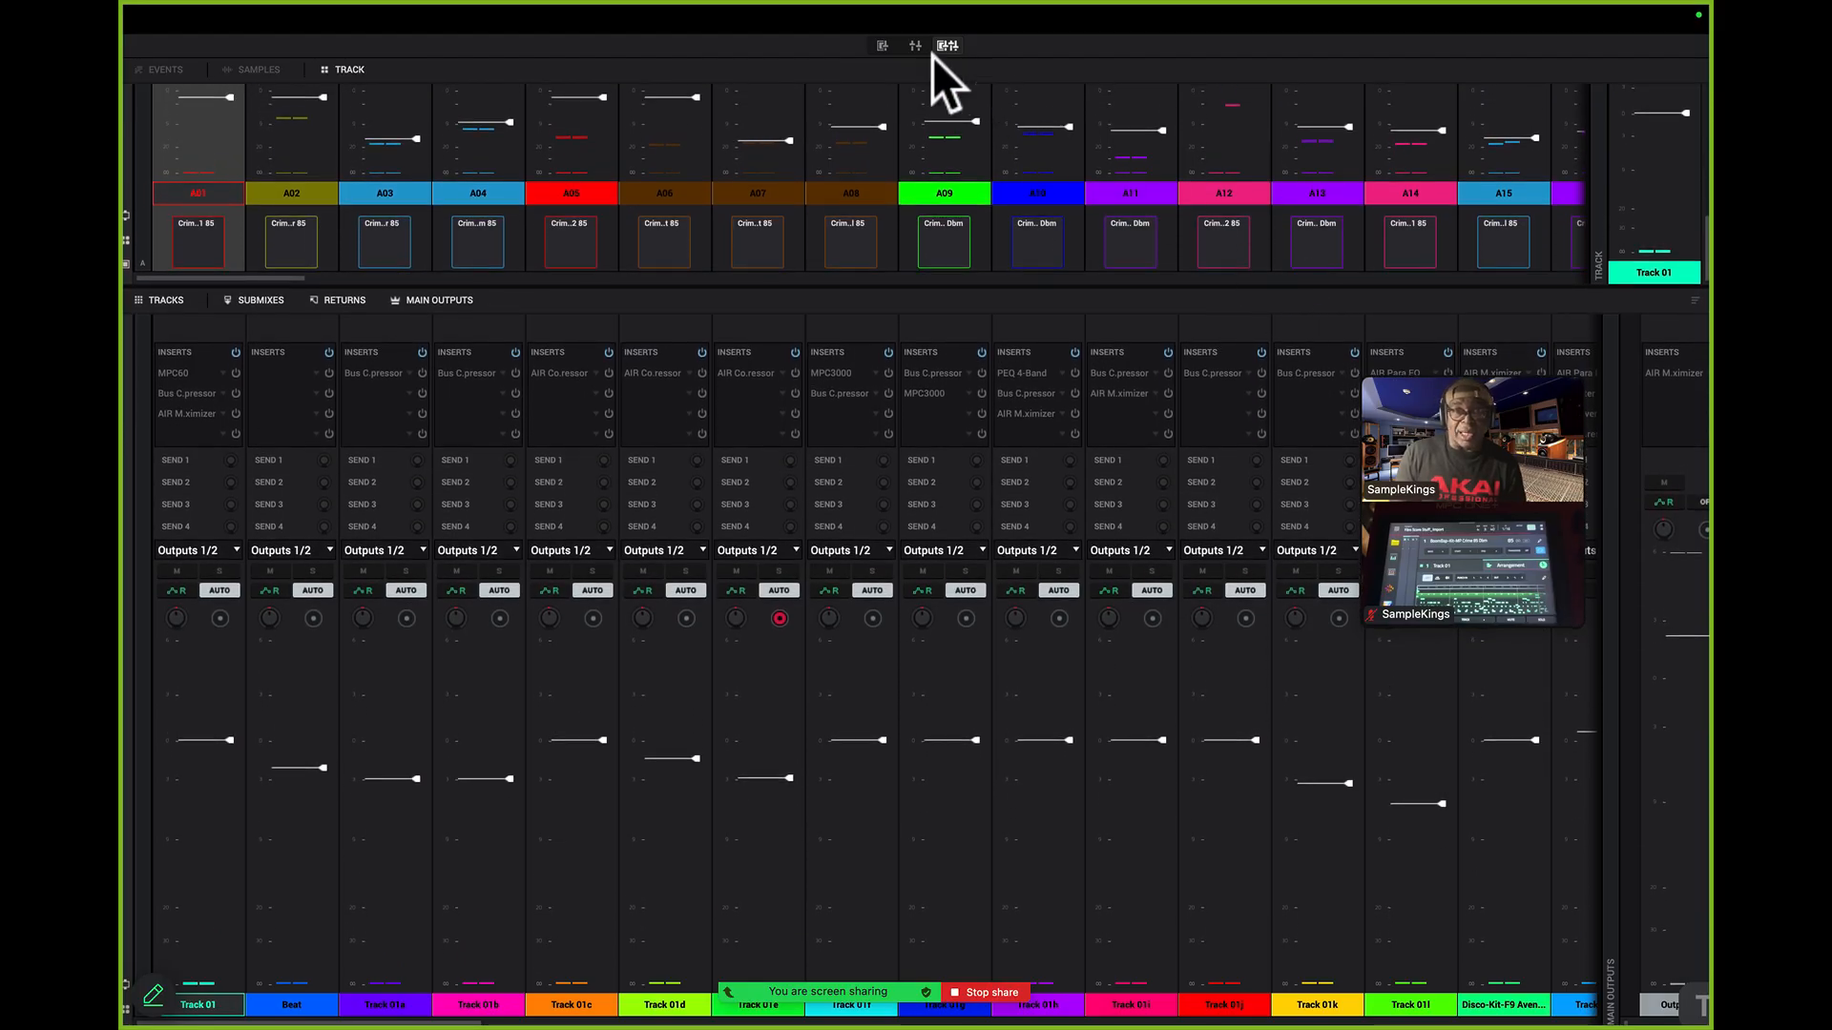
Switch the mixer view back to showing only pad channels
{"action": "left_click", "coordinate": [915, 46]}
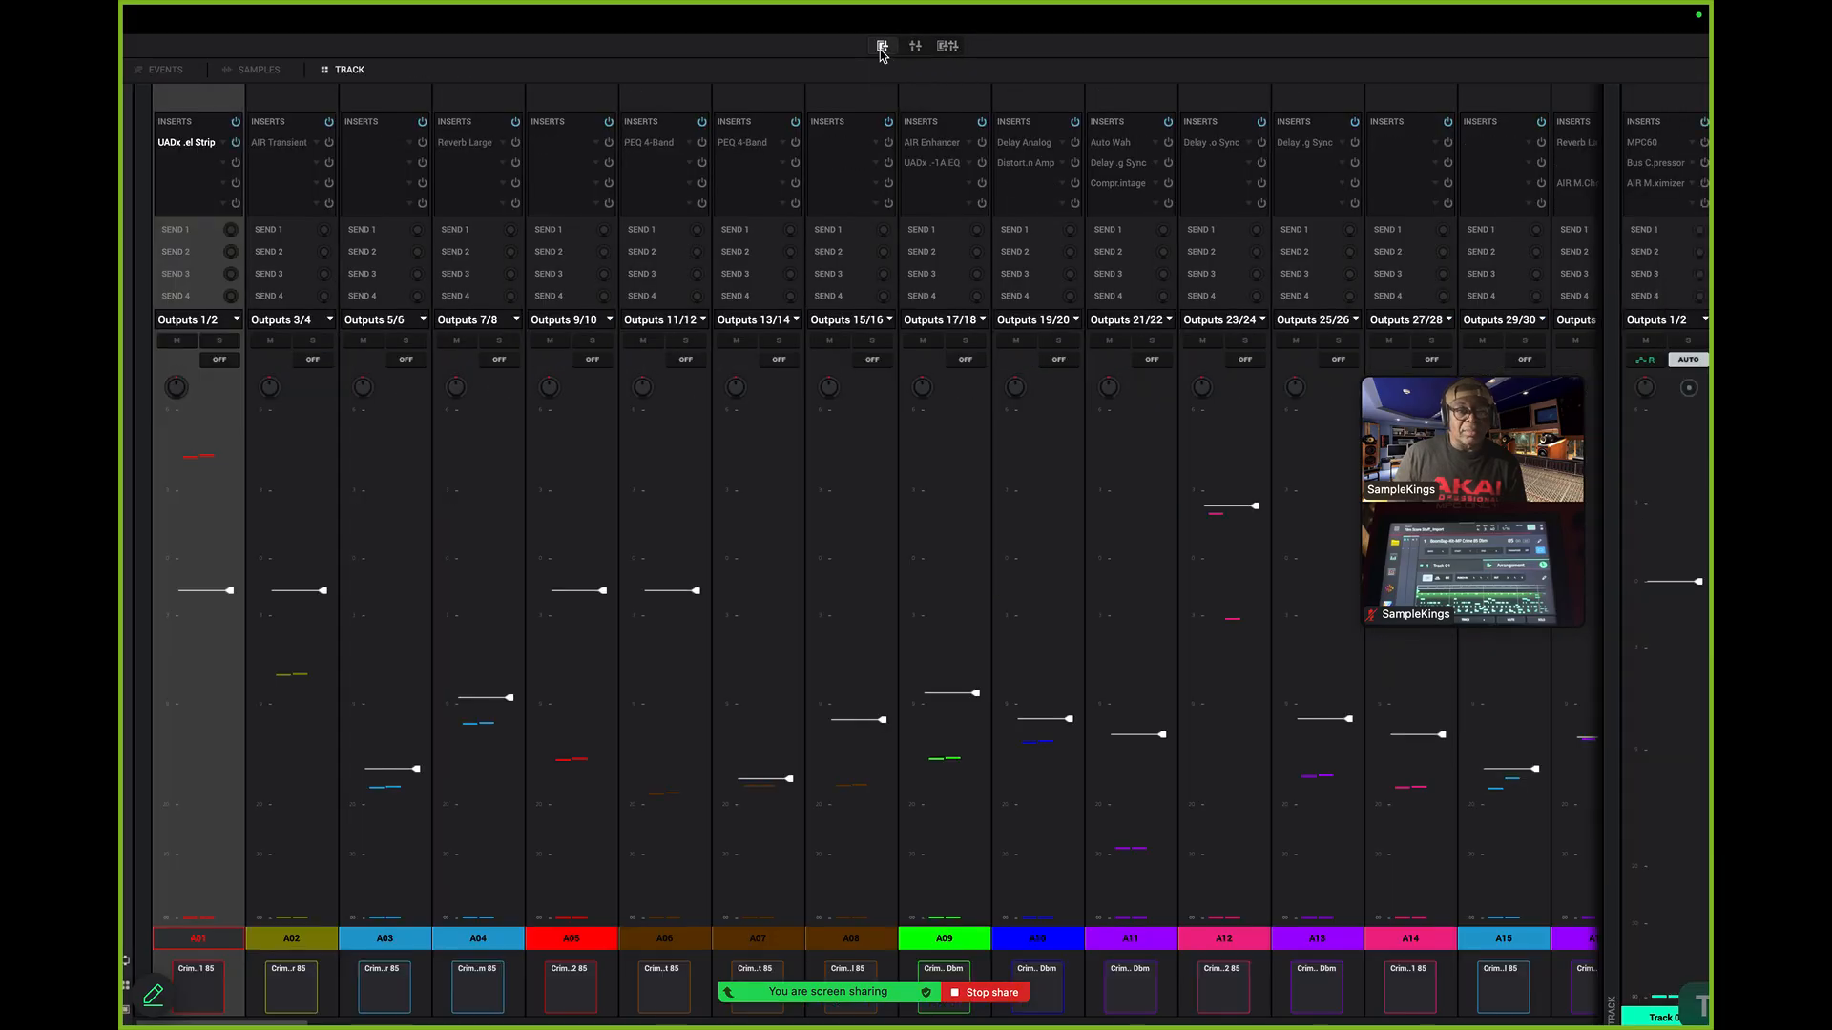
{"action": "mouse_move", "coordinate": [928, 187]}
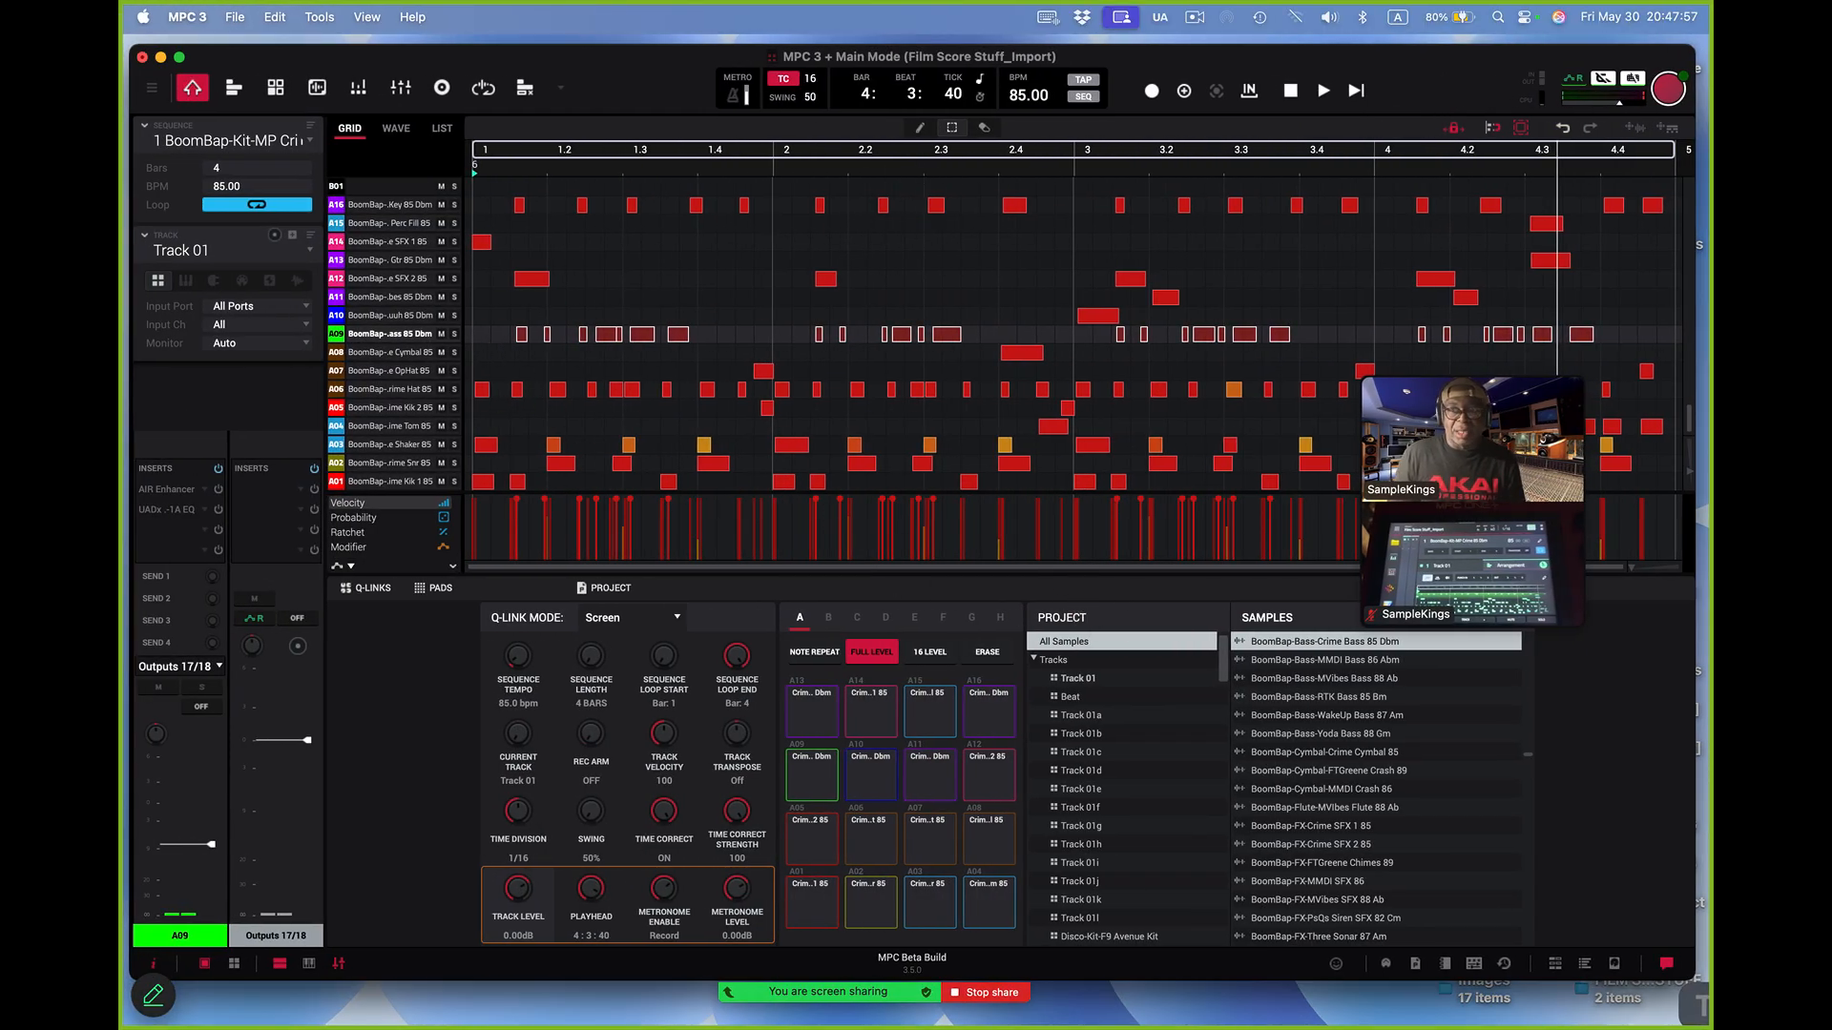
{"action": "mouse_move", "coordinate": [1075, 590]}
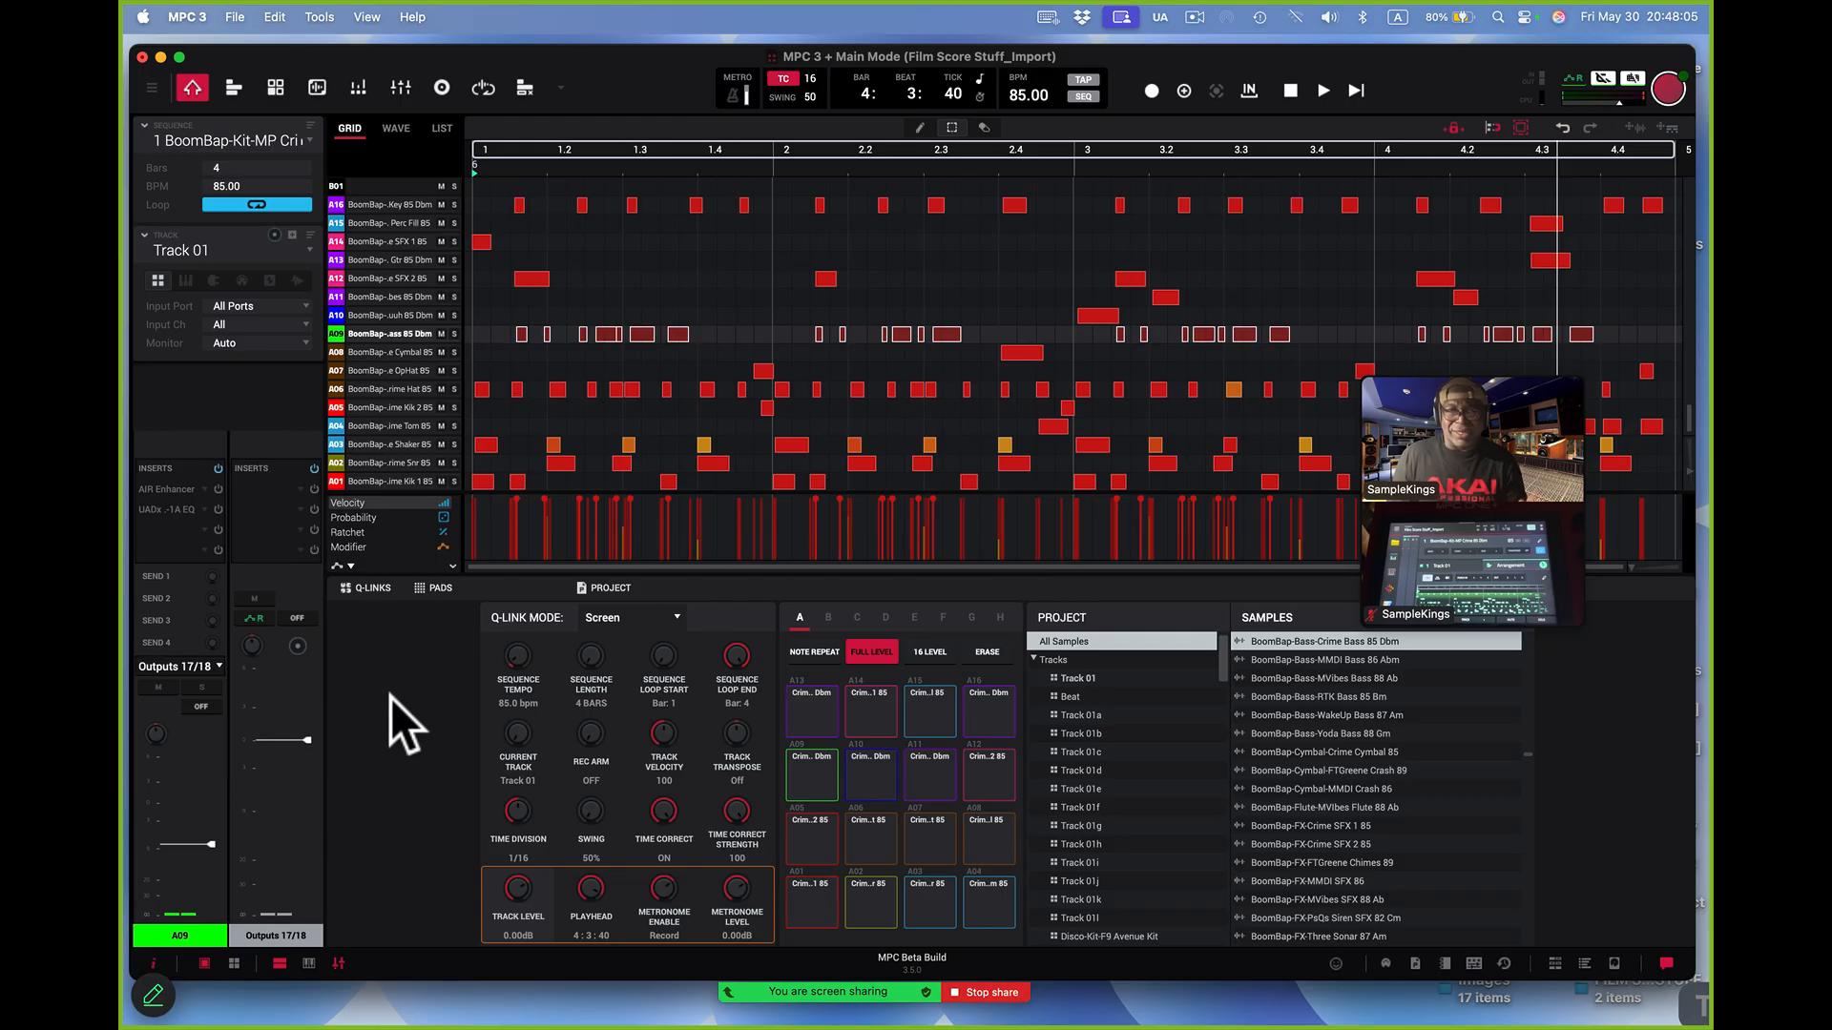
{"action": "mouse_move", "coordinate": [428, 719]}
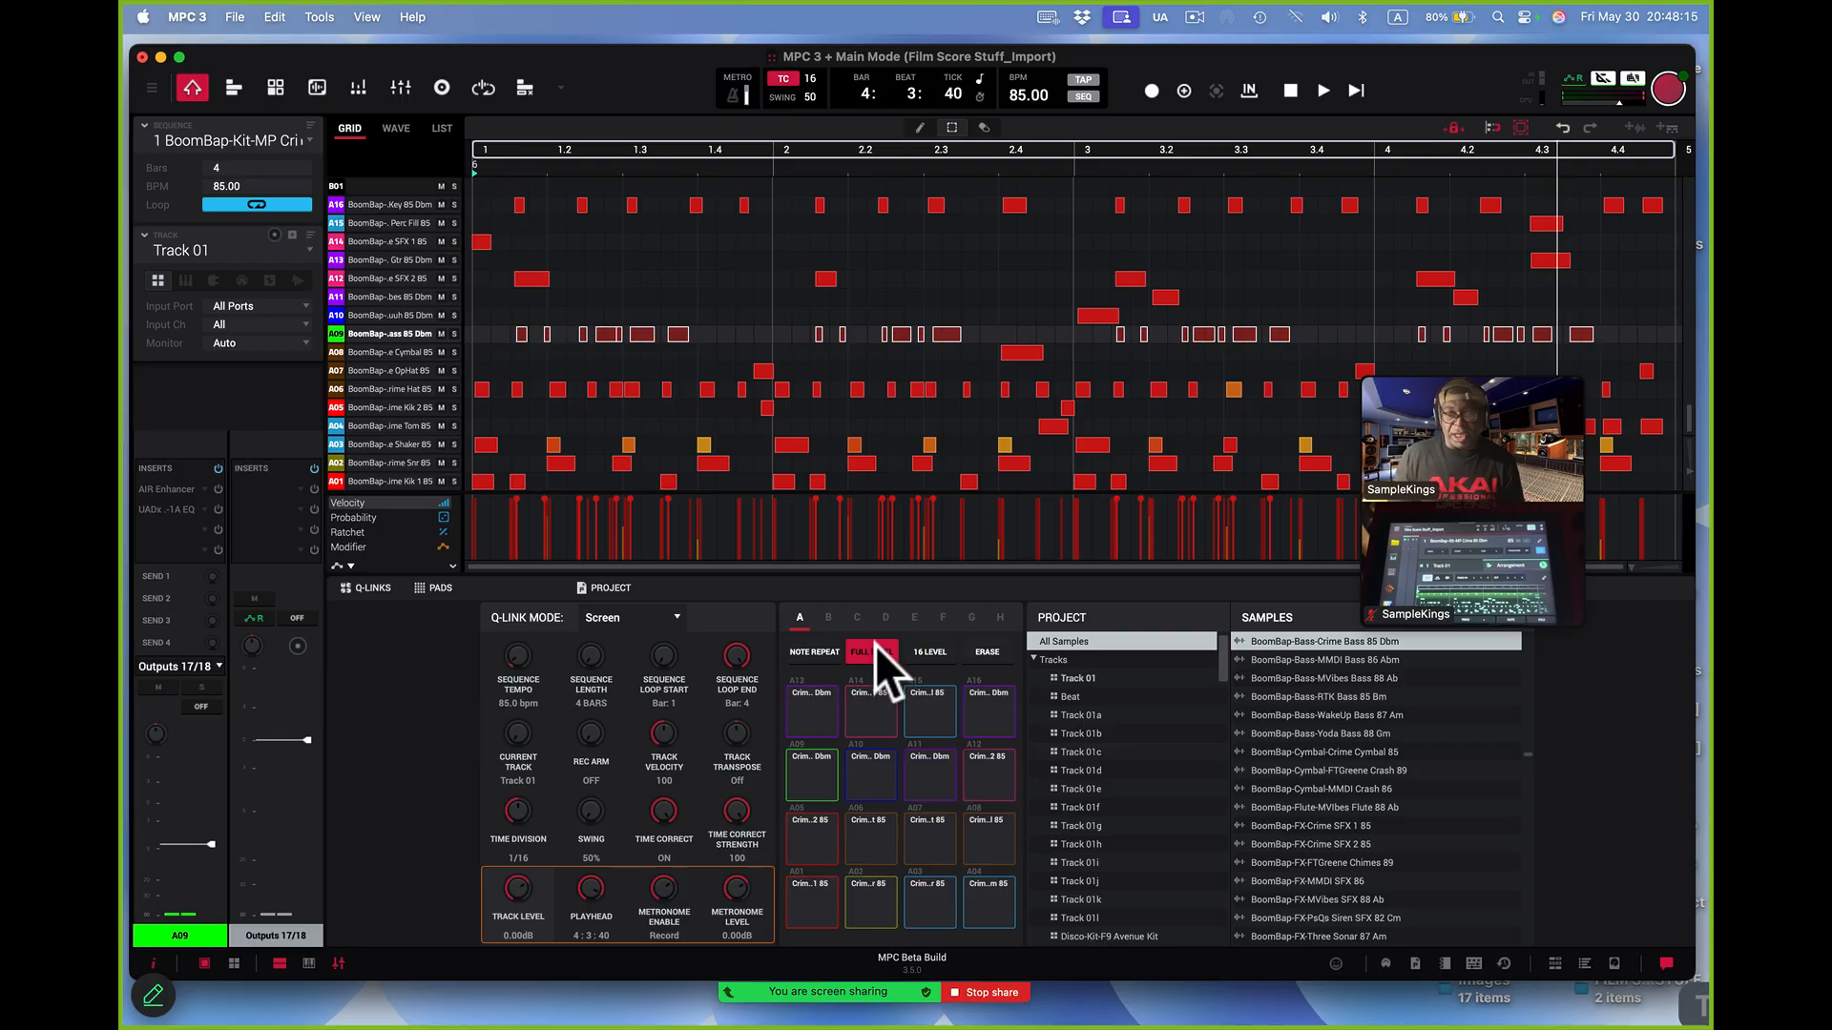
Show the 16 Levels pad settings, set to Velocity type for pad A9
{"action": "left_click", "coordinate": [928, 652]}
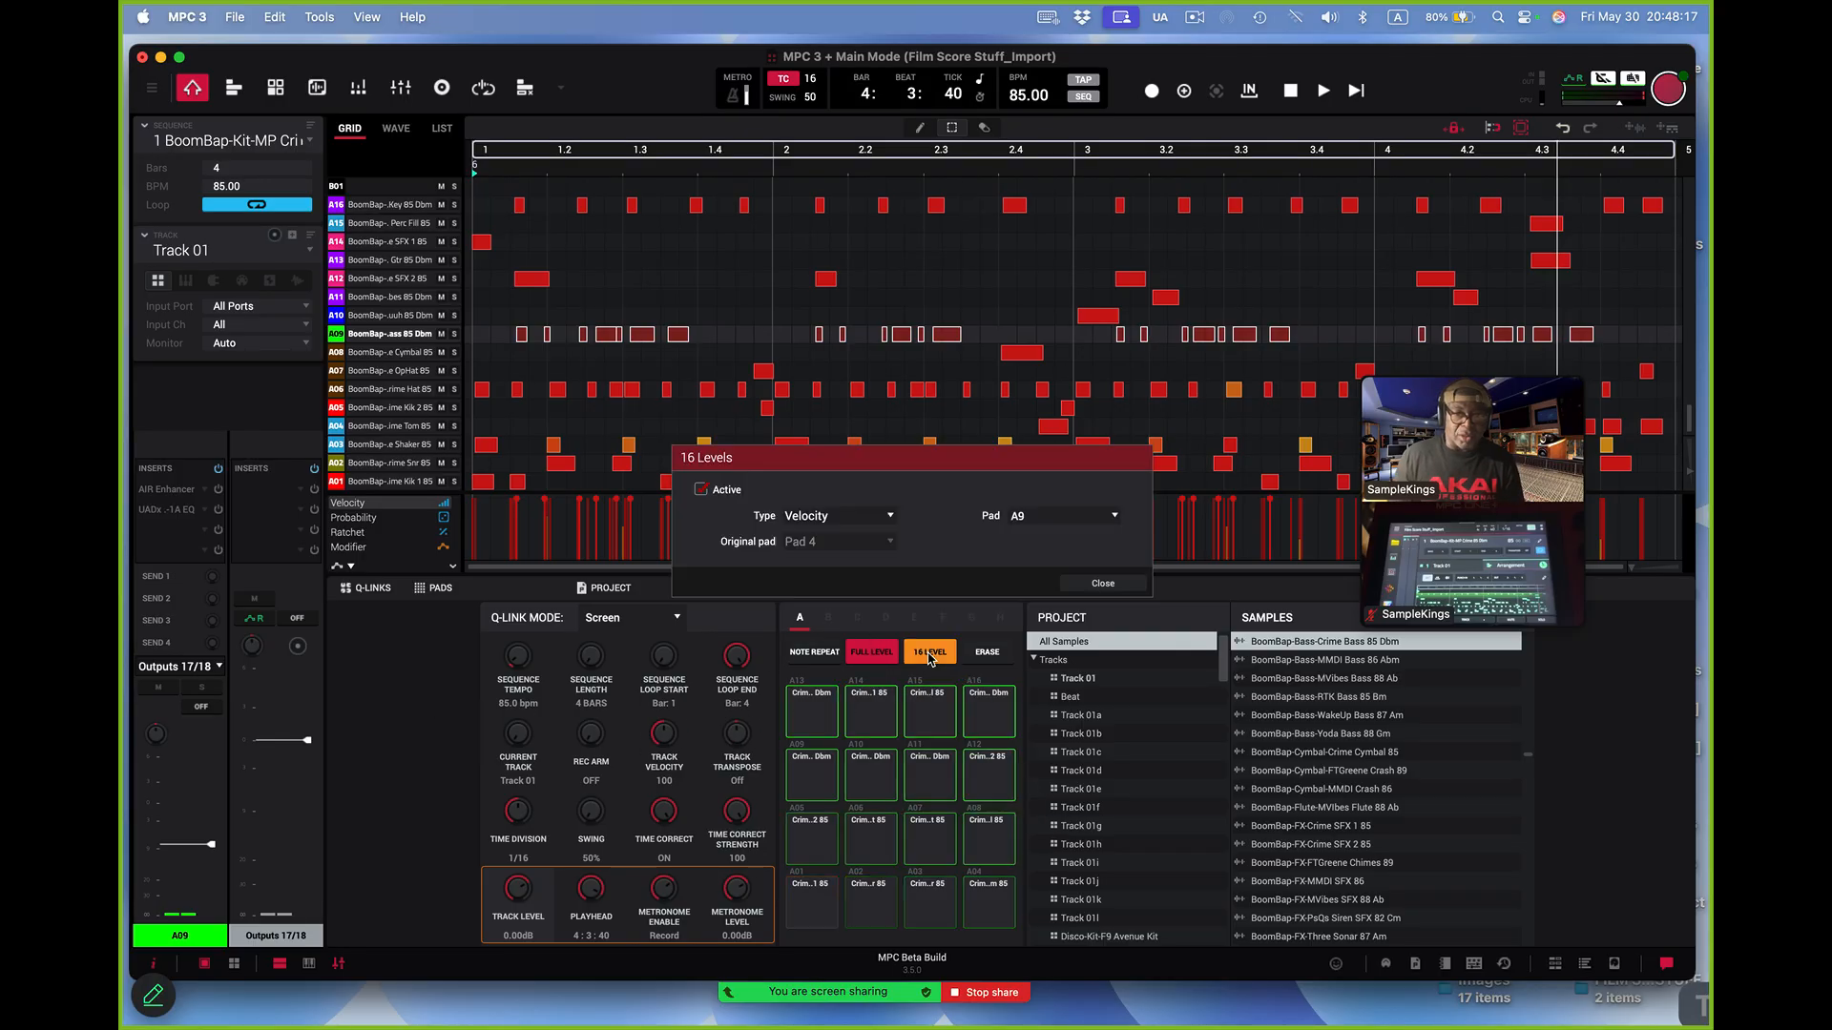